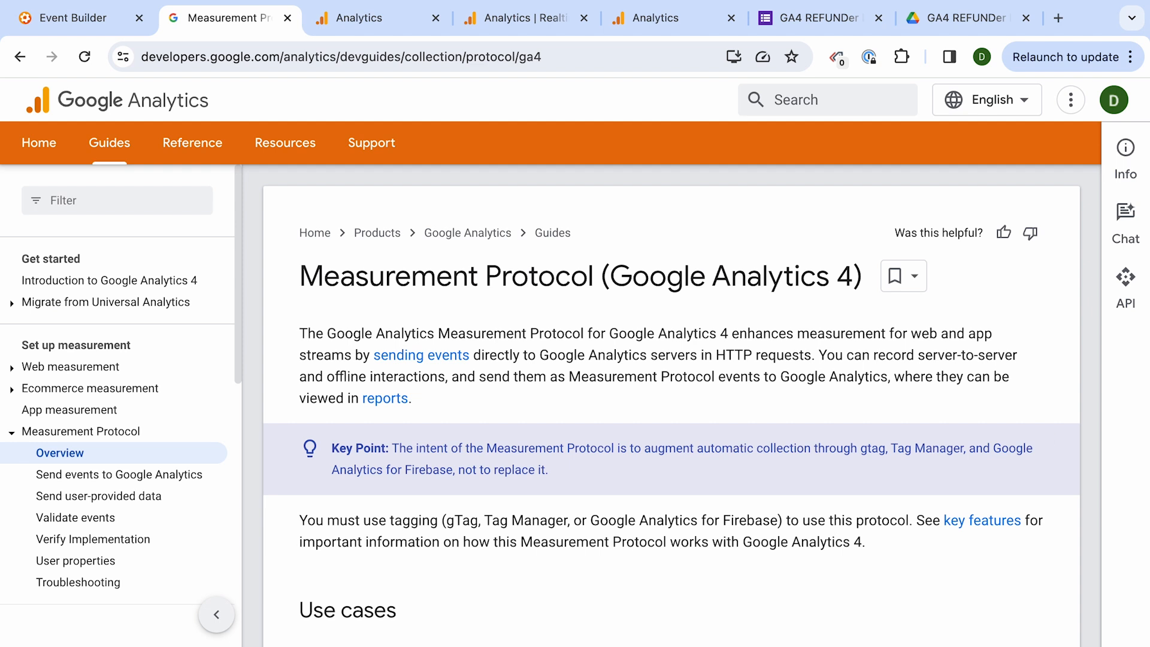
mouse_move(345, 80)
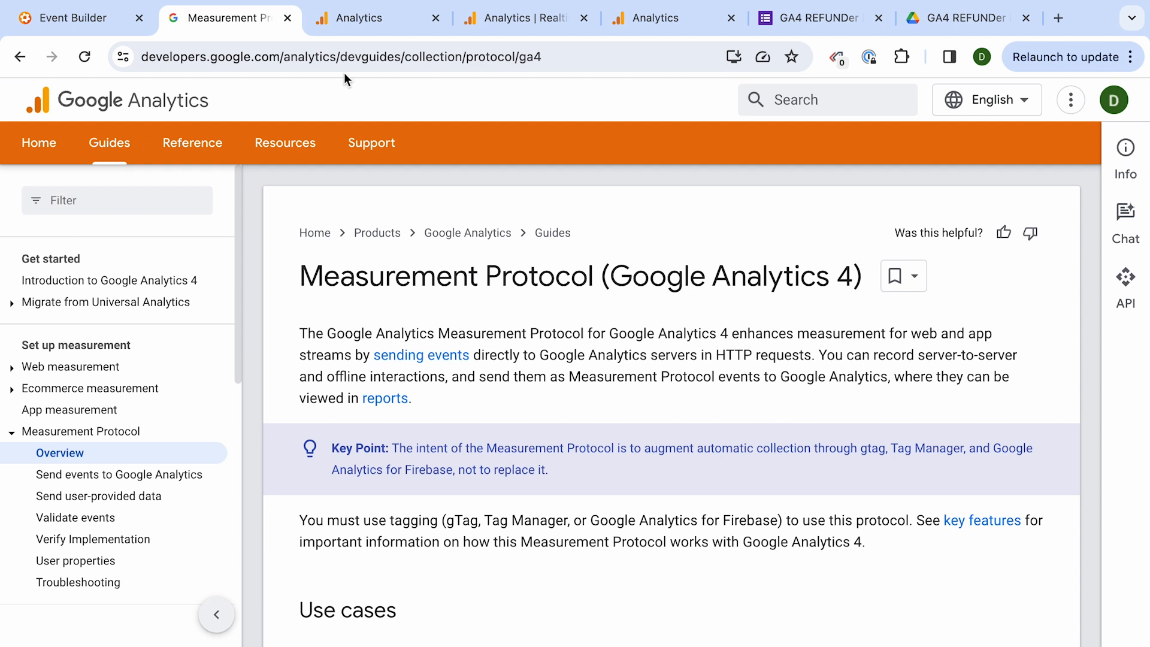
- Return to the GA4 Event Builder page and scroll to the refund event's Parameters section
scroll(down, 3)
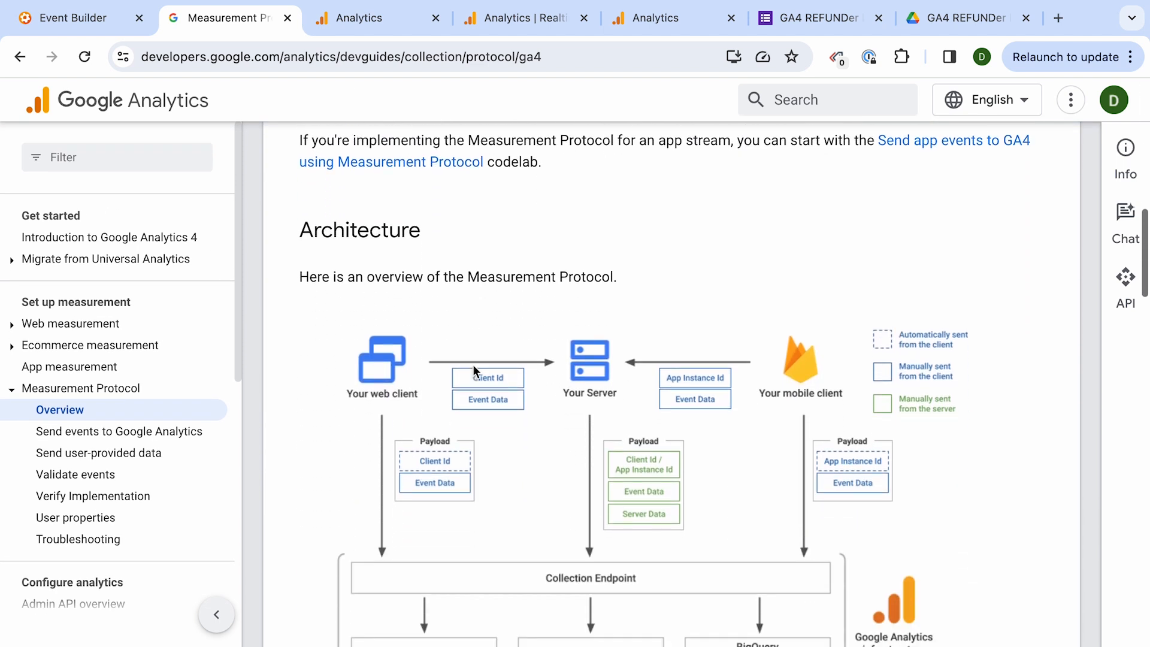
scroll(down, 3)
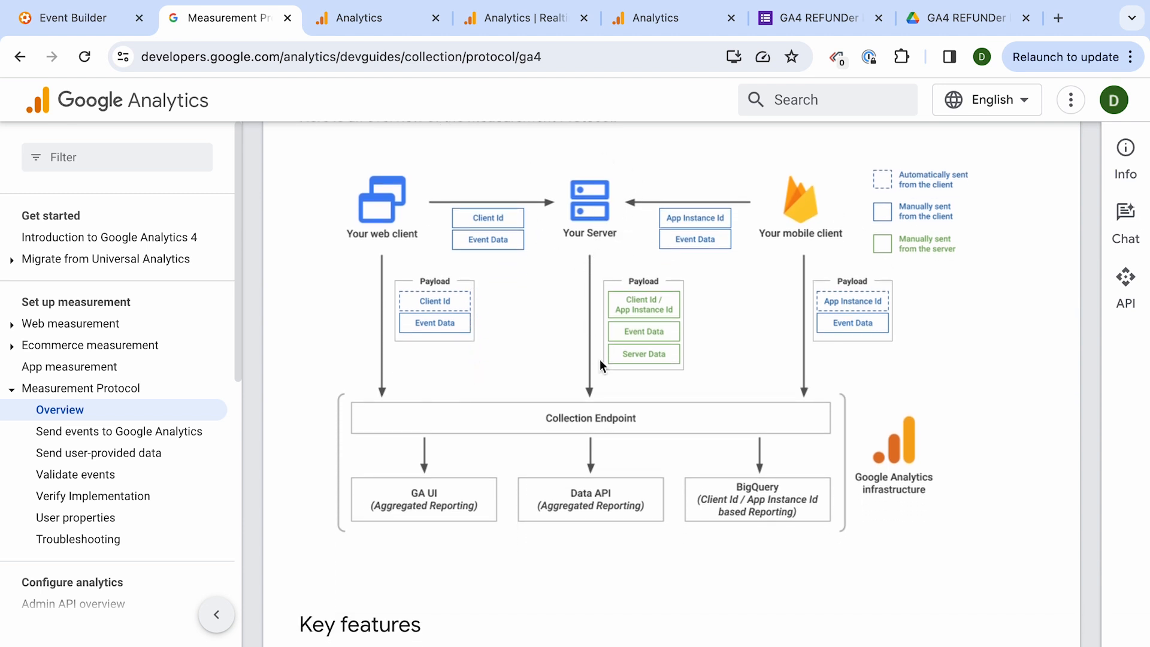
mouse_move(604, 436)
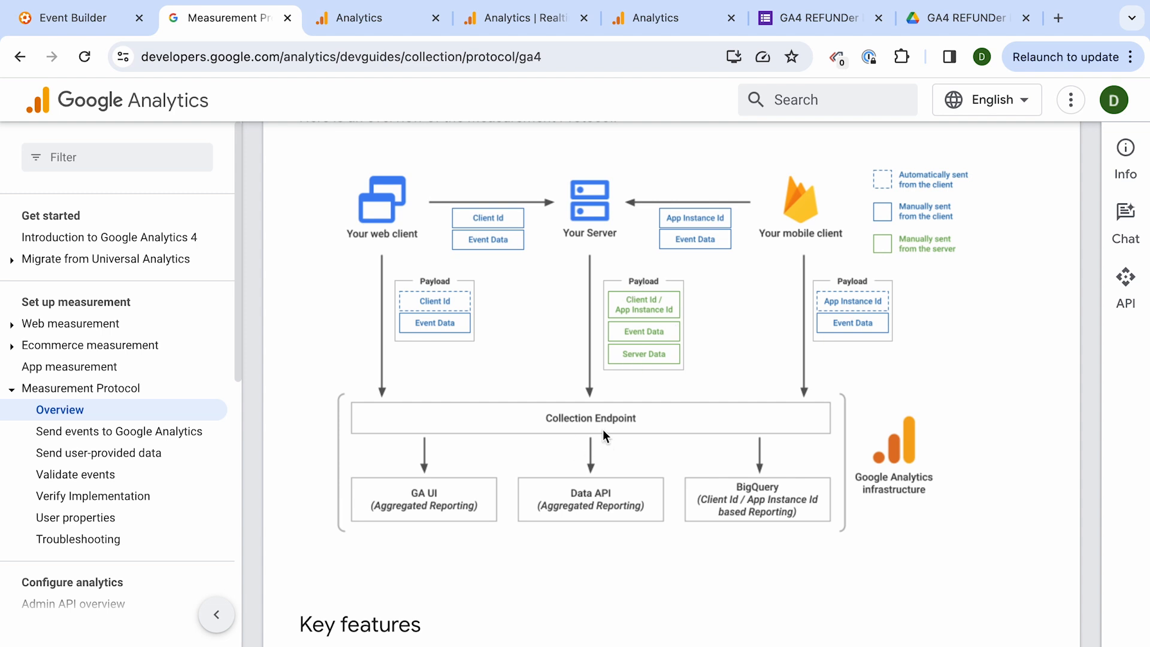
mouse_move(495, 459)
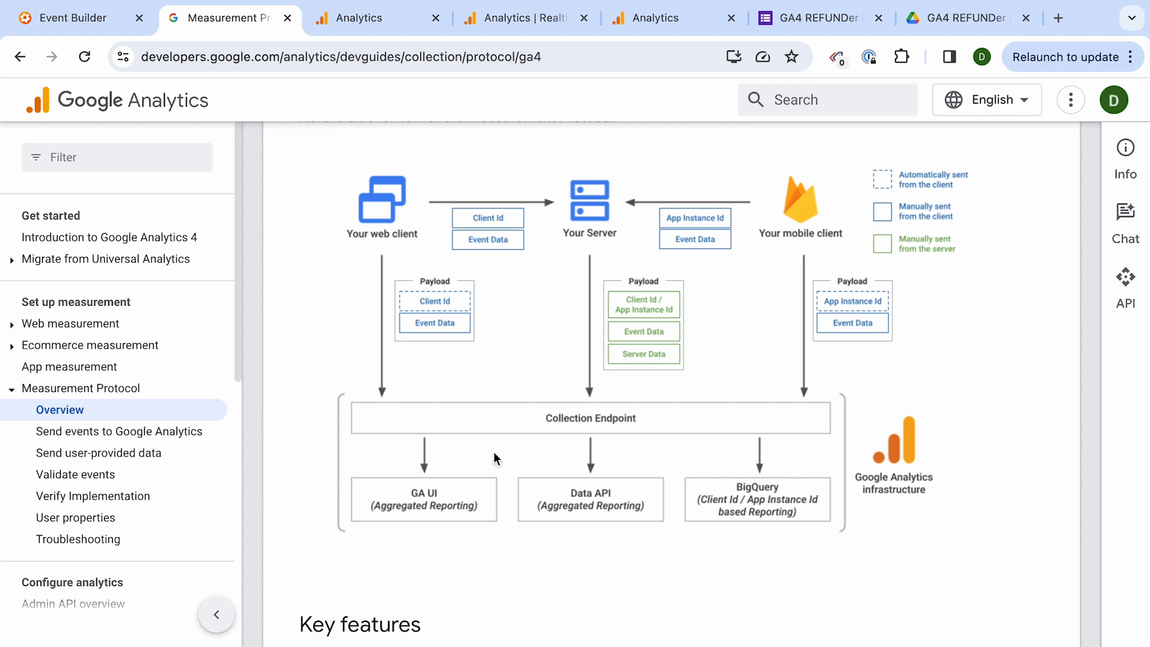
mouse_move(747, 521)
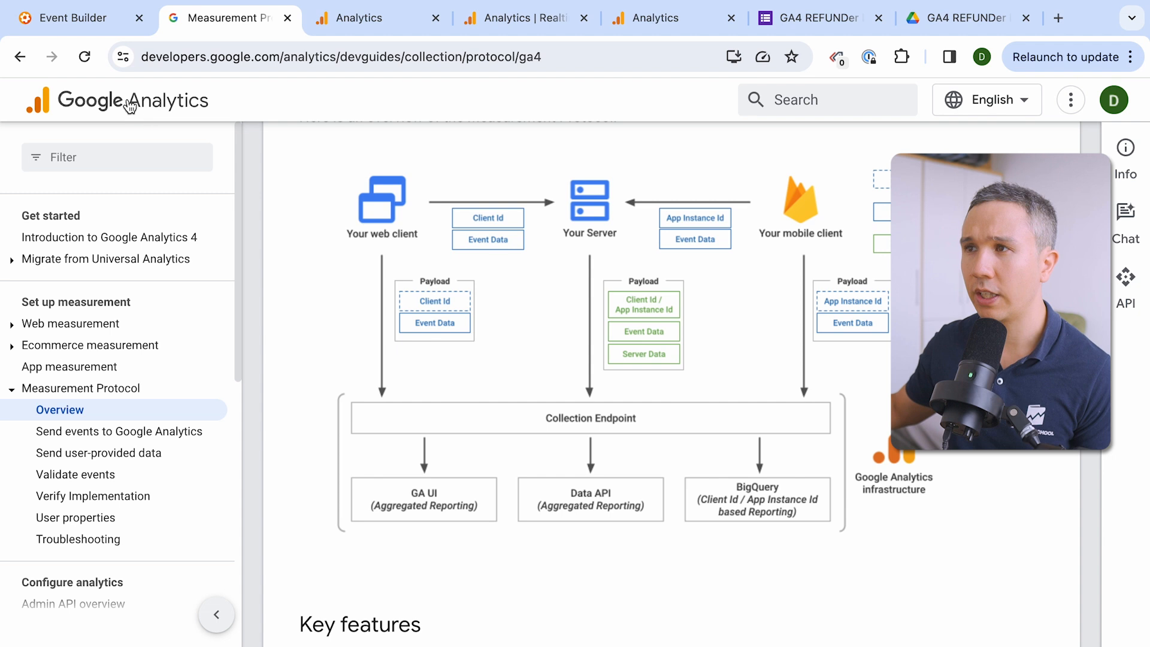
click(70, 18)
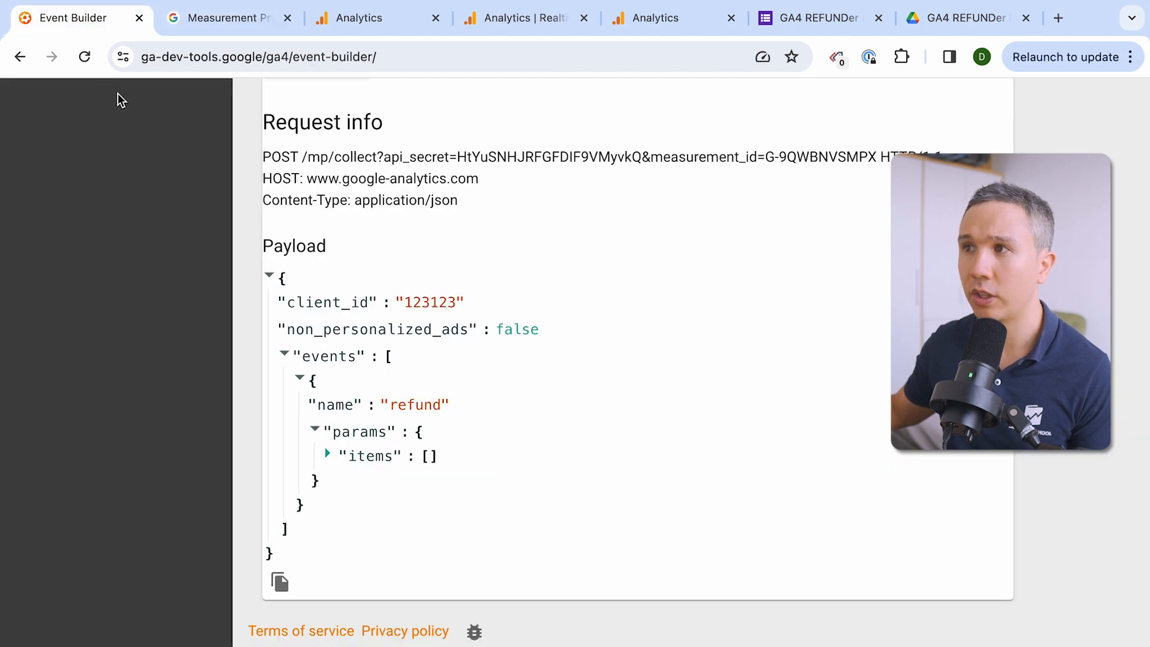
scroll(up, 3)
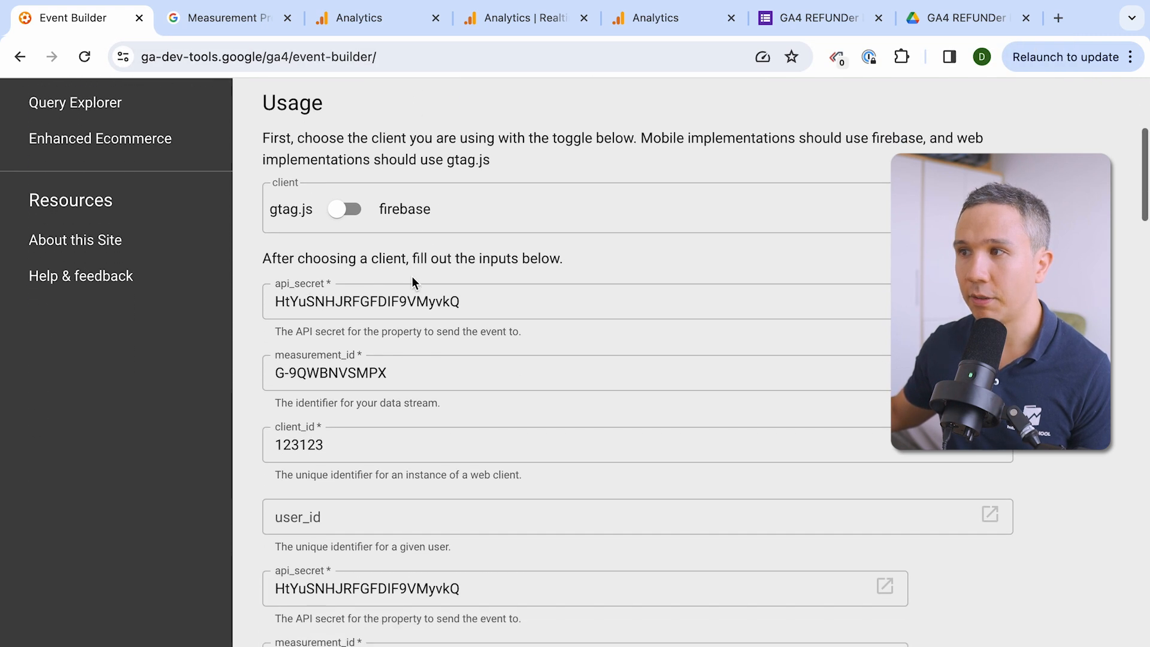
scroll(down, 3)
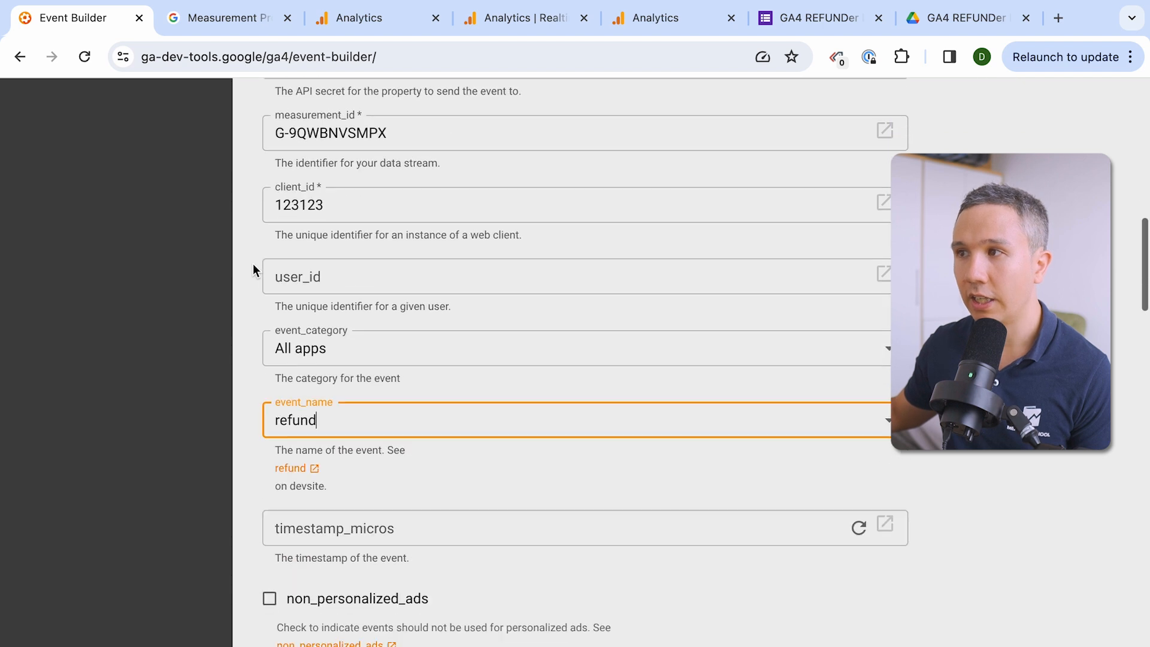
scroll(down, 3)
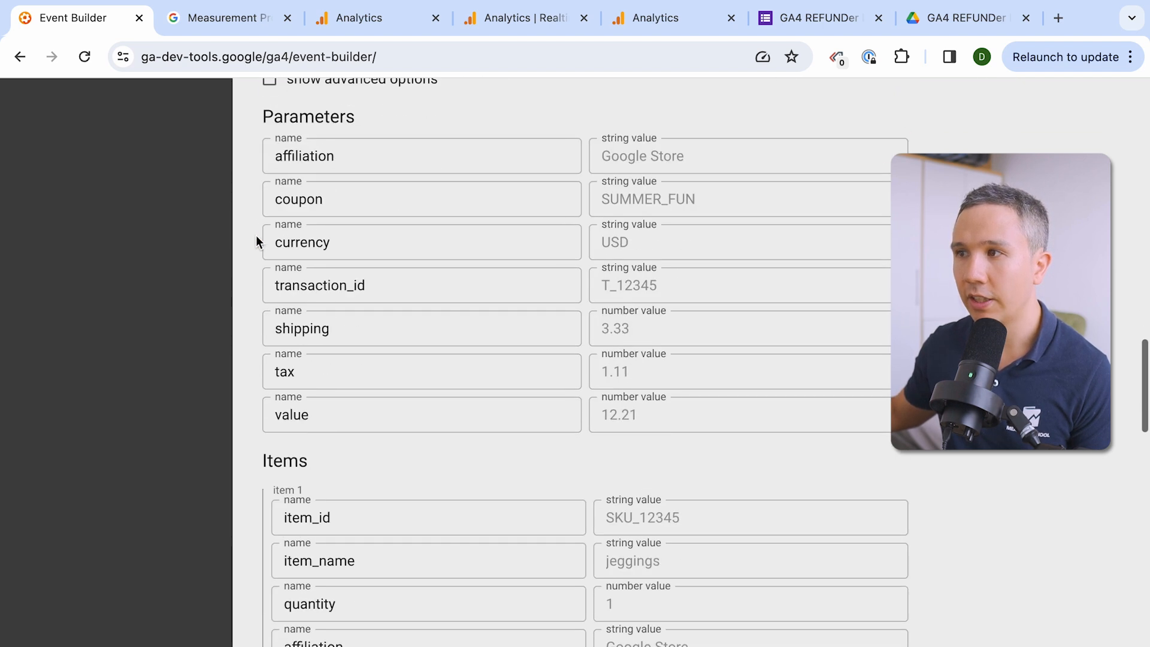
- Edit the refund event's parameters, entering transaction_id 123
click(398, 360)
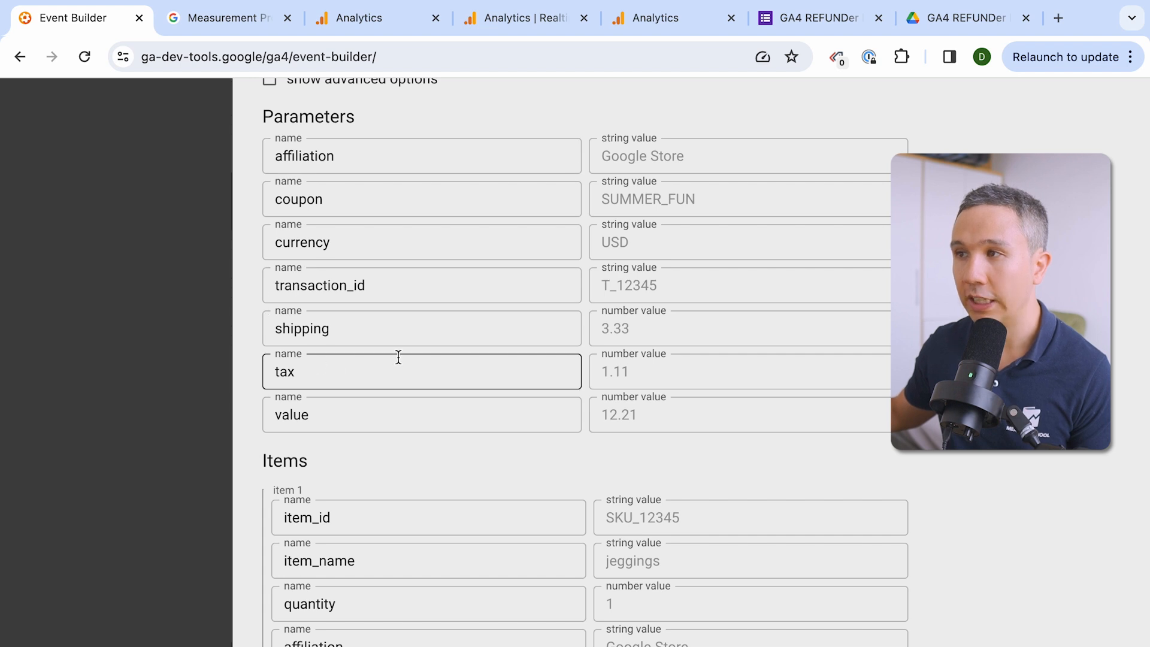
scroll(down, 3)
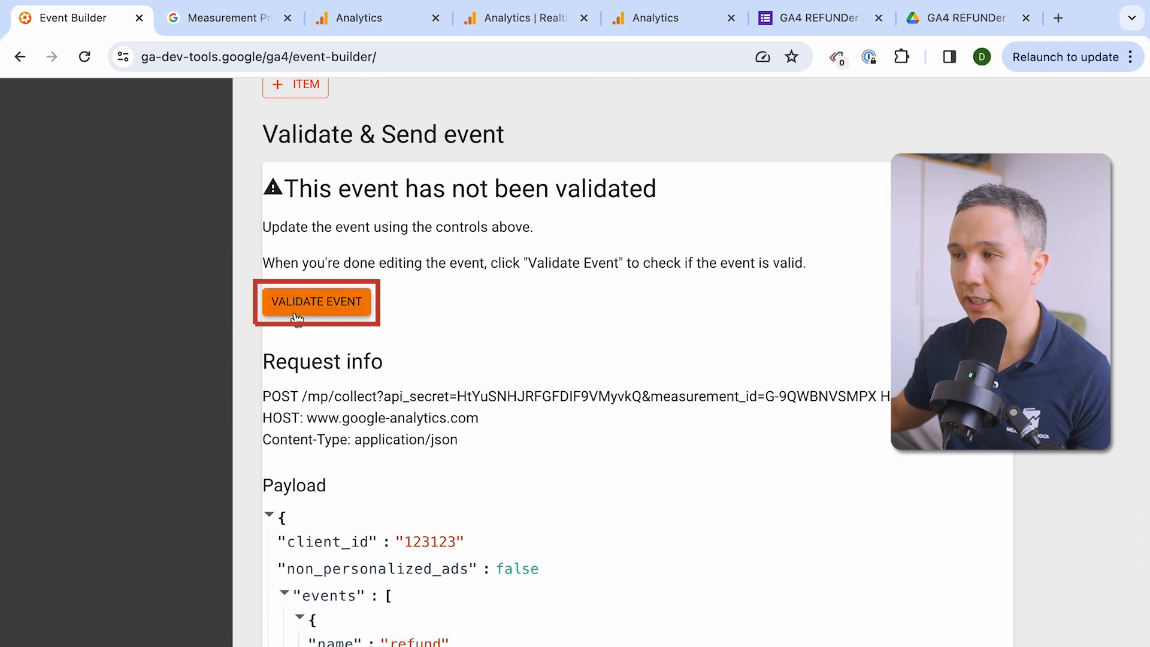
click(317, 302)
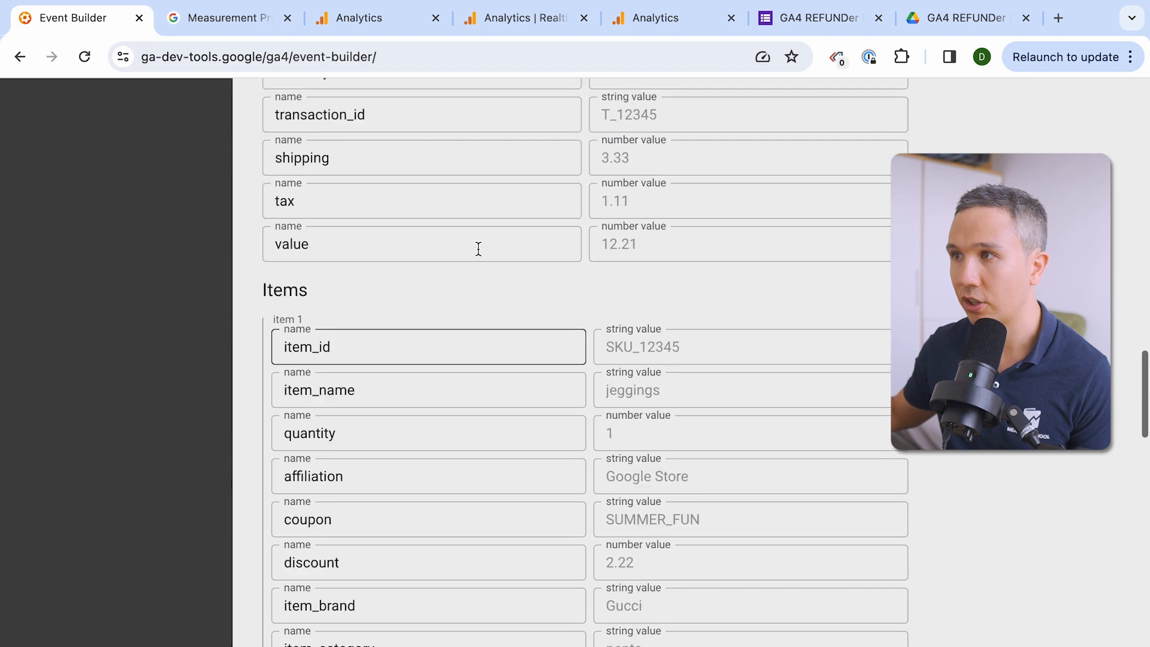
text(123)
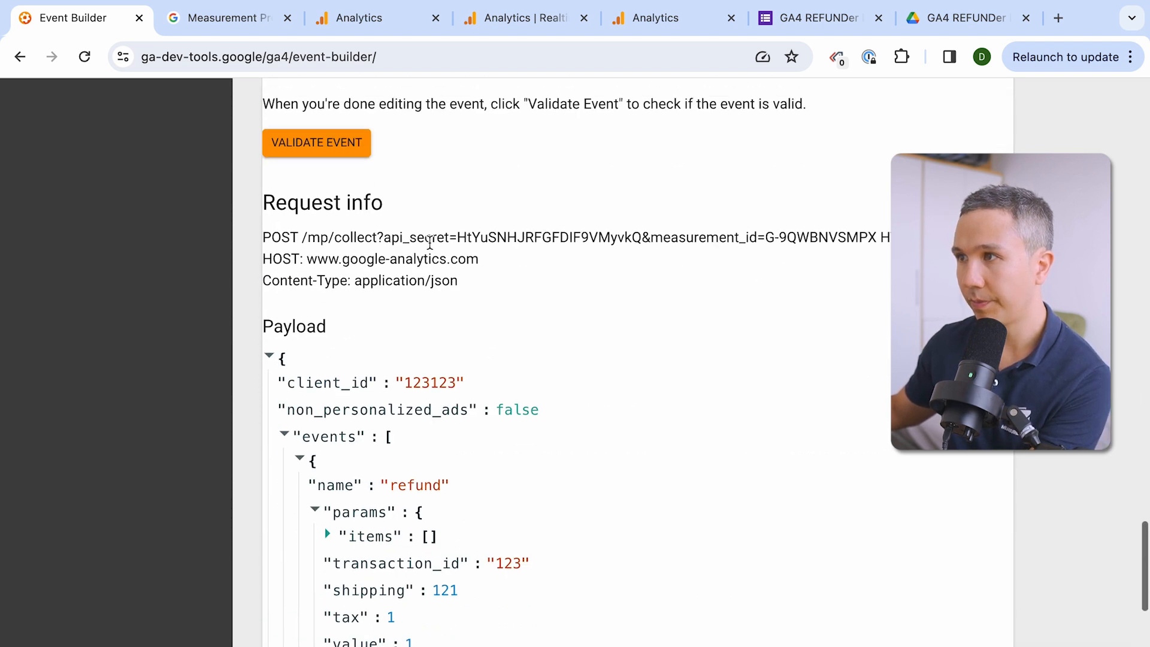
- Validate the refund event and confirm the 'Event is valid' result
click(317, 143)
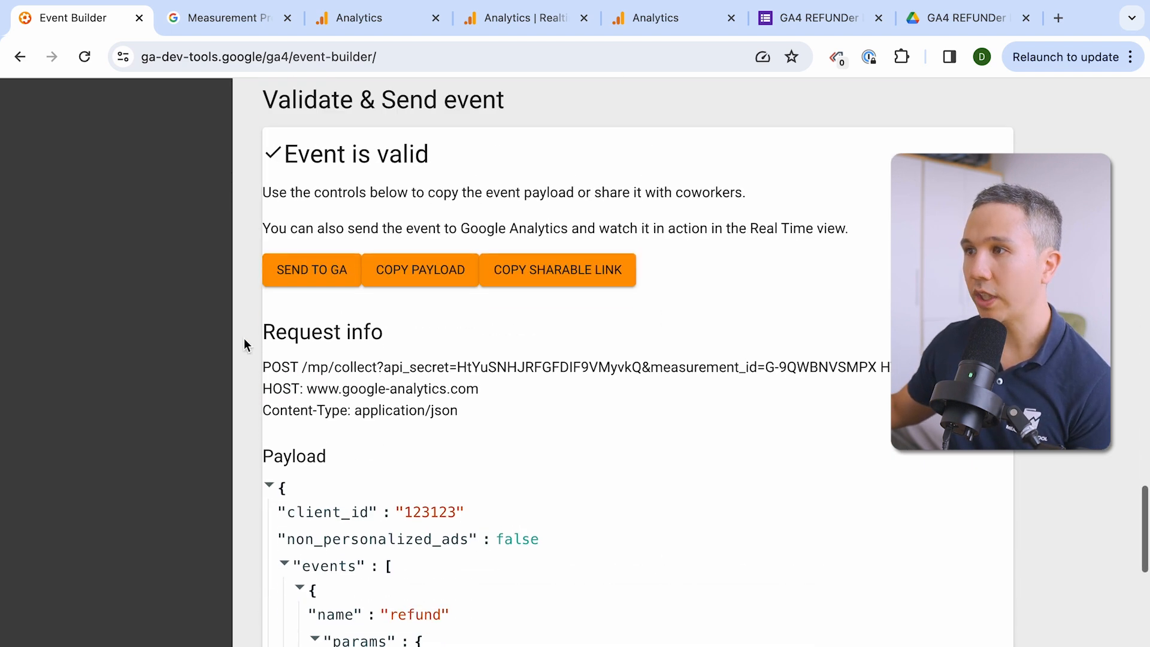
scroll(down, 3)
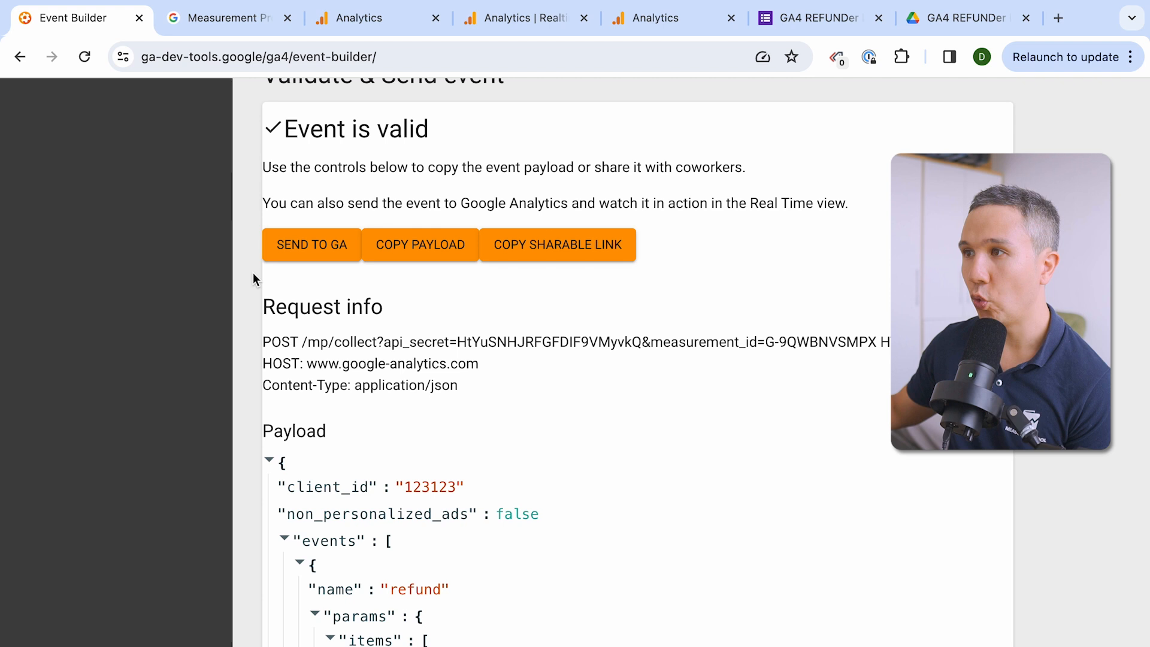
scroll(down, 3)
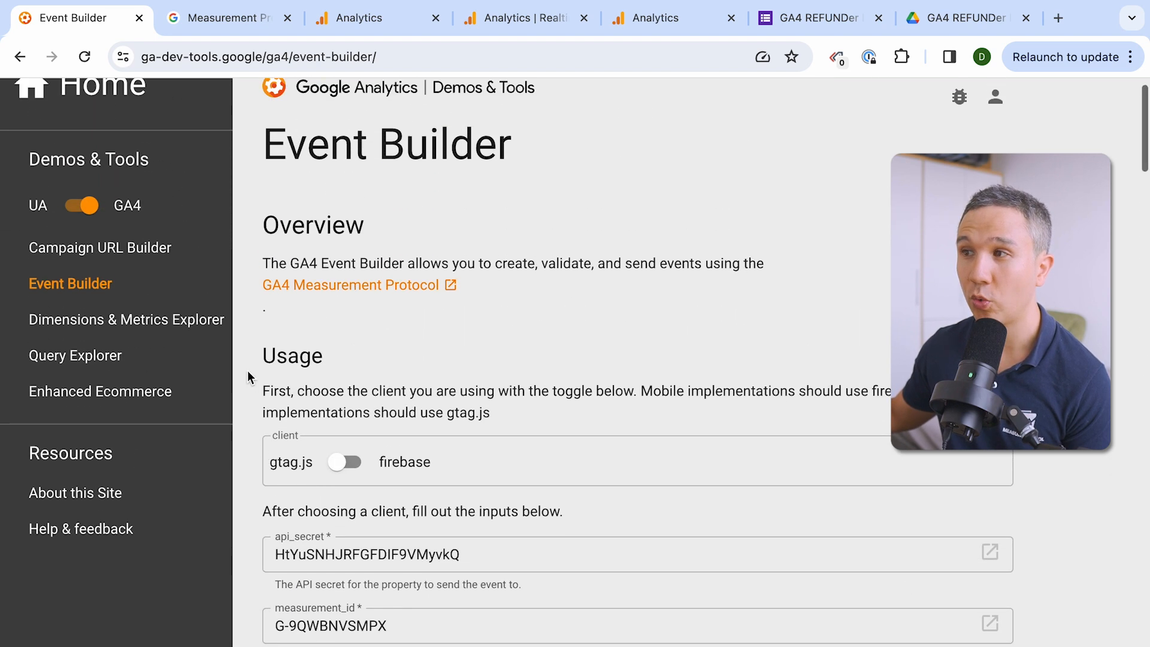
scroll(down, 3)
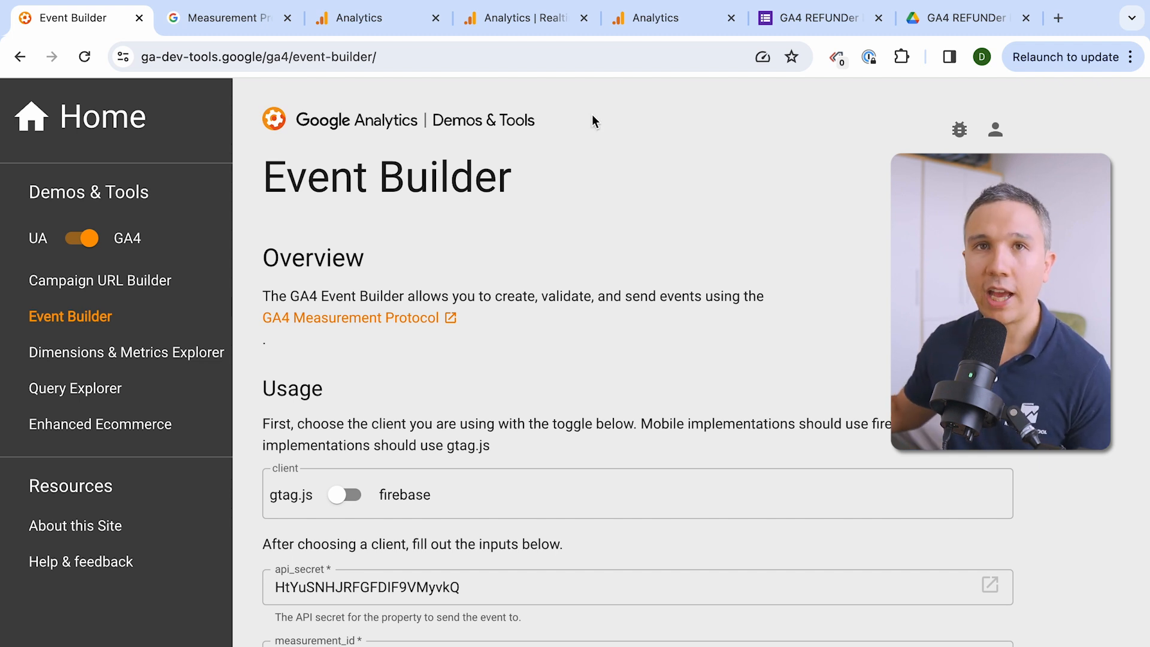
mouse_move(806, 18)
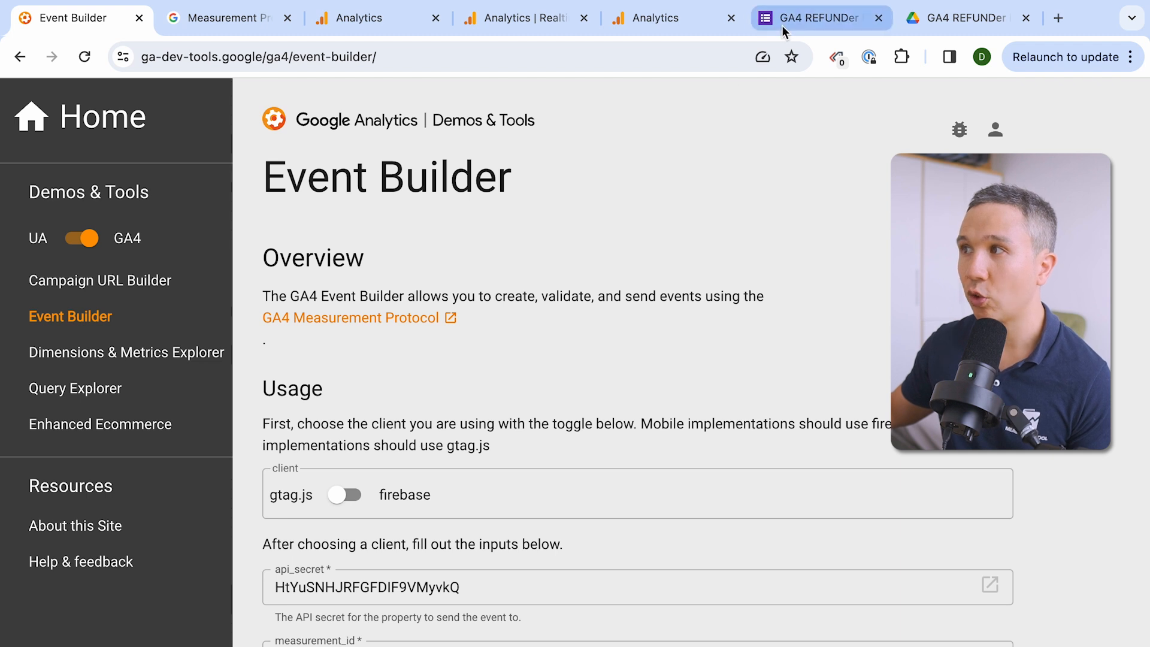
- Review the GA4 REFUNDer form's questions, then switch to Analytics web stream details
click(806, 18)
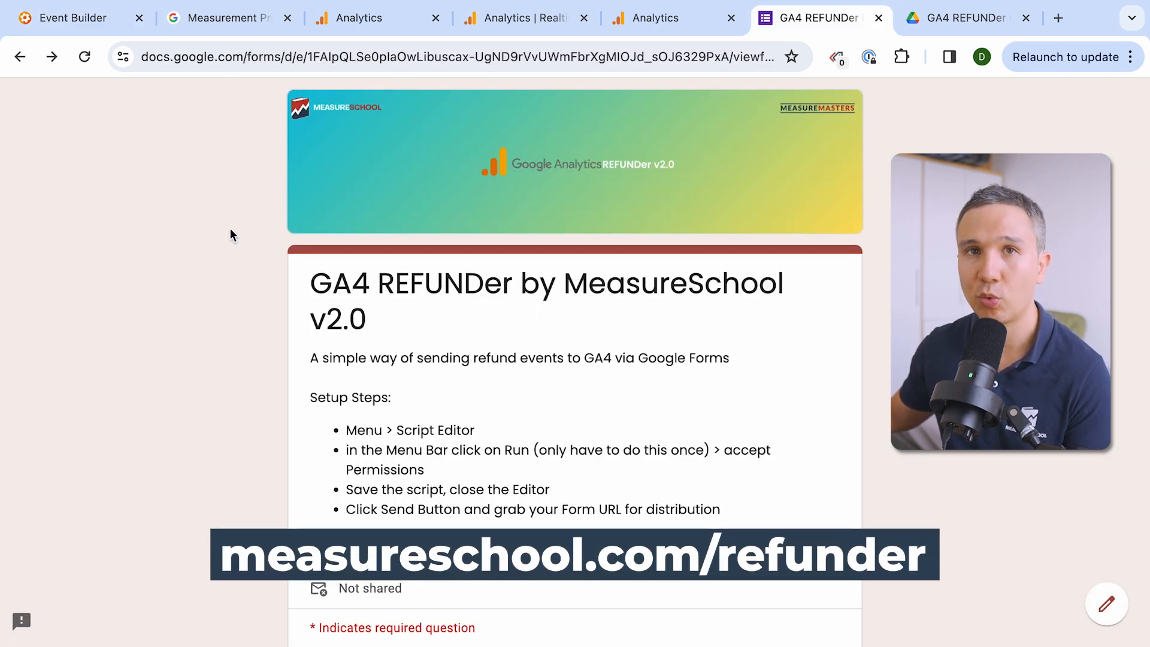
scroll(down, 3)
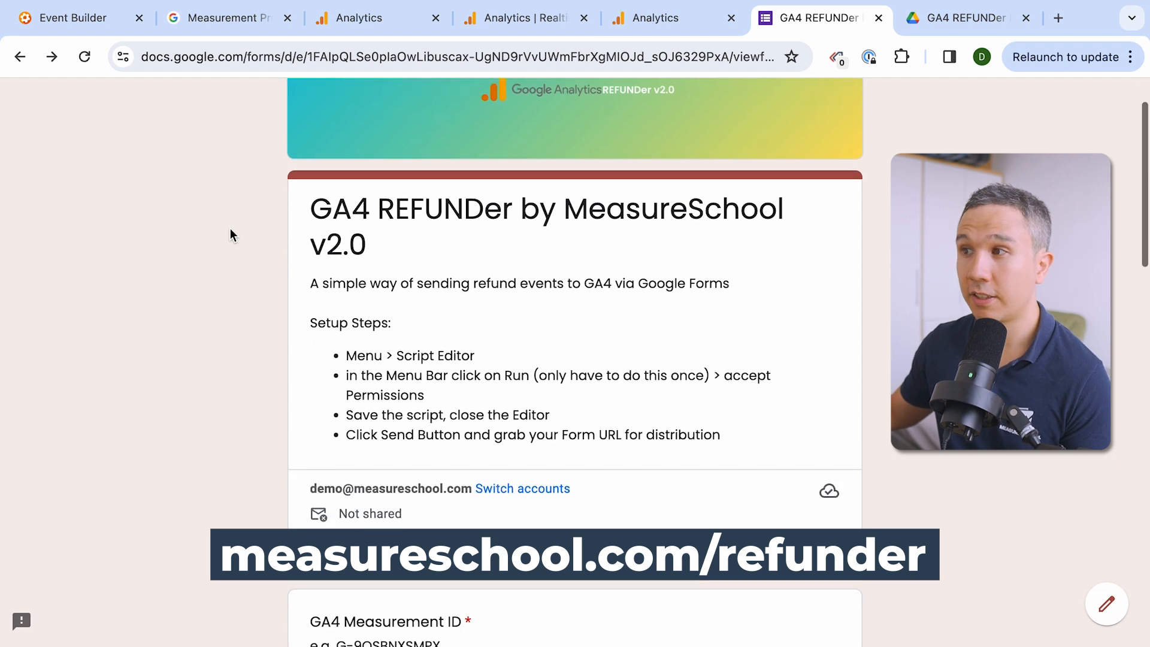
scroll(down, 3)
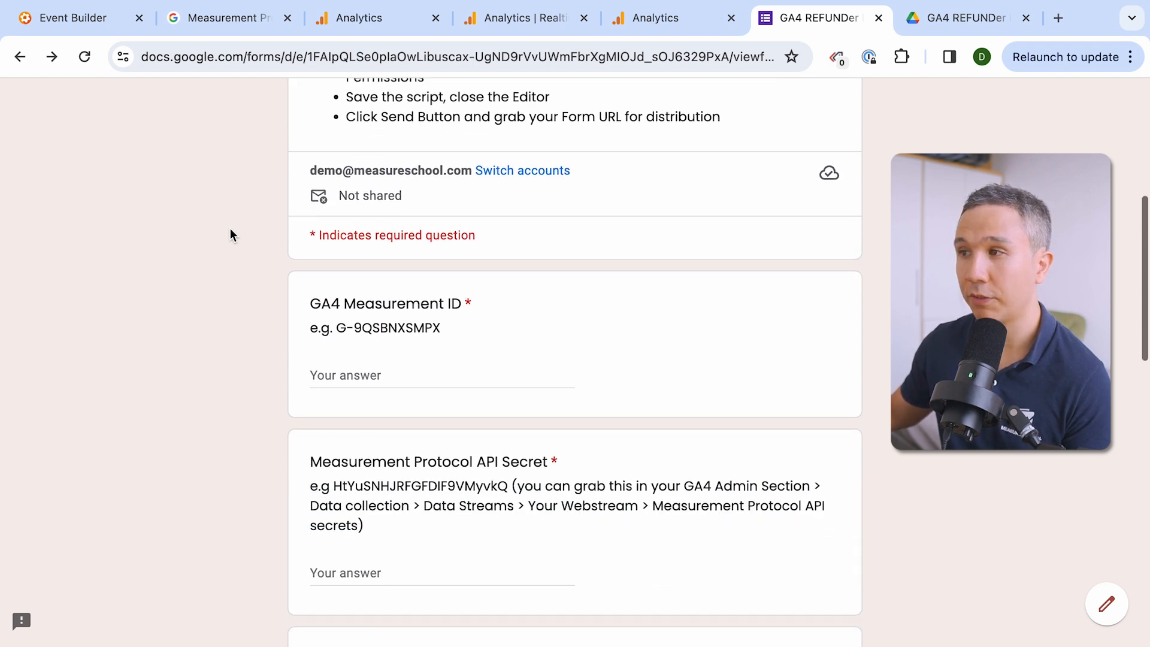
scroll(down, 3)
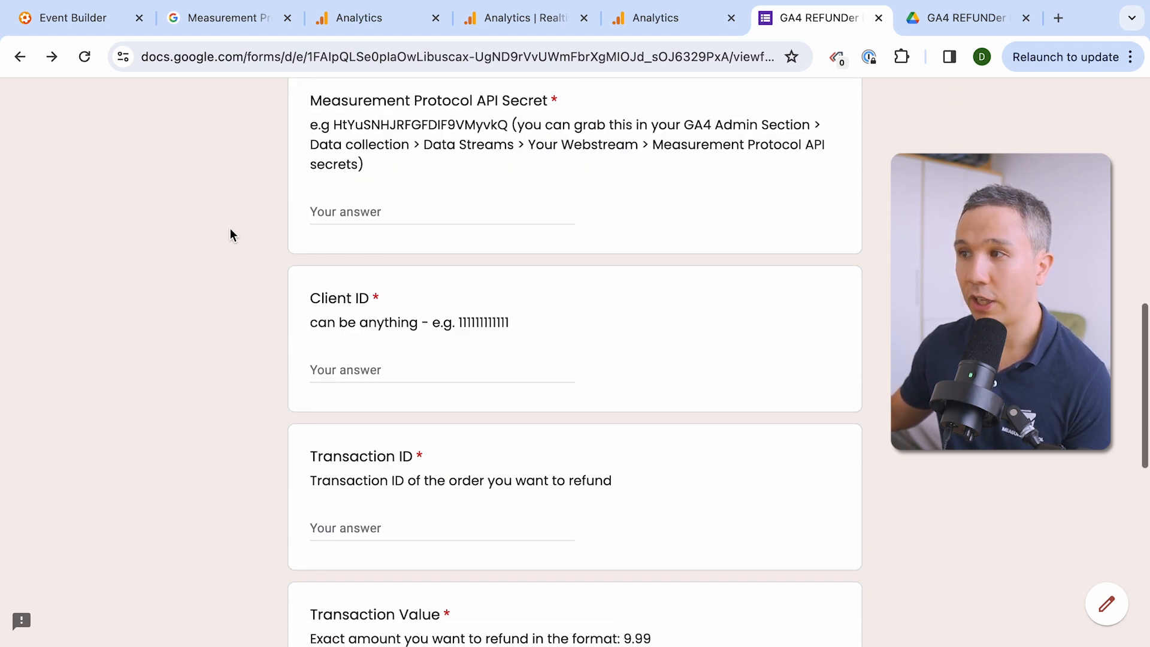
scroll(down, 3)
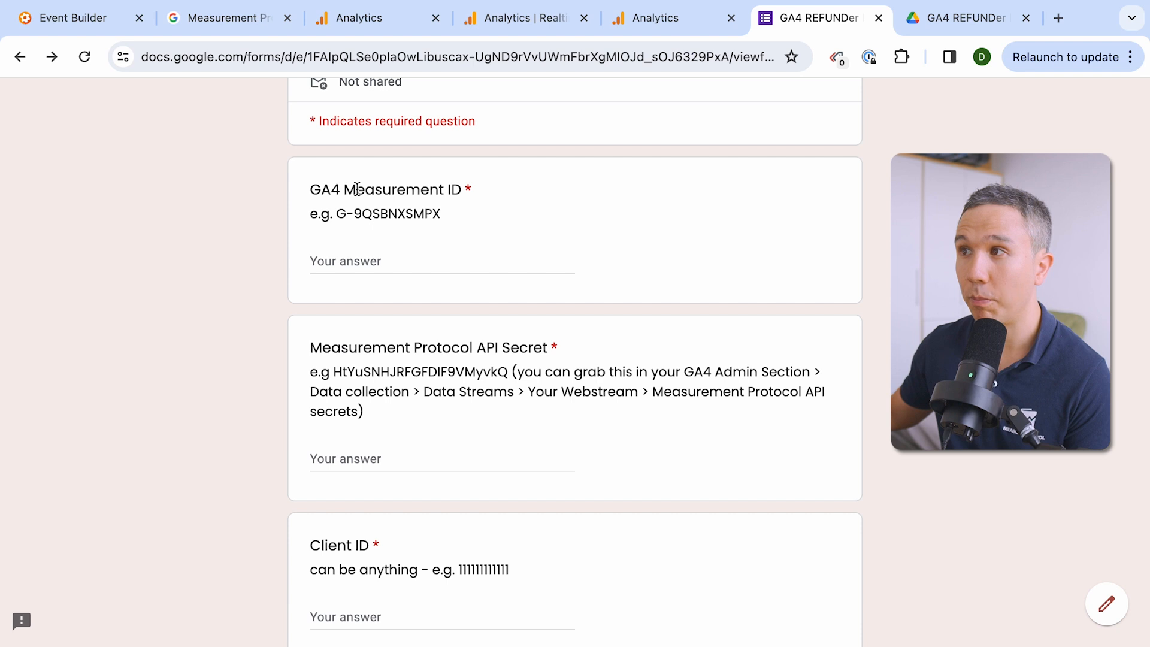
click(651, 18)
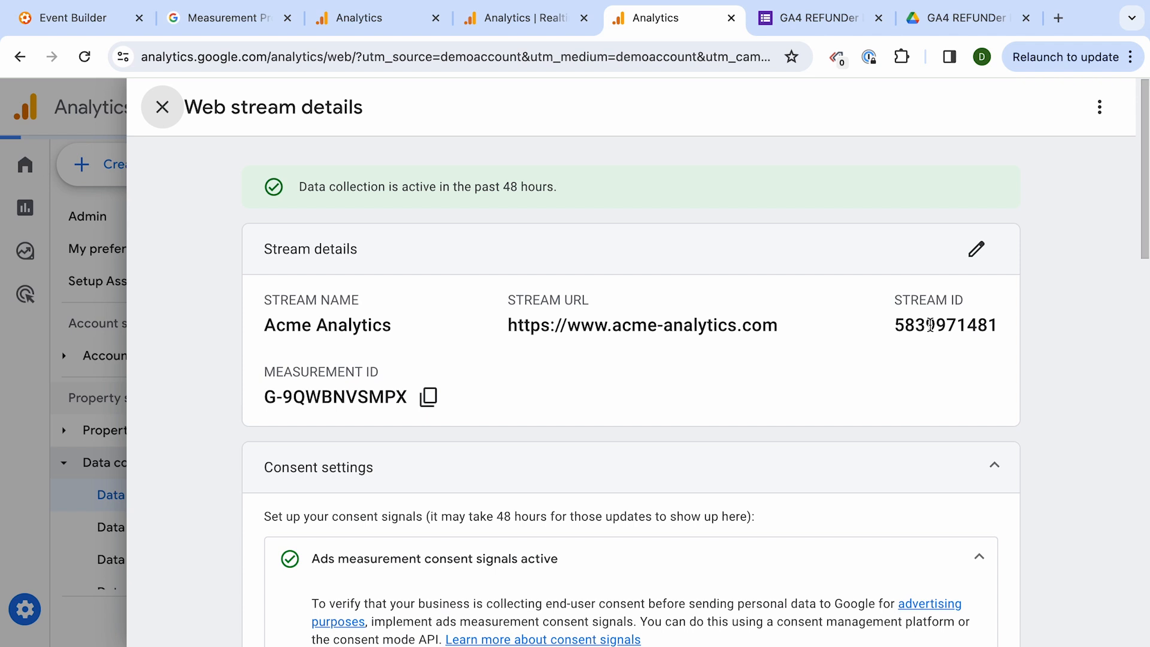
mouse_move(427, 397)
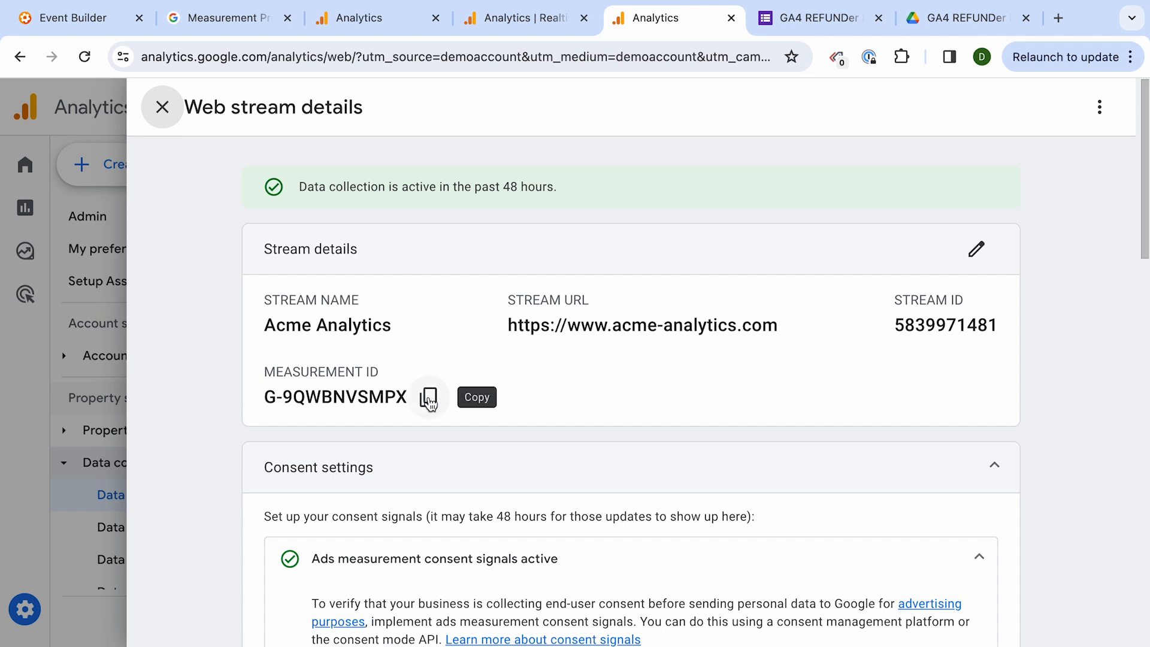
- Enter Measurement ID G-9QWBNVSMPX into the REFUNDer form and return to the Acme Analytics stream details
click(815, 18)
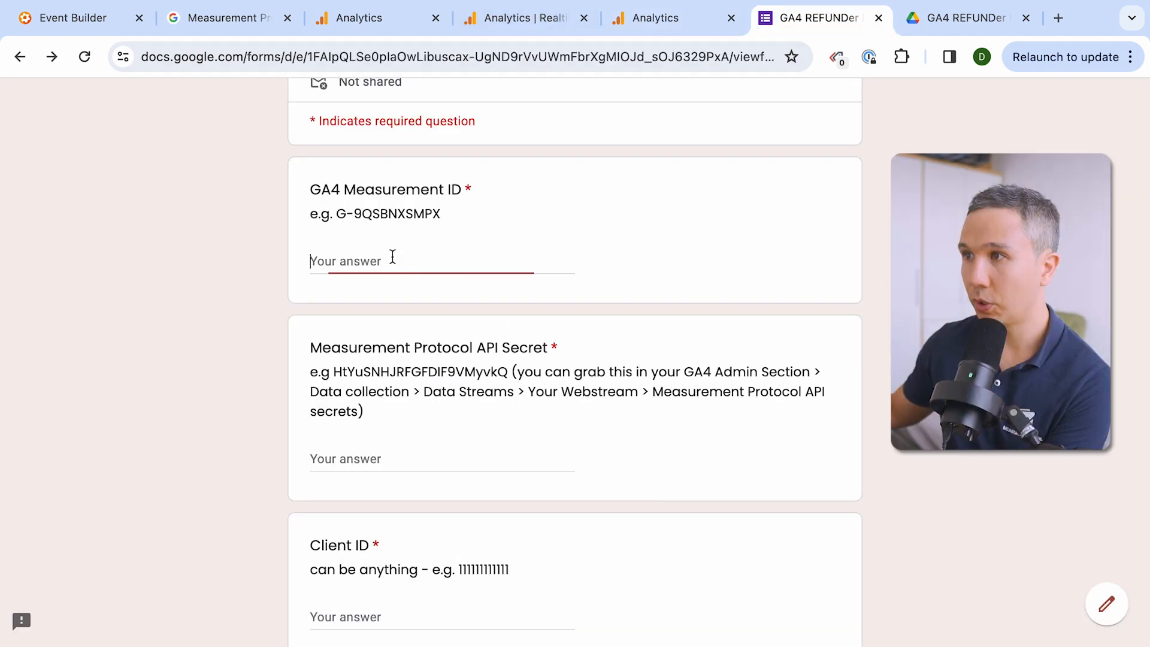
text(G-9QWBNVSMPX)
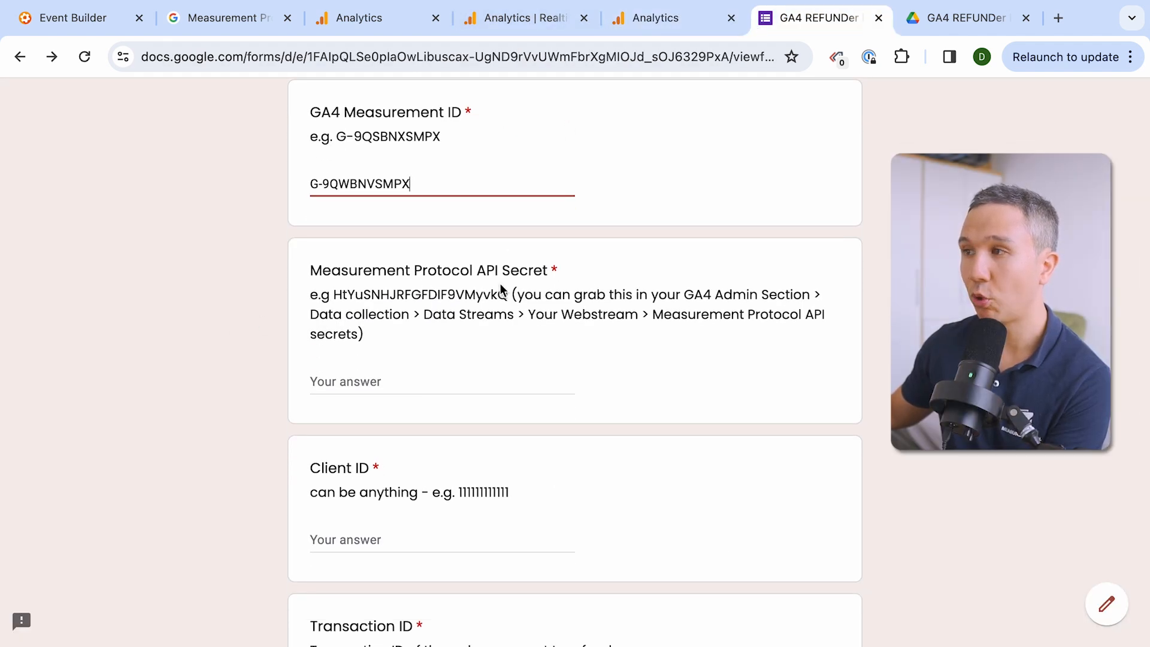
click(653, 18)
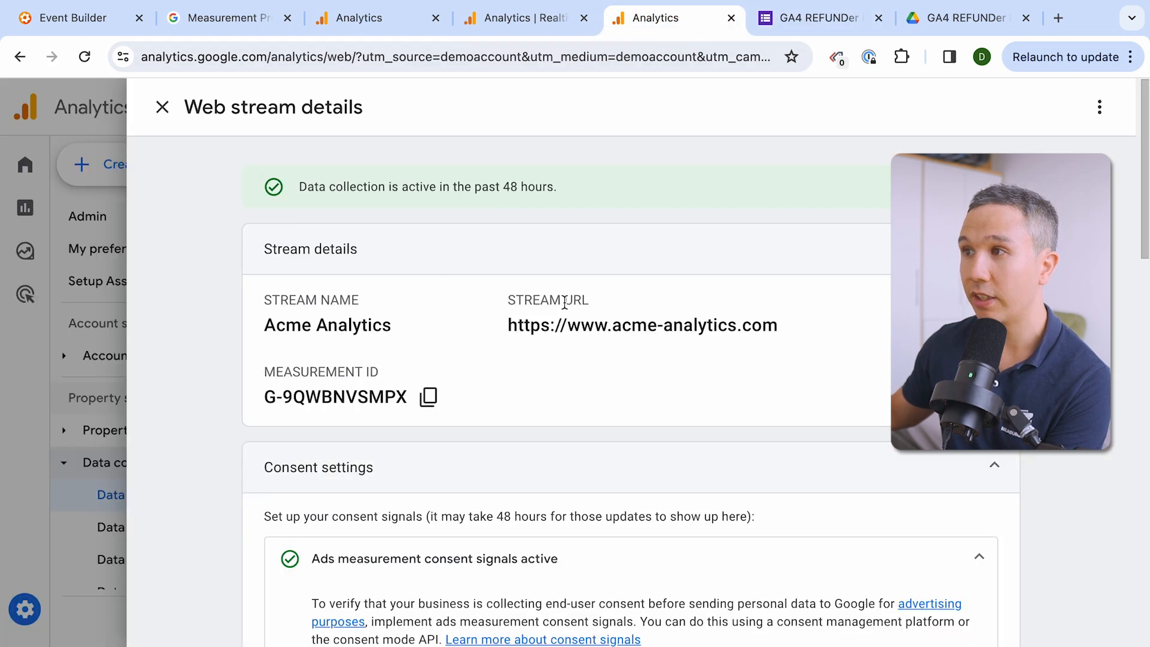
scroll(down, 3)
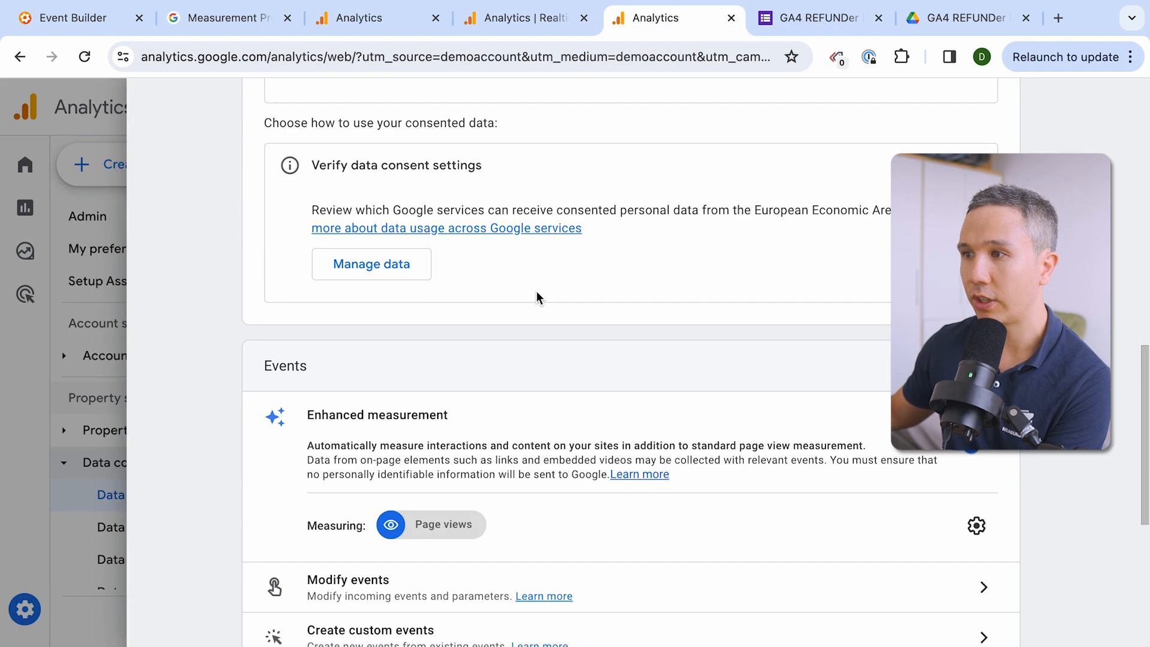
- Create a Measurement Protocol API secret nicknamed GA4Refunder and copy its secret value
click(375, 300)
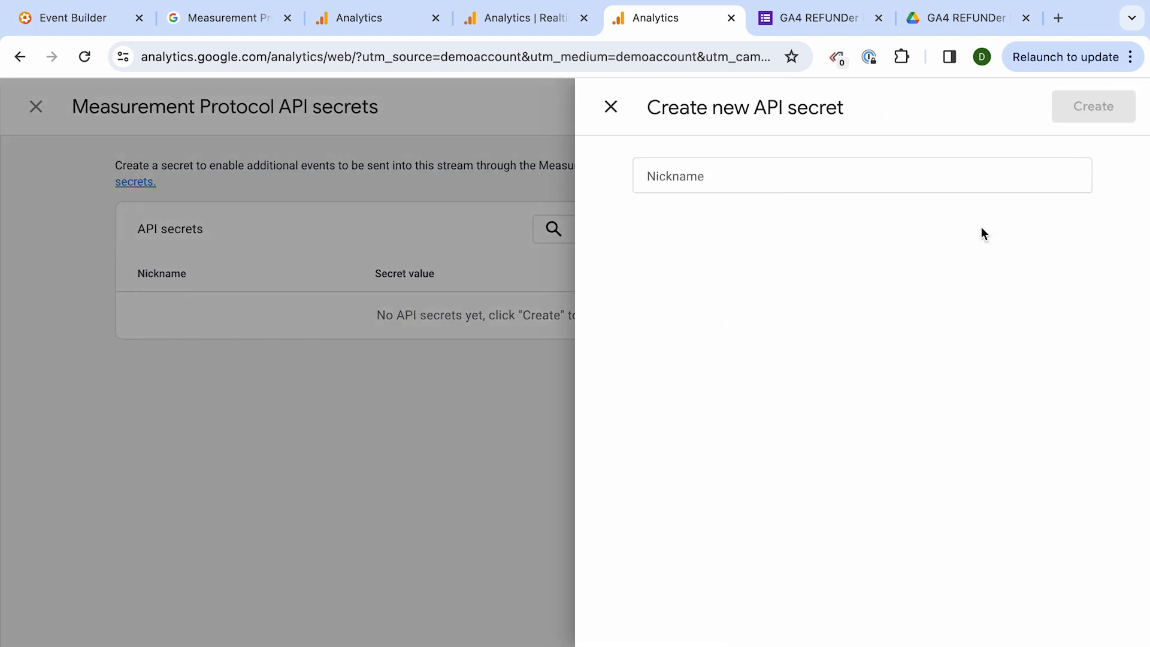
text(GA4Refunder)
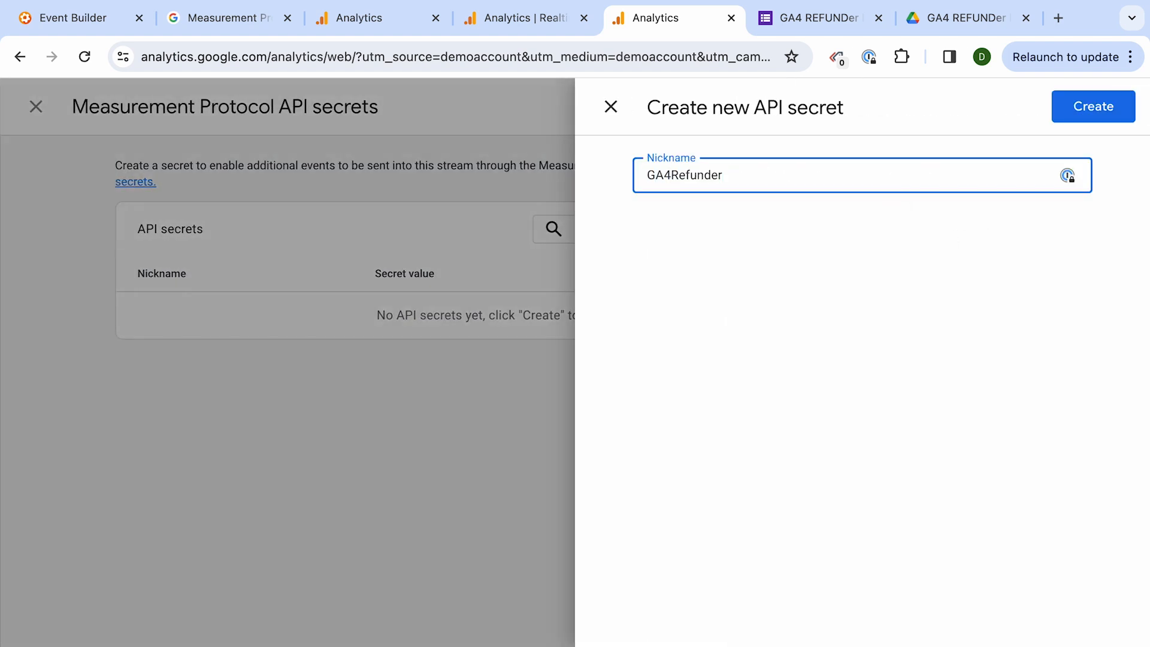
click(1092, 107)
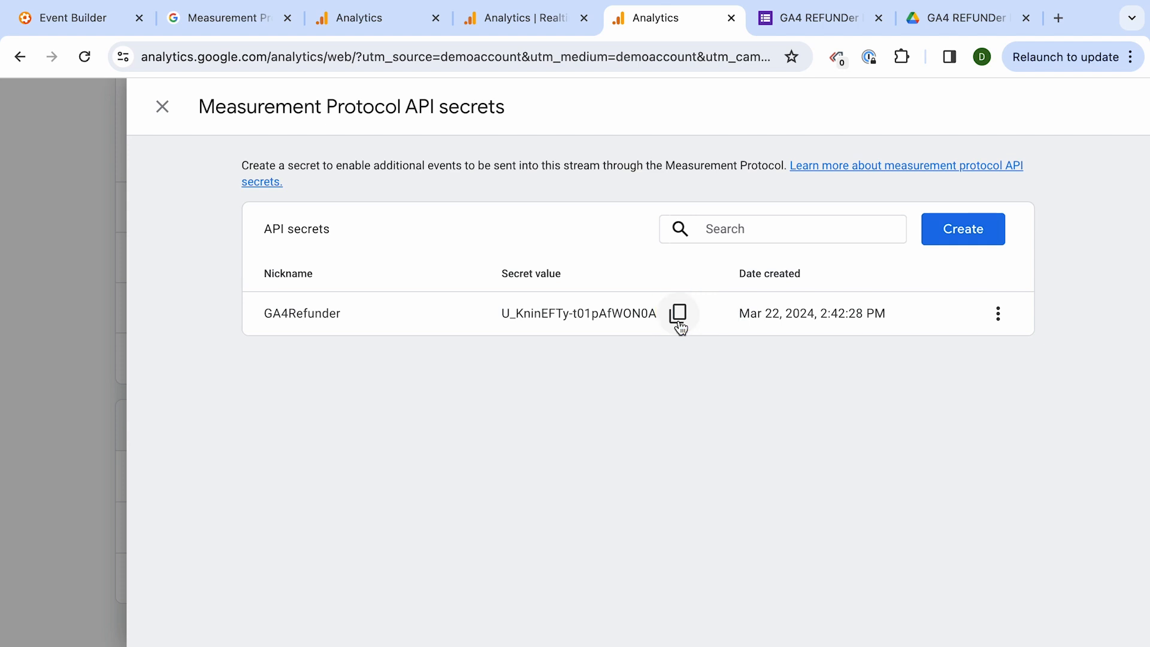
click(813, 18)
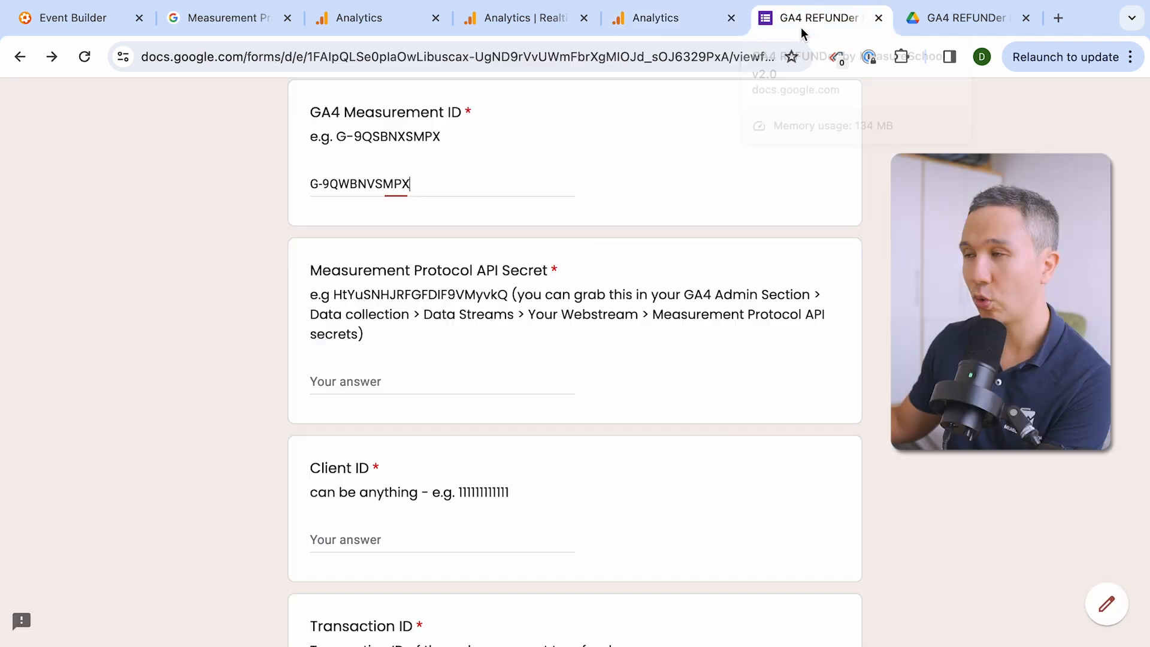
scroll(down, 3)
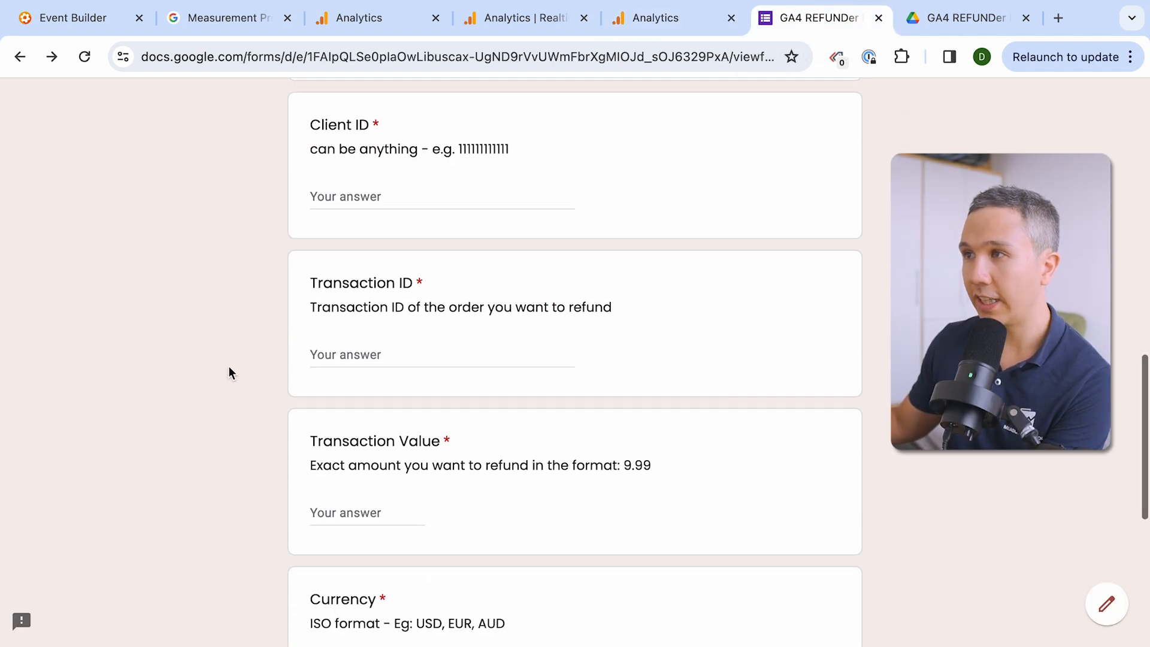
mouse_move(380, 139)
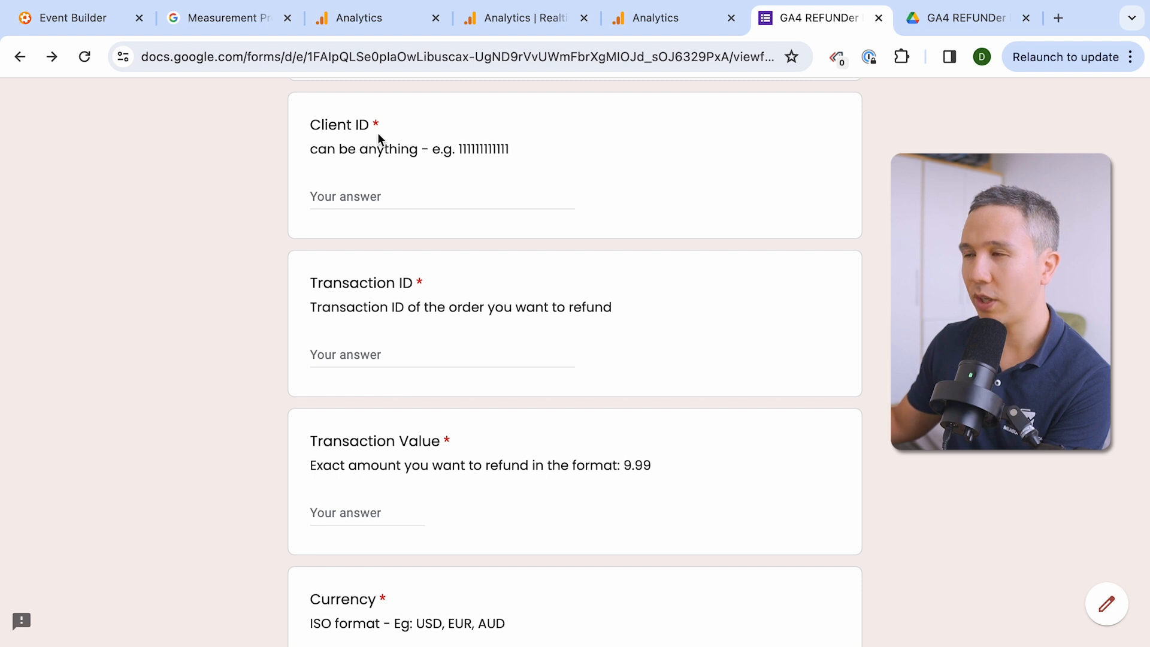
scroll(down, 3)
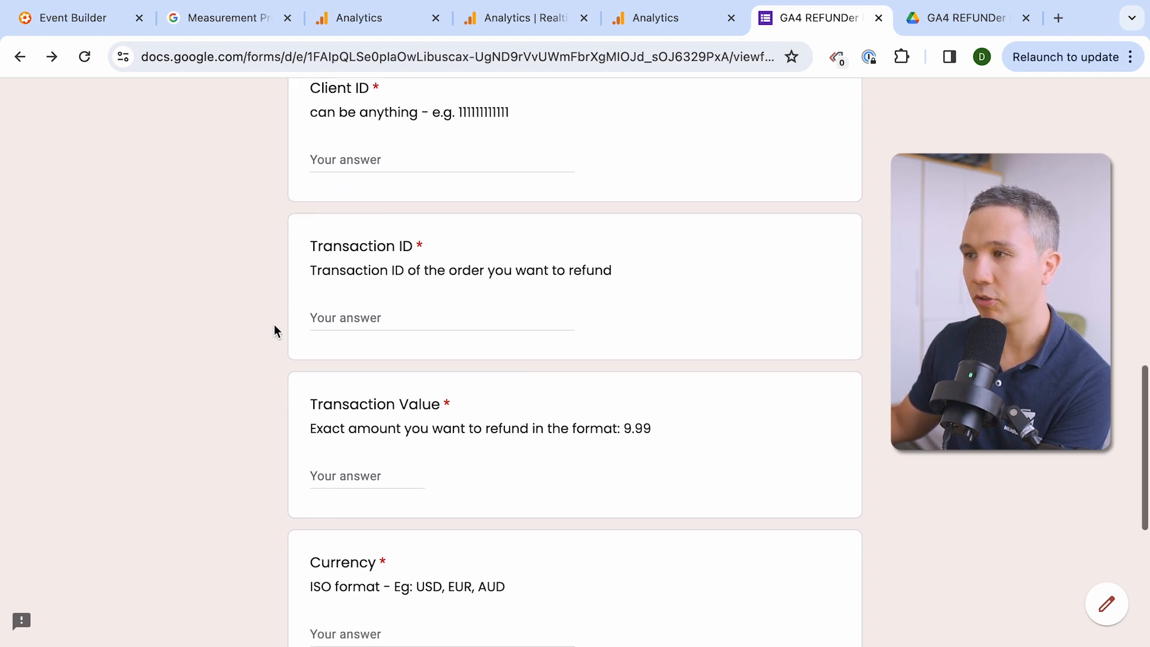
scroll(down, 3)
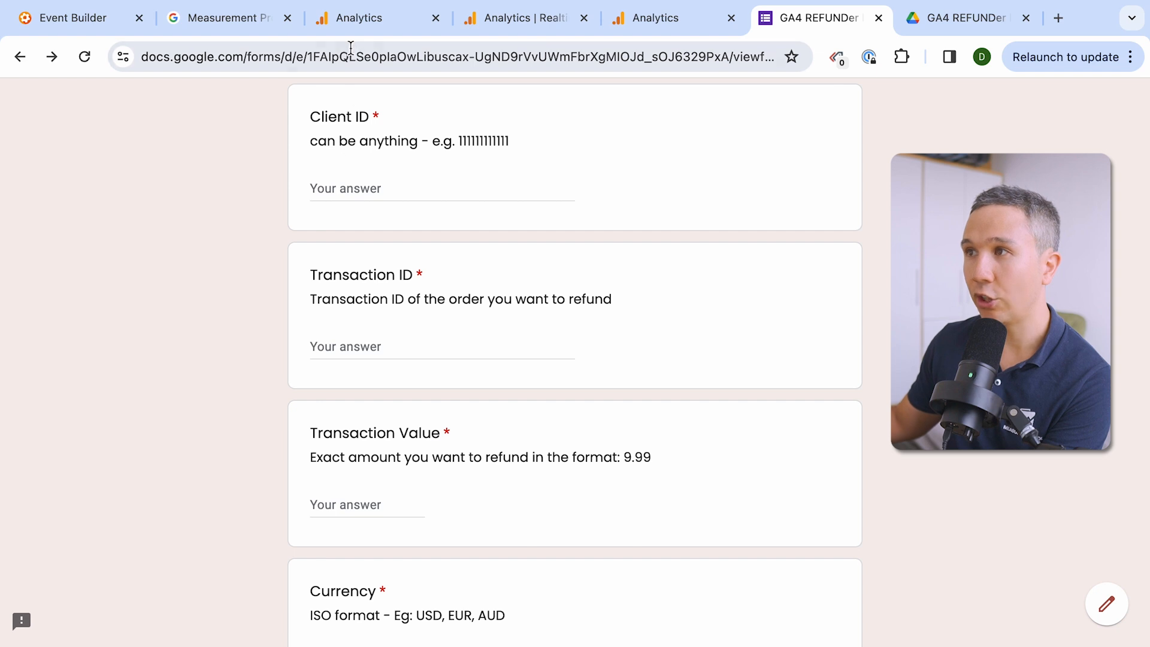
click(374, 18)
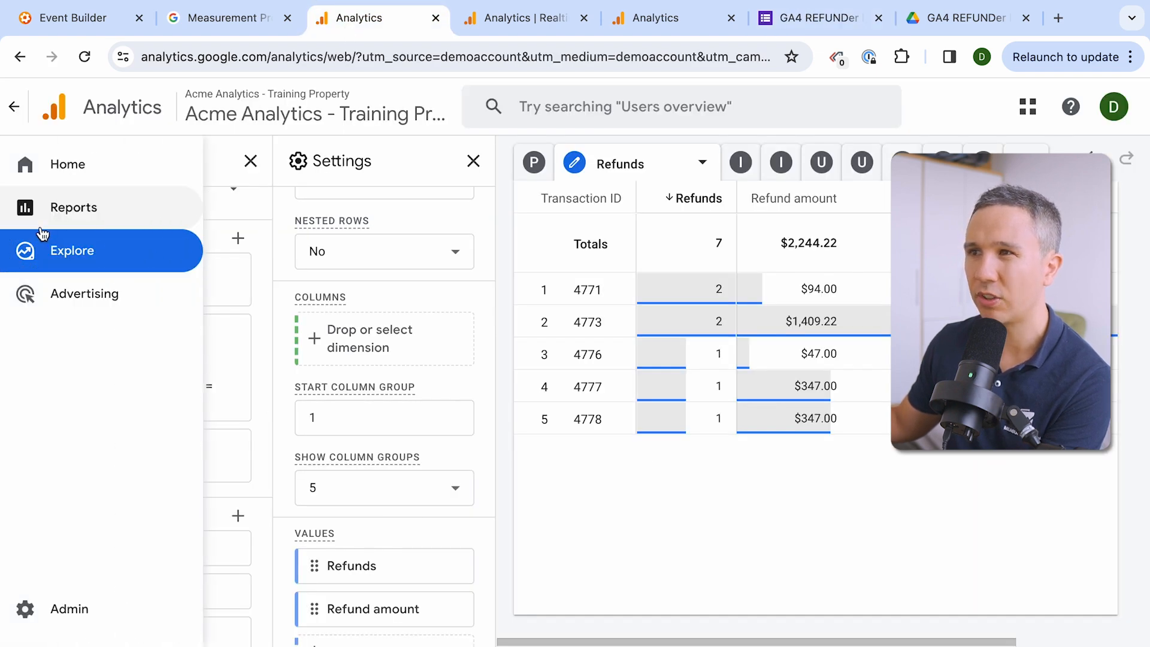
mouse_move(183, 217)
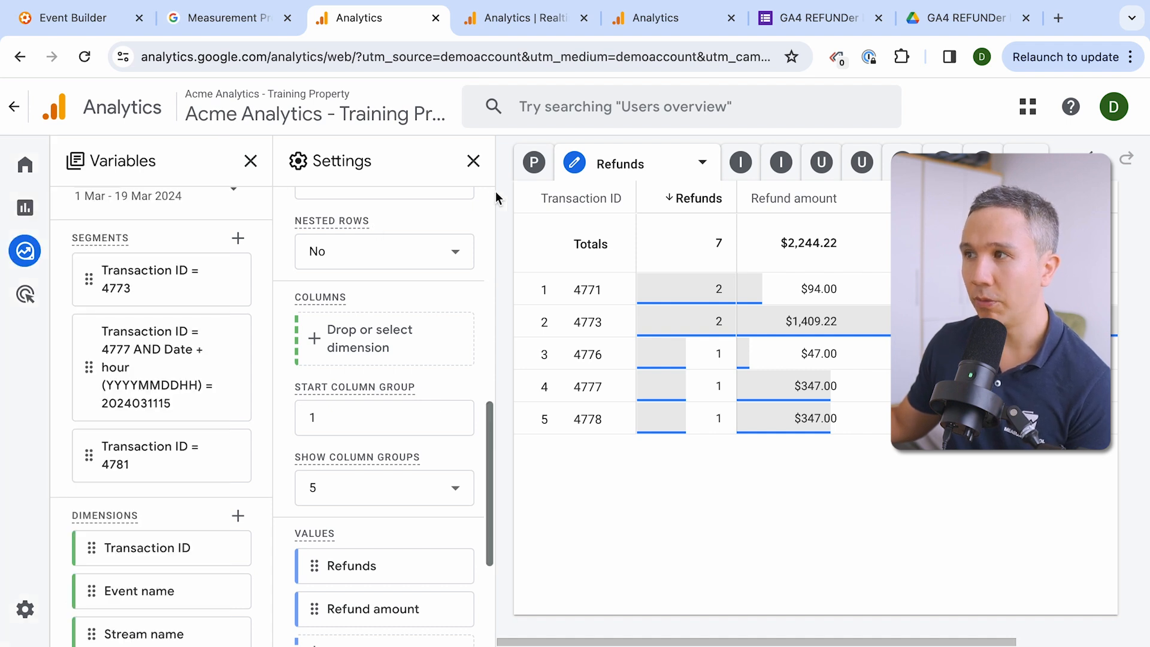
- Show the Purchases table of the Purchase/Refunds Report exploration with revenue per transaction ID
click(534, 162)
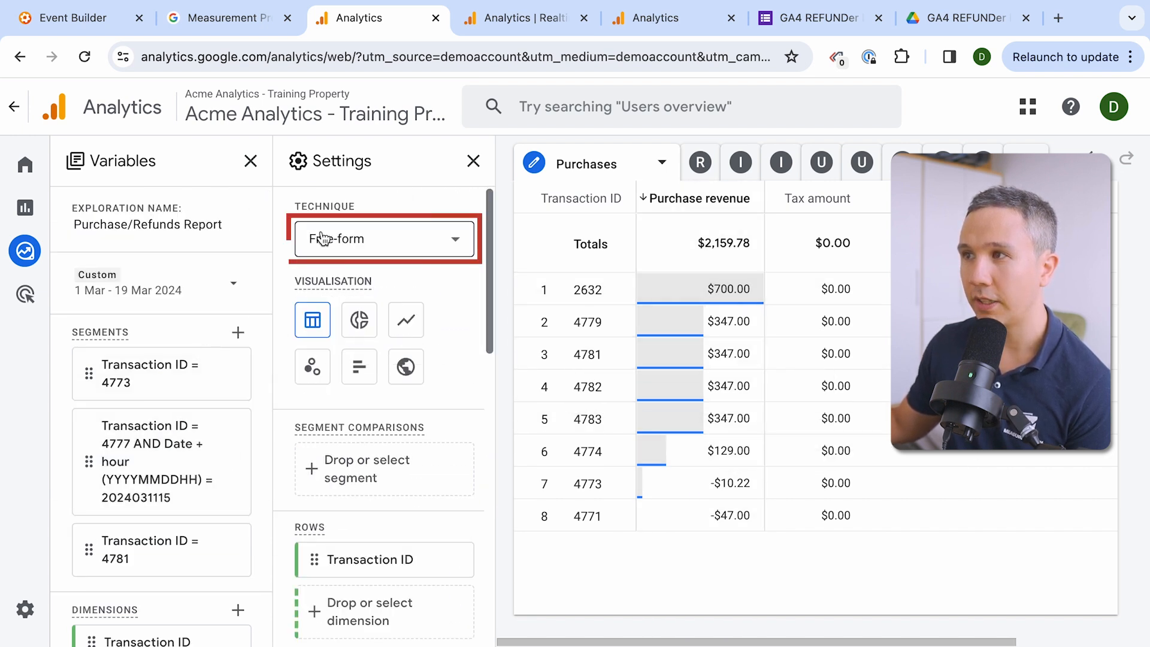
scroll(down, 3)
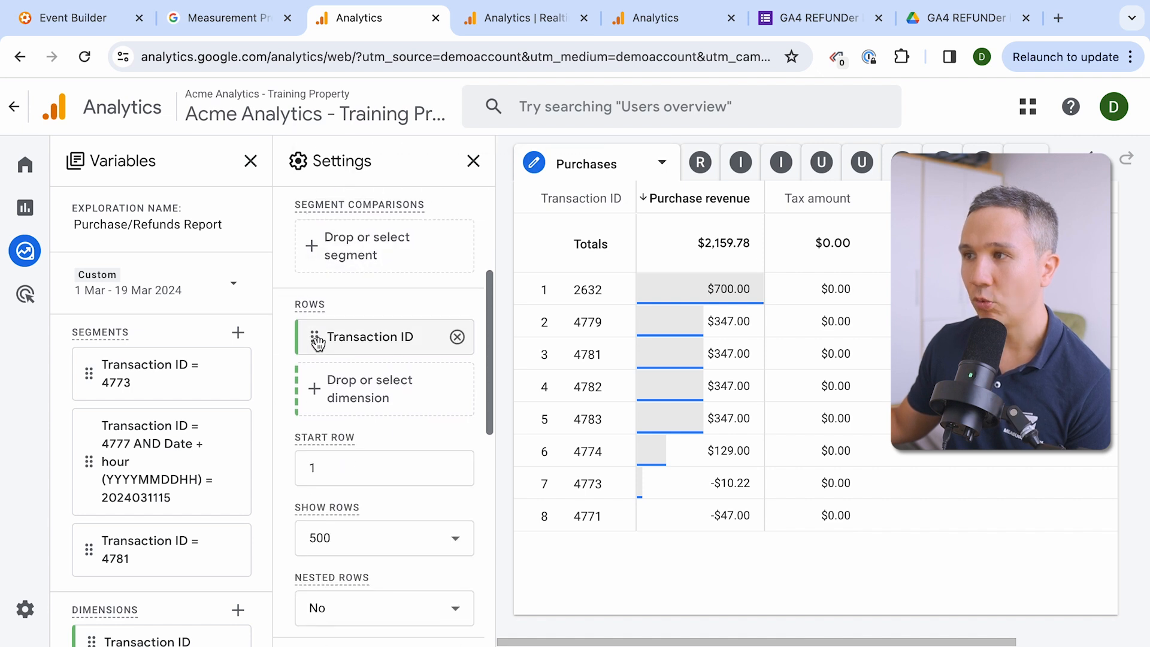
scroll(down, 3)
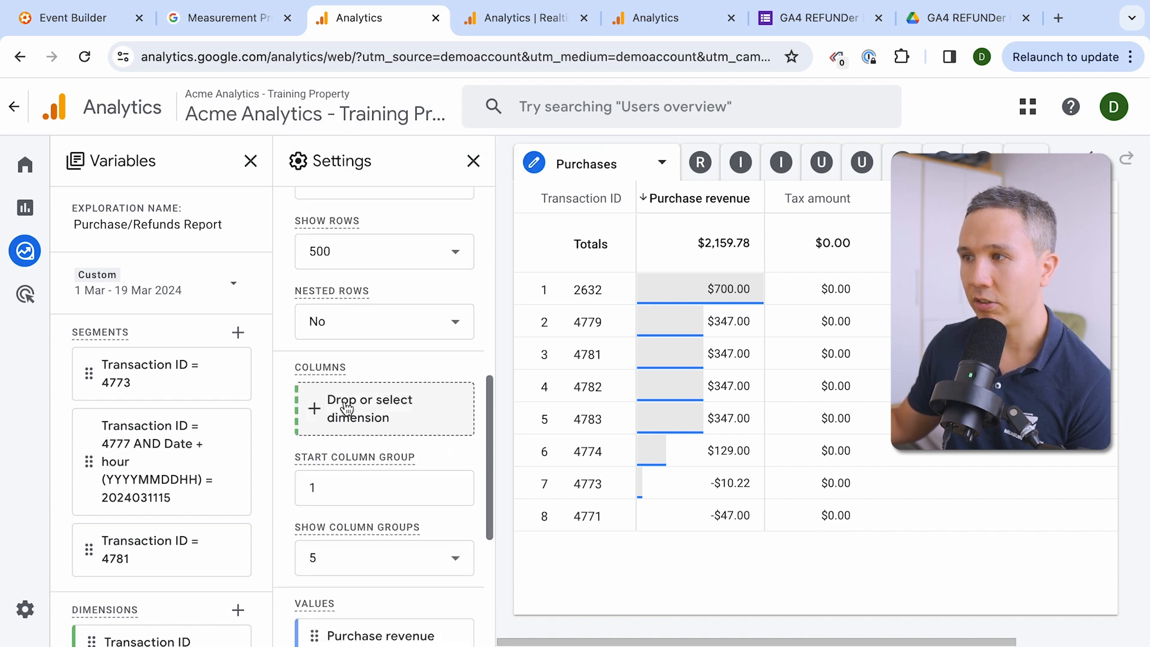
scroll(down, 3)
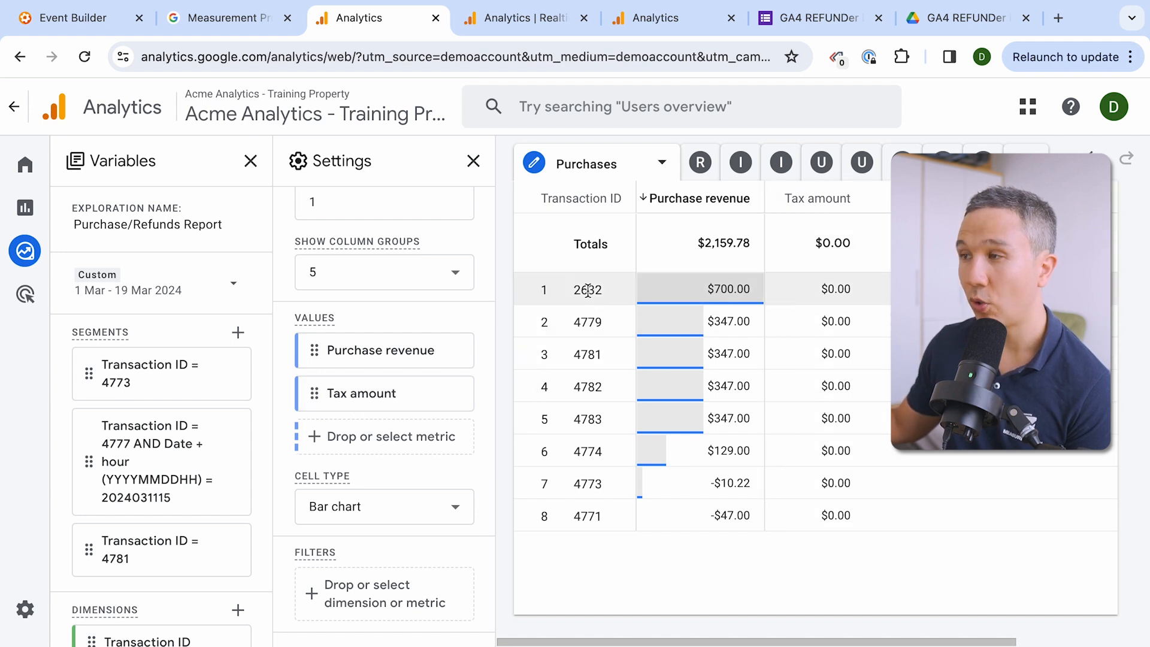
- Enter transaction ID 2632, value 700.00 and currency USD into the refund form from the purchases report
double_click(586, 289)
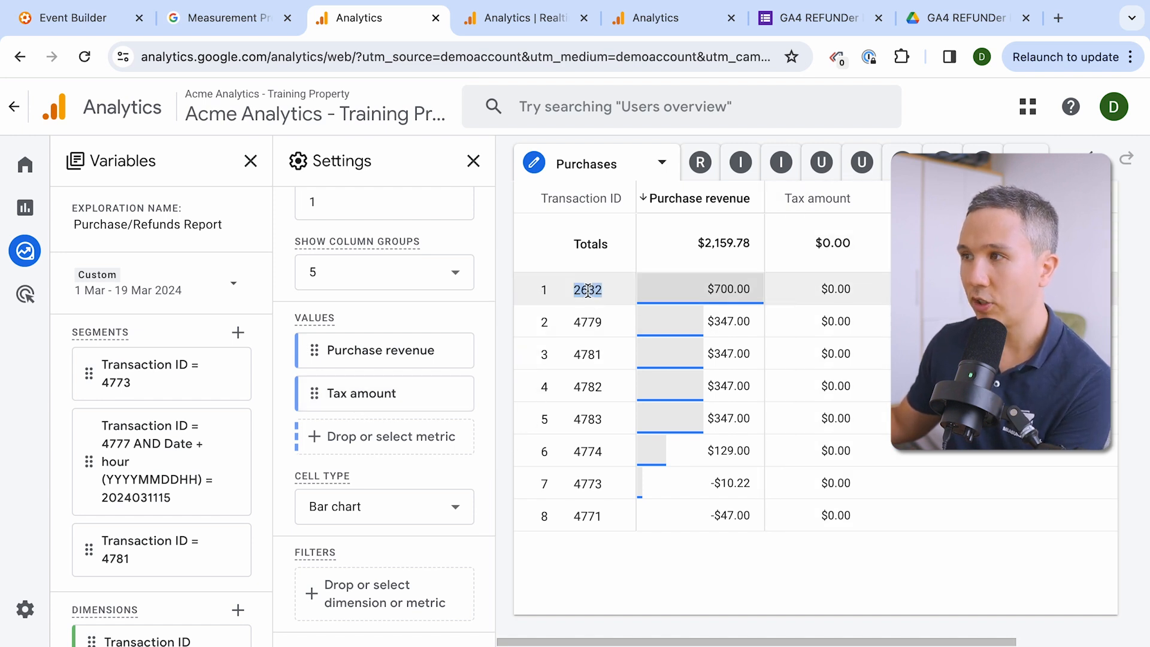
click(813, 18)
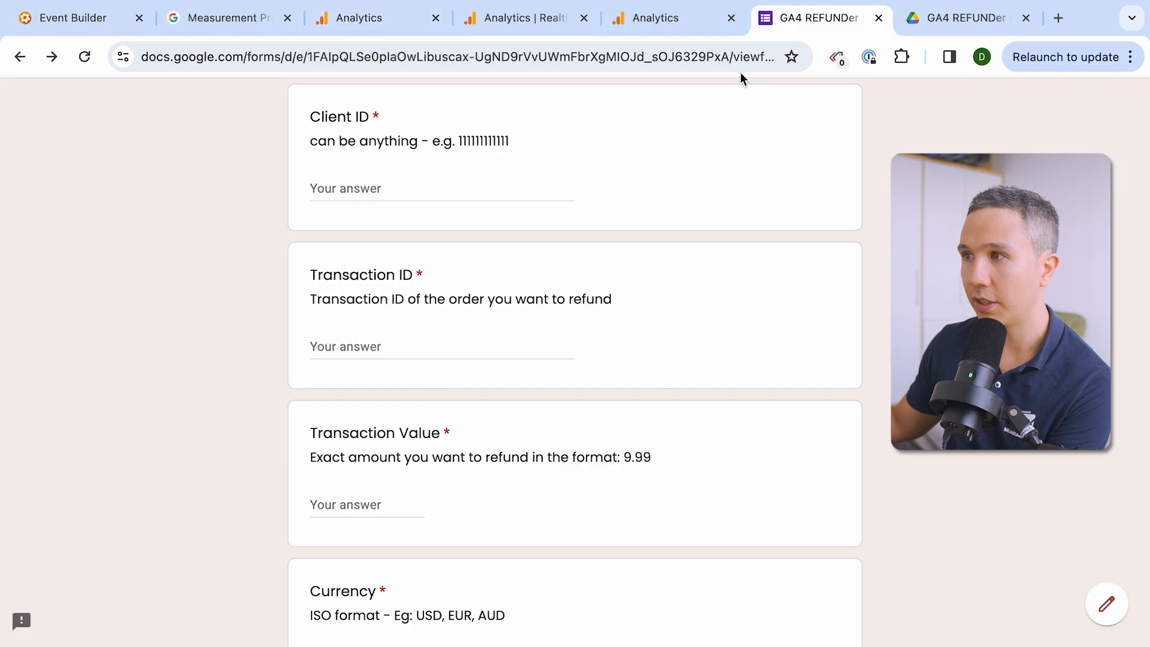
text(2632)
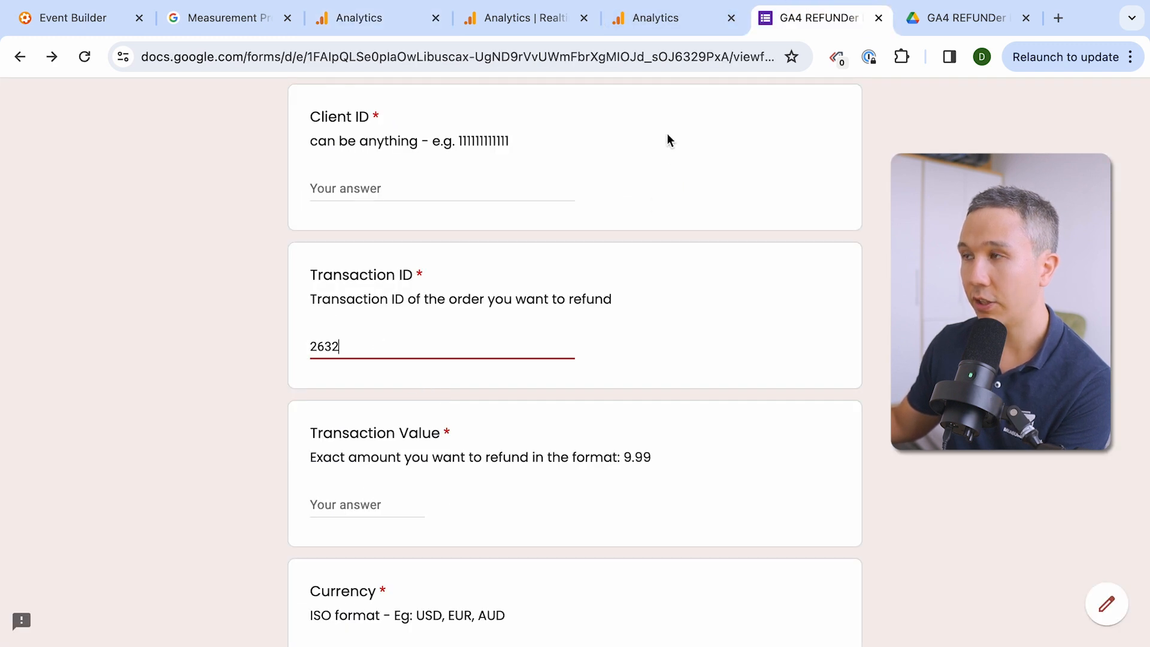
click(357, 18)
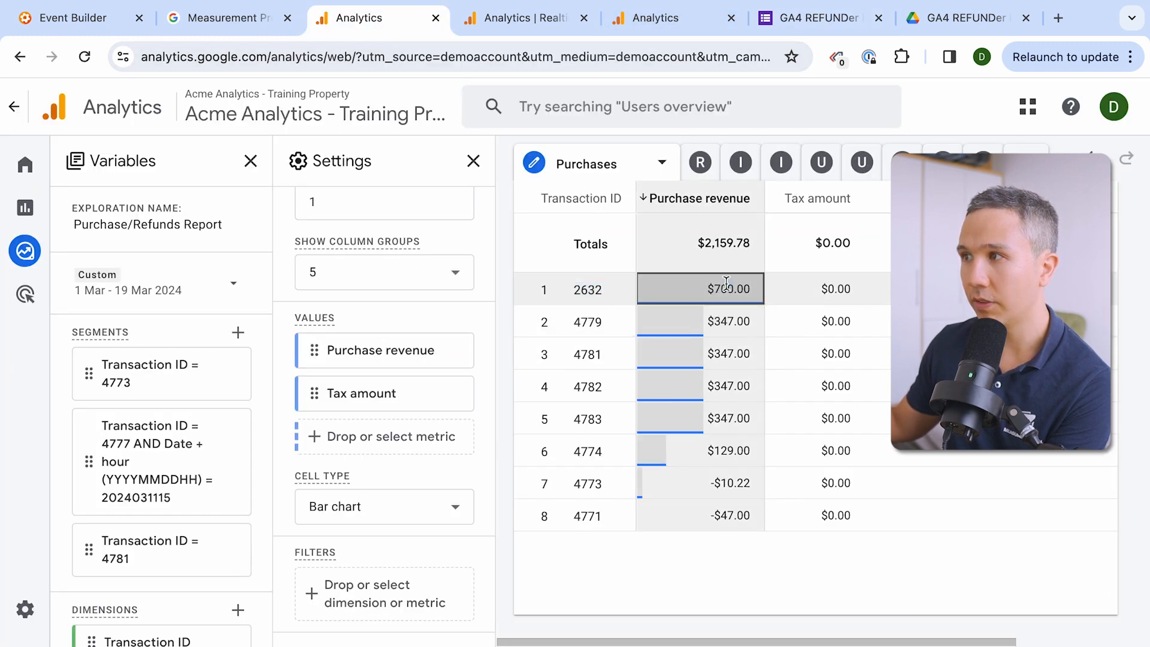
click(810, 18)
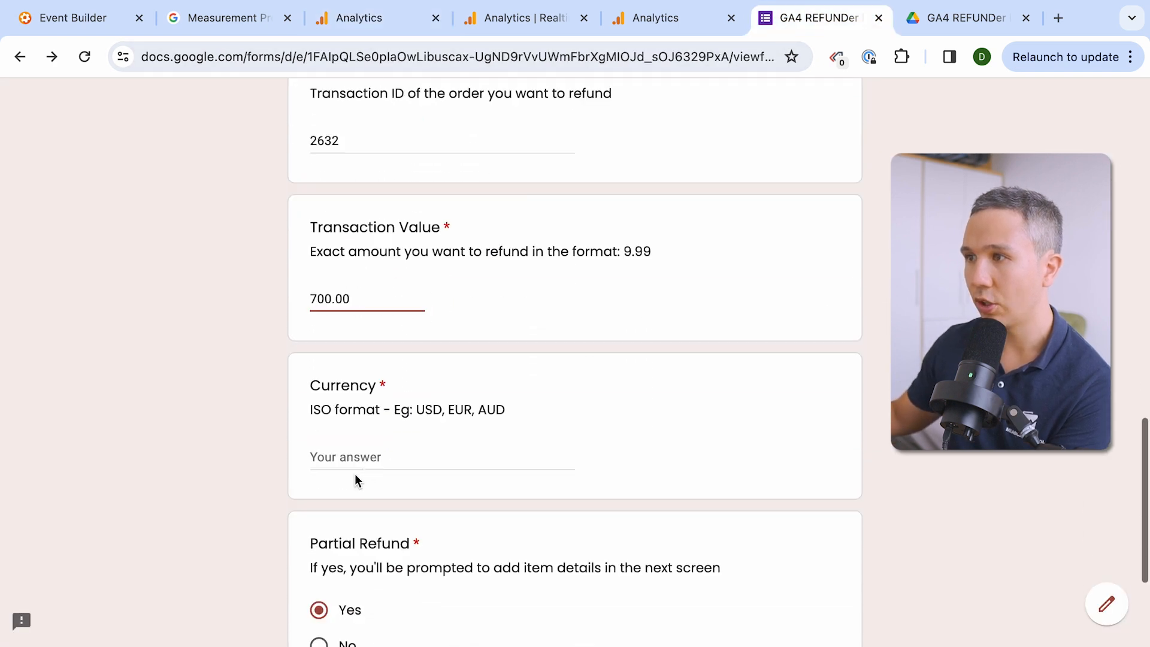
text(USD)
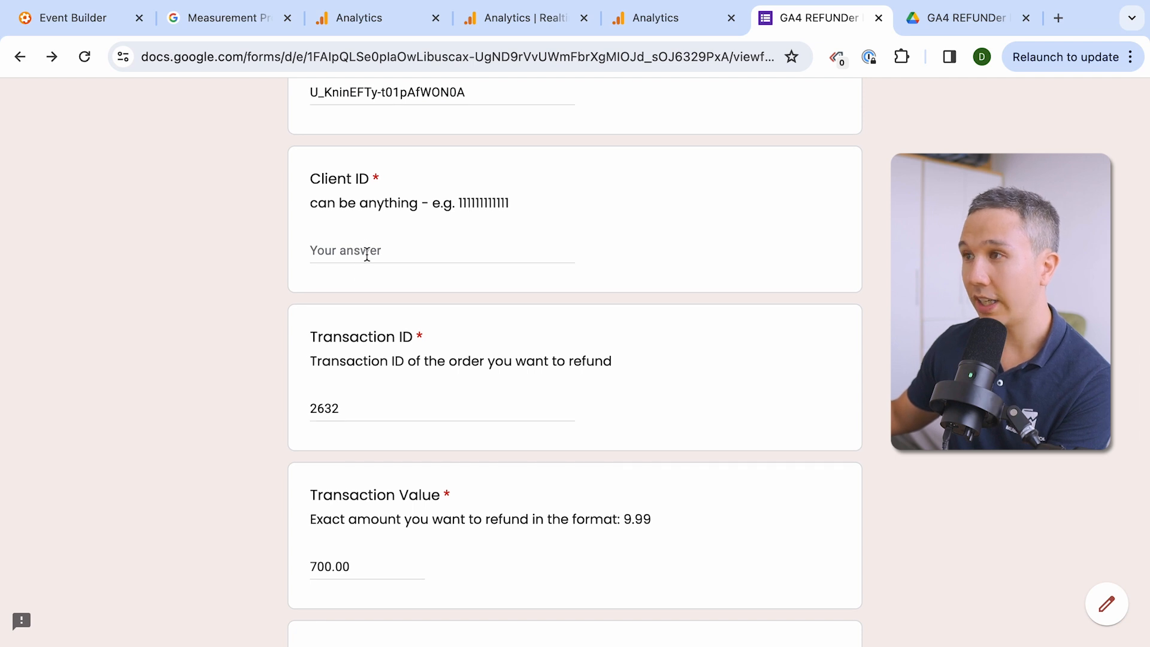
mouse_move(378, 18)
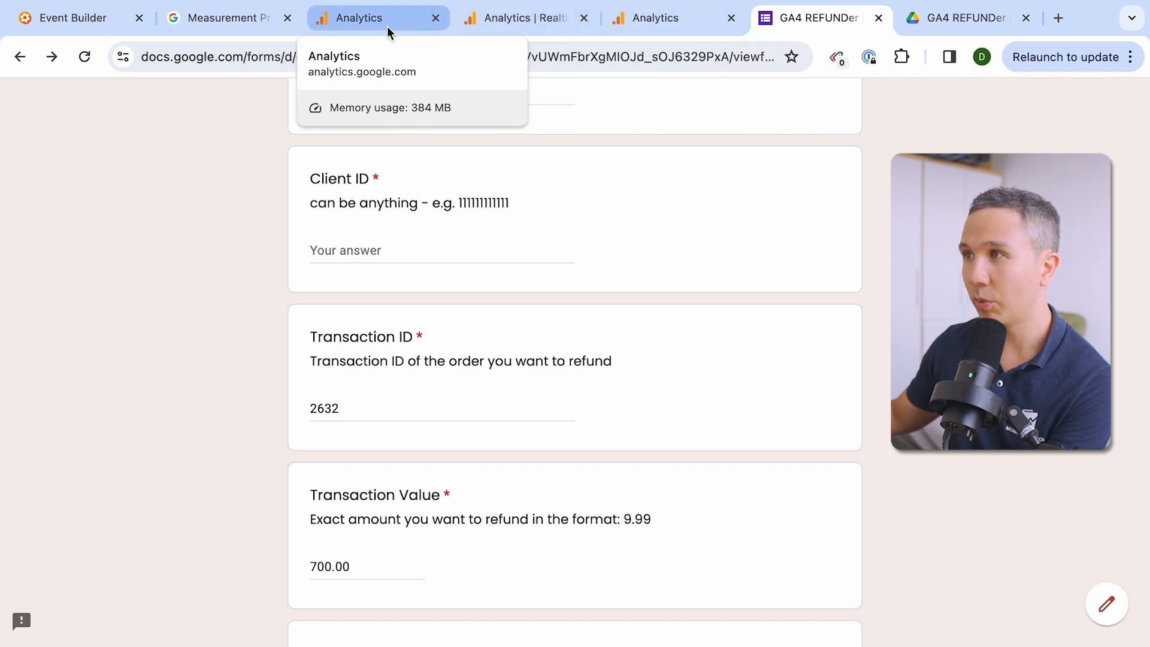
- View users behind transaction 2632 and copy the effective user ID for the refund form
click(377, 18)
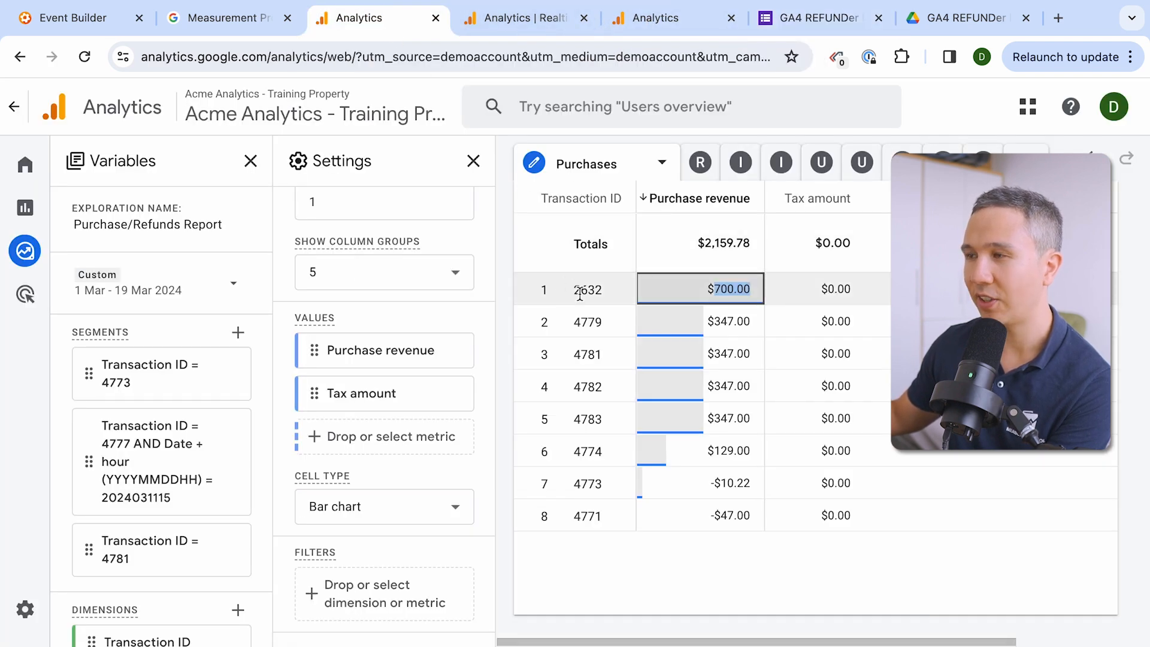
right_click(729, 289)
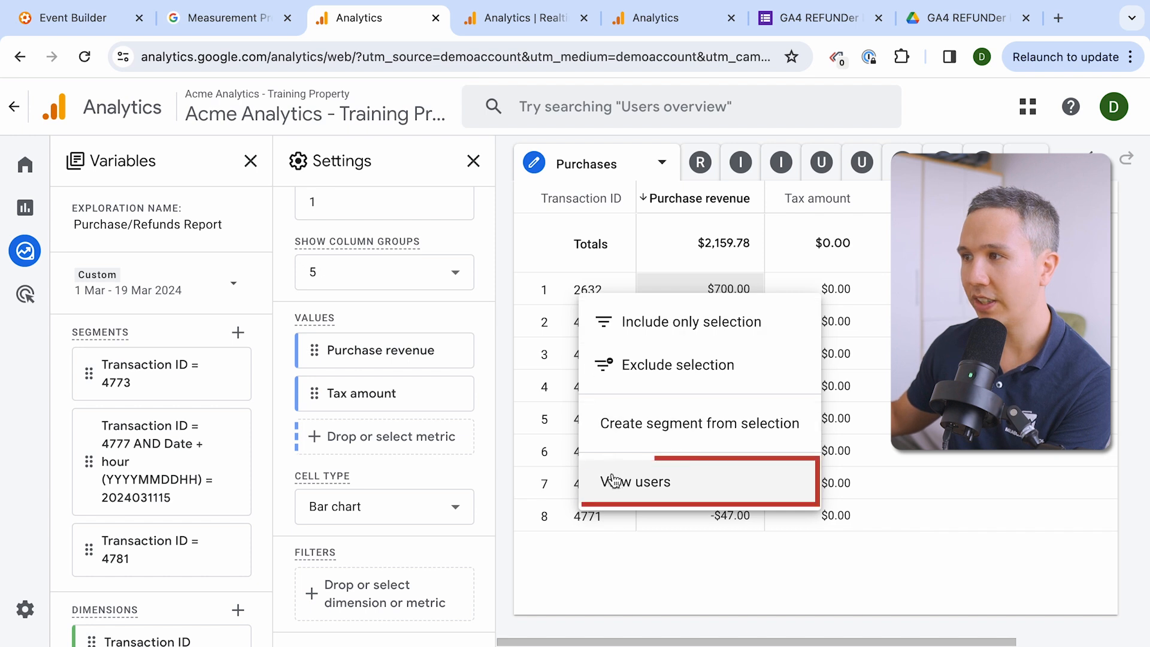
click(638, 481)
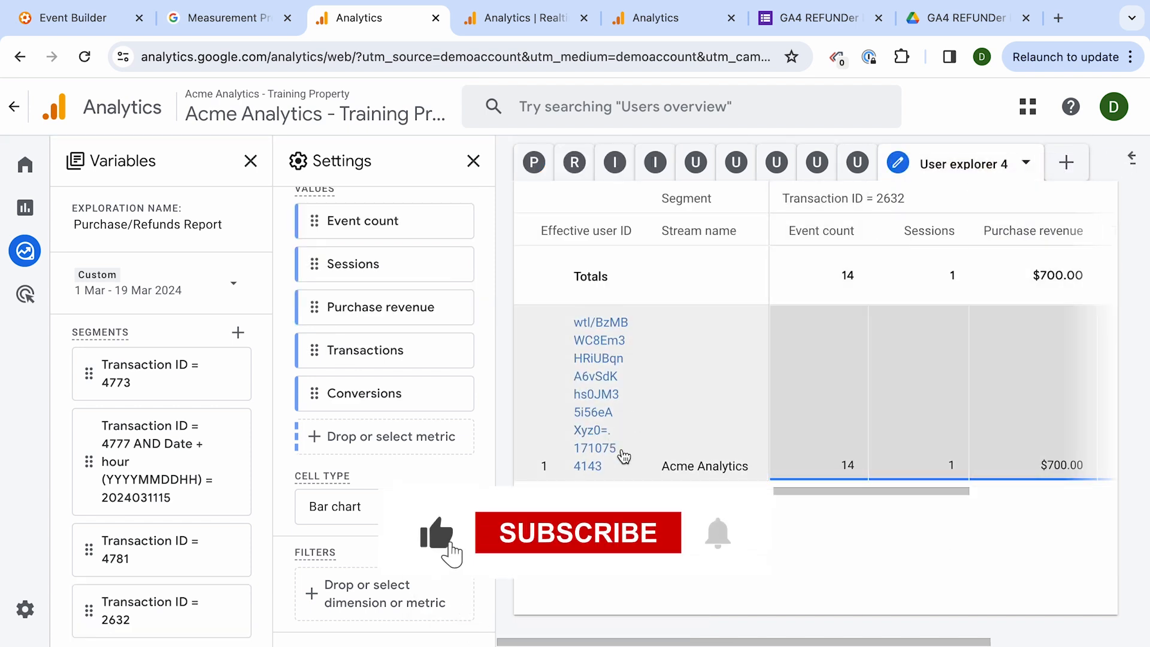
click(577, 532)
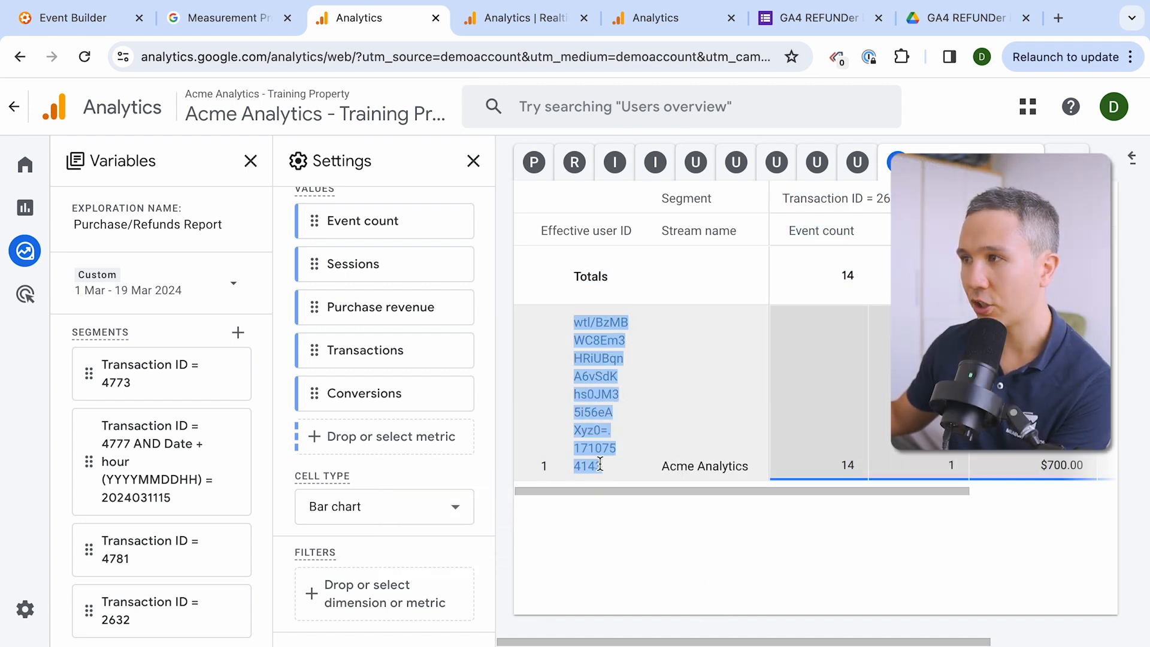
click(807, 18)
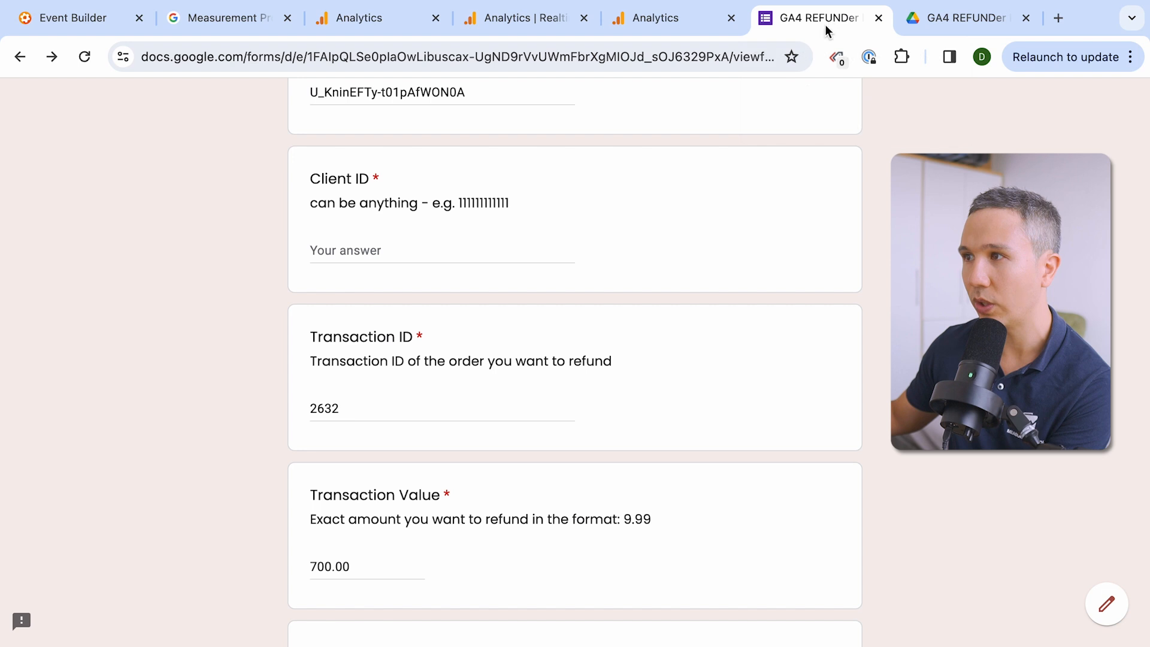
- Enter the copied effective user ID as Client ID and set Partial Refund to Yes
text(A6vSdK hs0JM3 5i56eA Xyz0=.71075 4143)
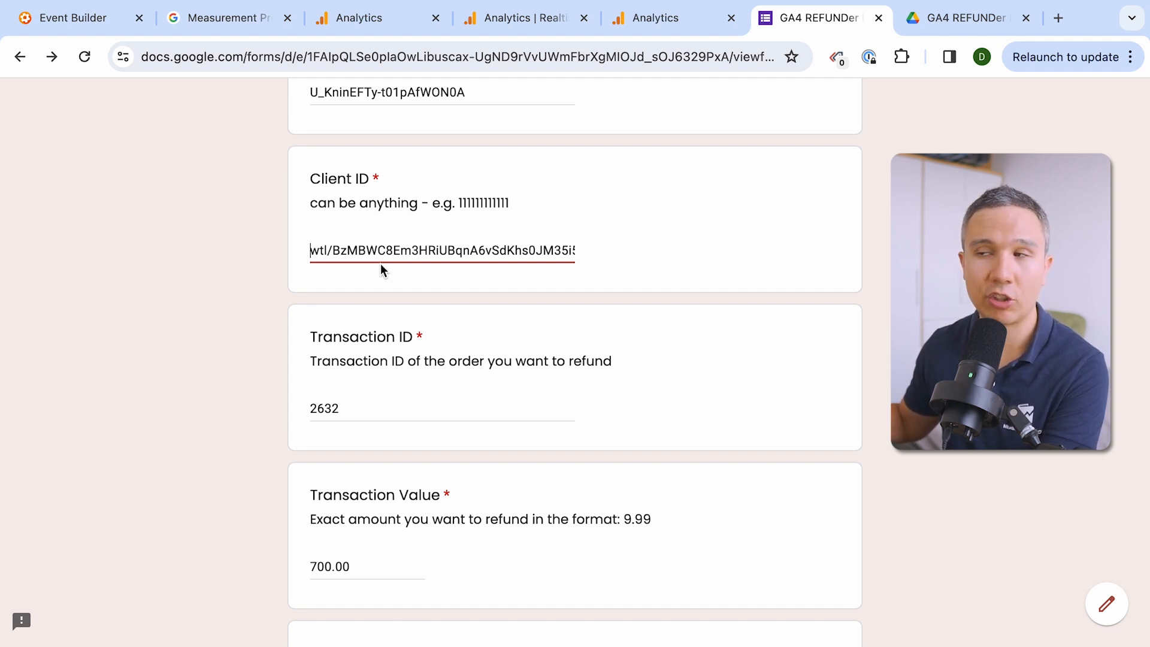
scroll(down, 3)
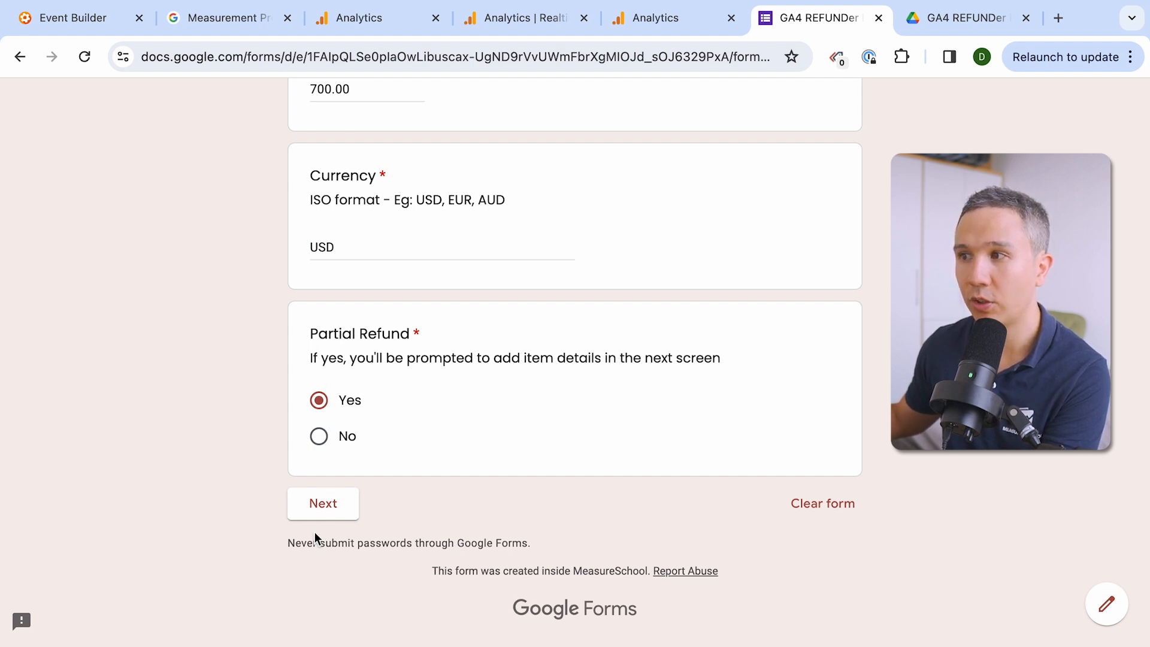
- Review the item details page and set Partial Refund to No
click(322, 503)
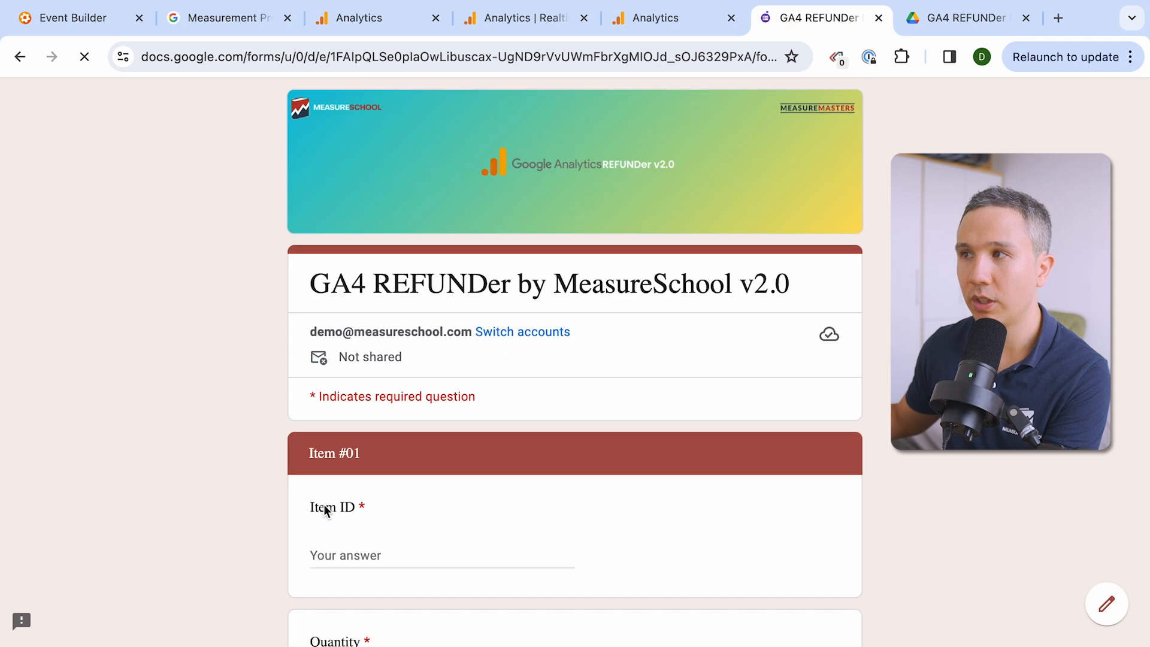
scroll(down, 3)
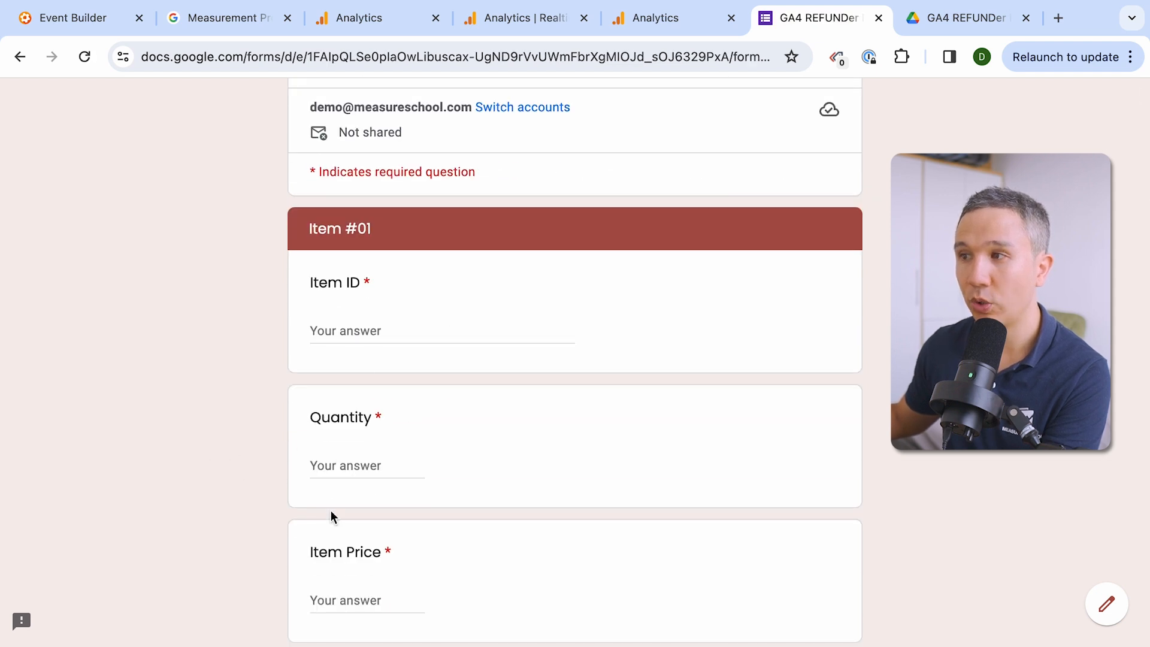
scroll(down, 3)
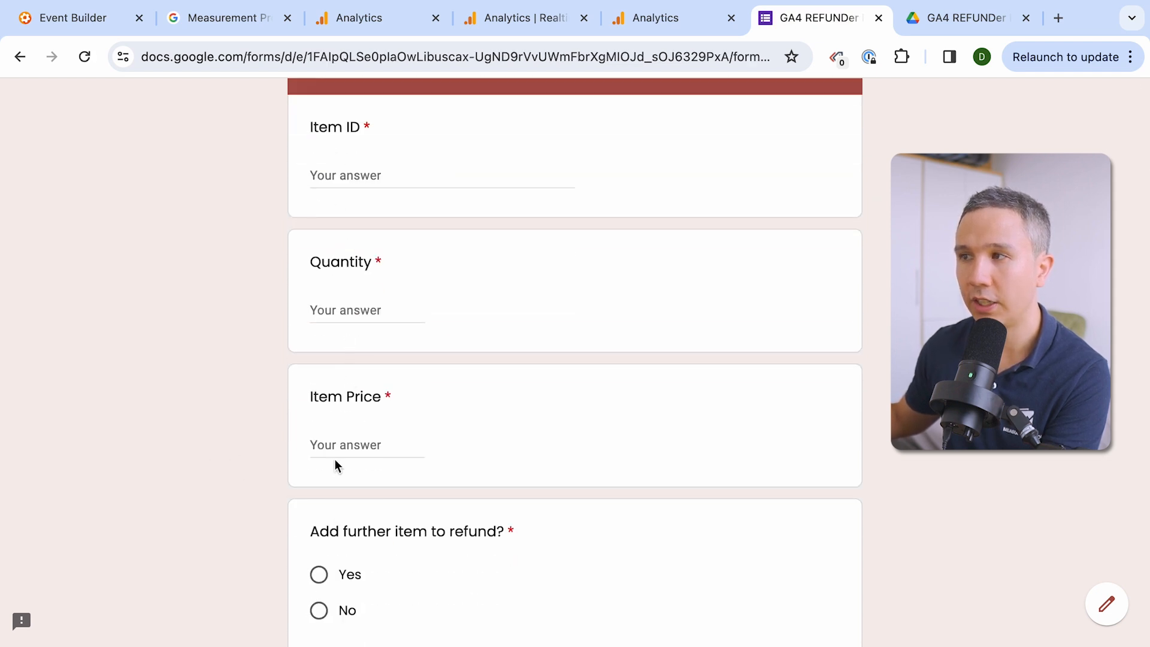
scroll(down, 3)
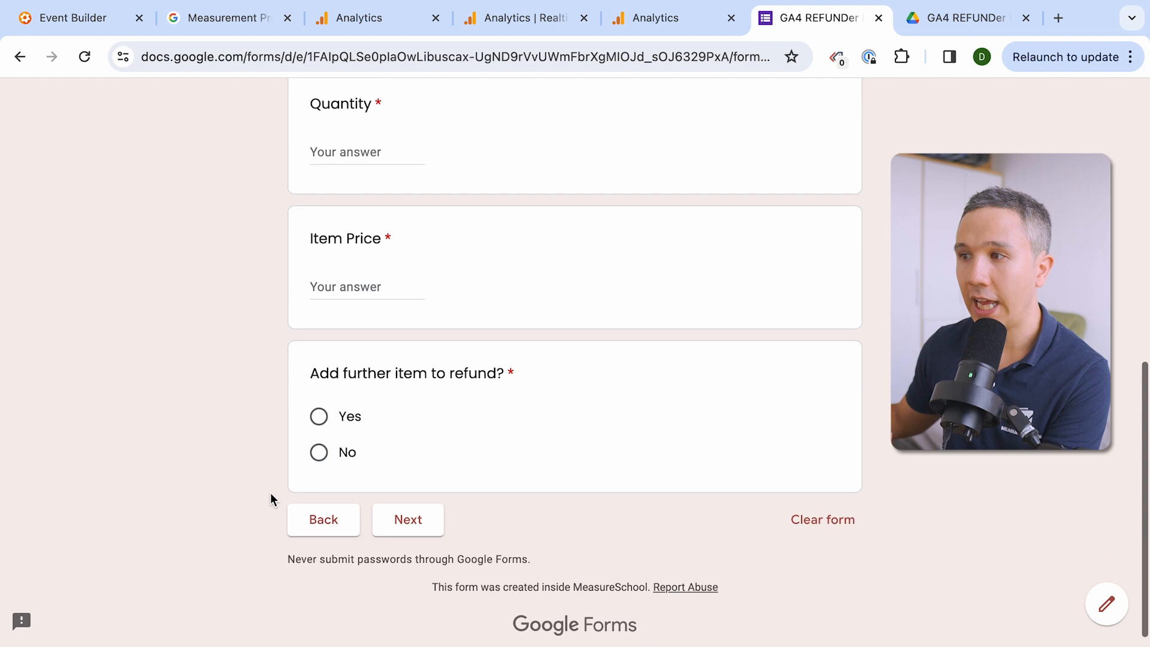
scroll(down, 3)
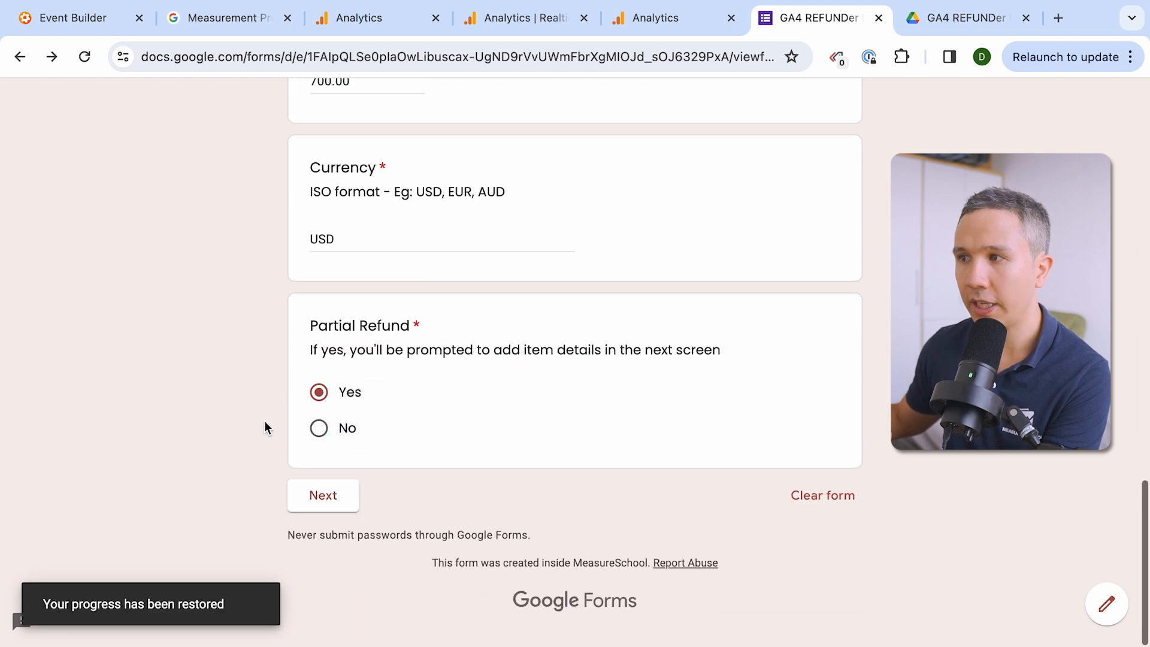
click(319, 436)
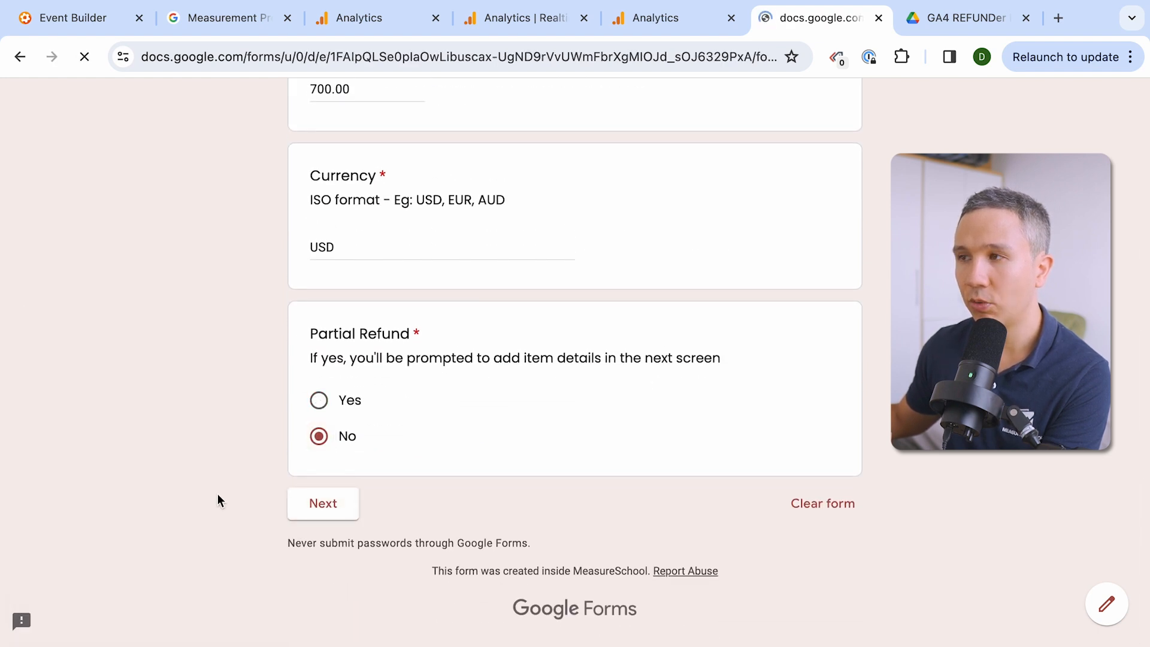
- Submit the test refund and confirm the event was sent to GA4 Measurement Protocol
click(322, 504)
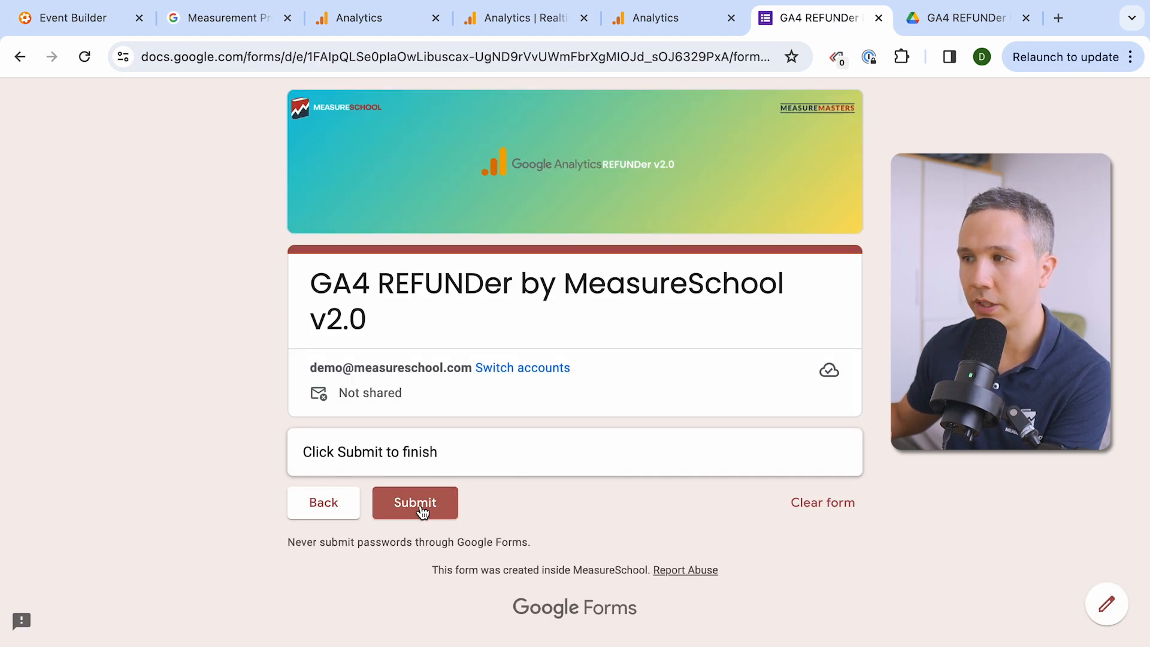
click(415, 503)
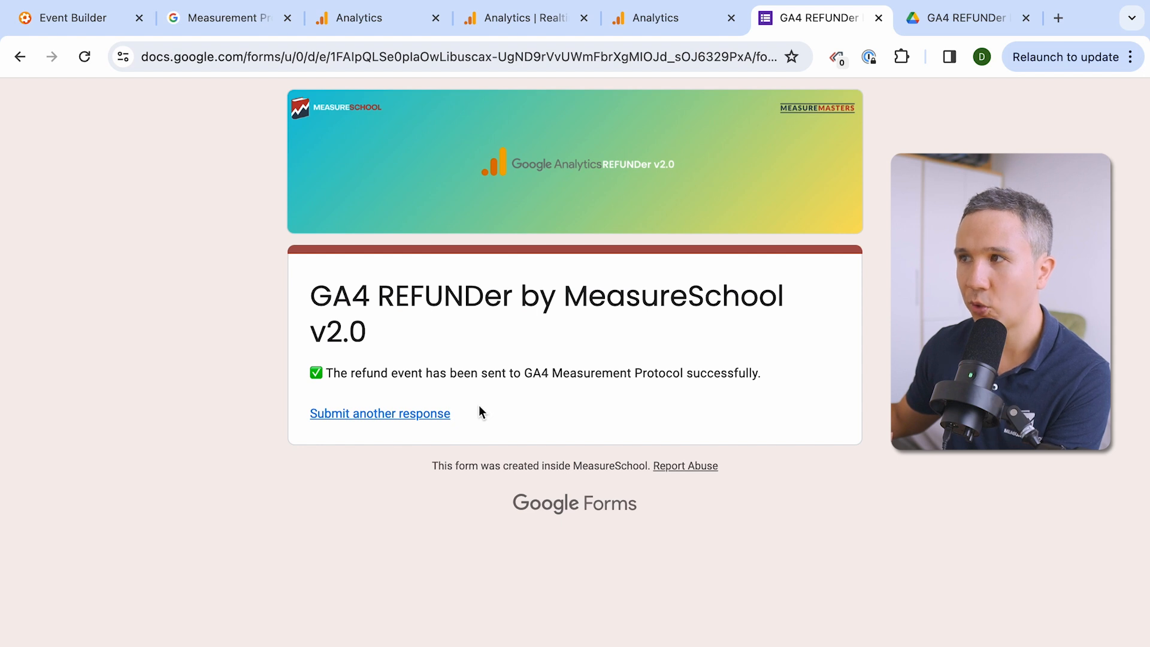
click(367, 18)
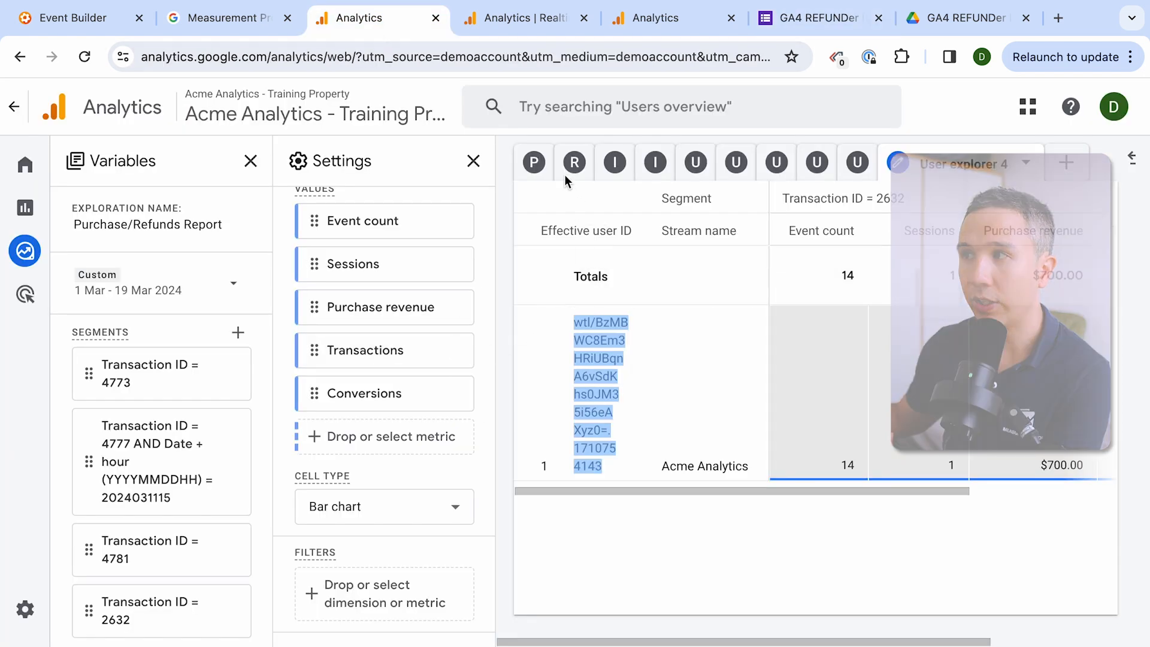
- Show the Refunds tab listing refund counts and amounts per transaction ID, then return to Reports snapshot
click(573, 161)
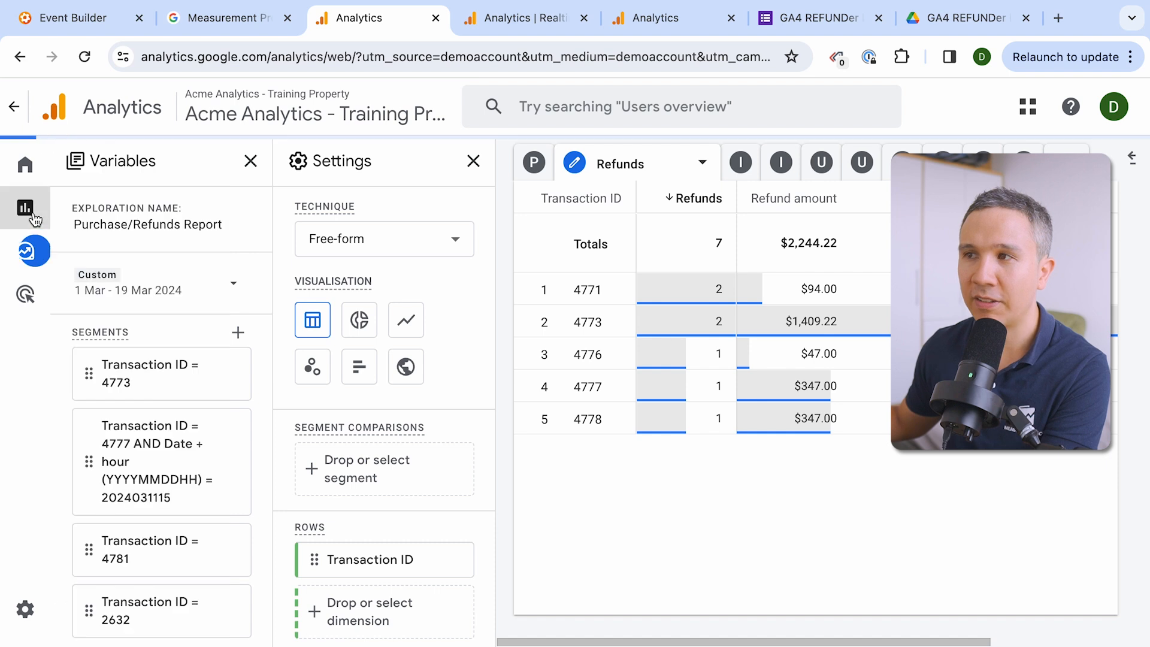
click(24, 207)
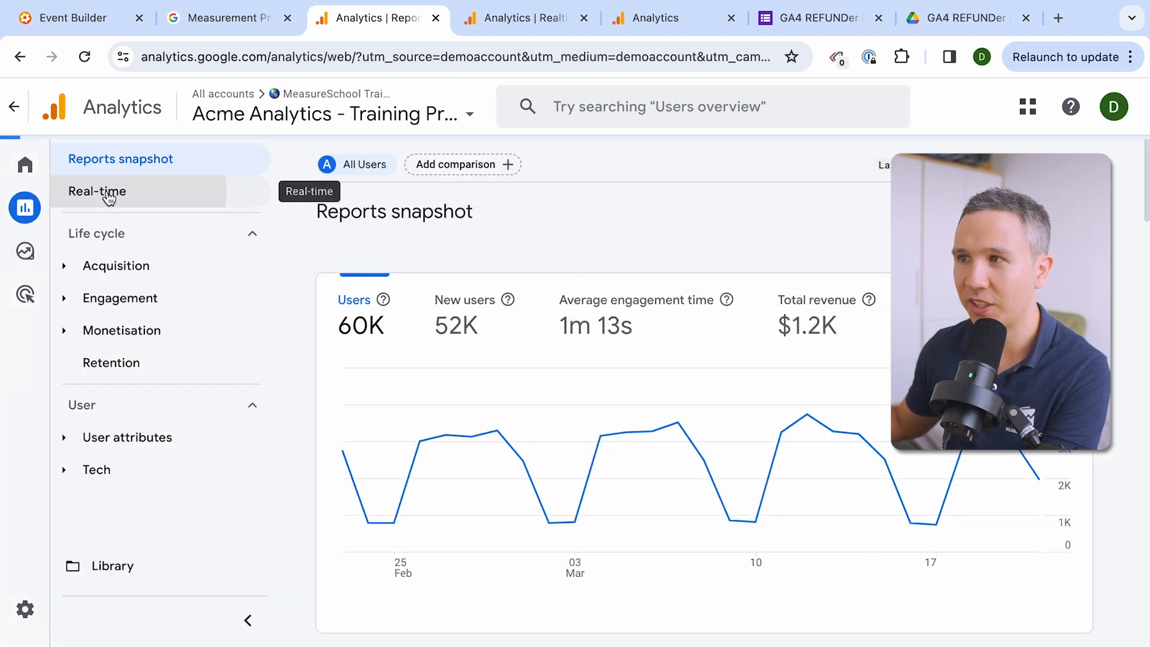
- View the Realtime overview's Event count by Event name card (page_view, session_start, click)
click(97, 191)
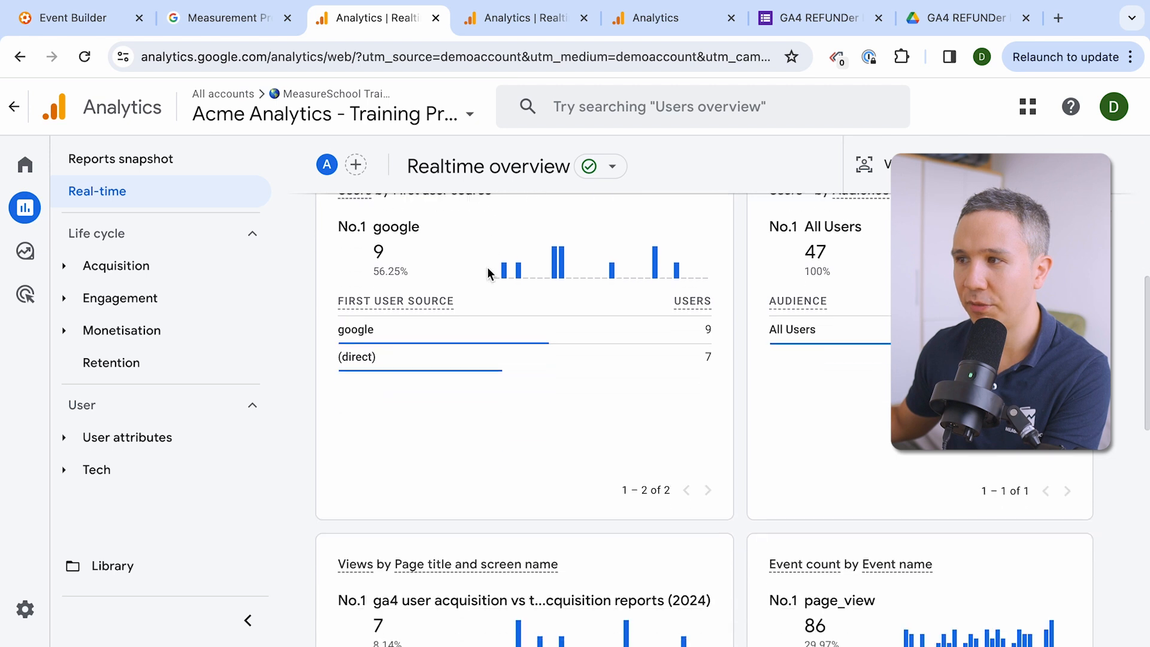
scroll(down, 3)
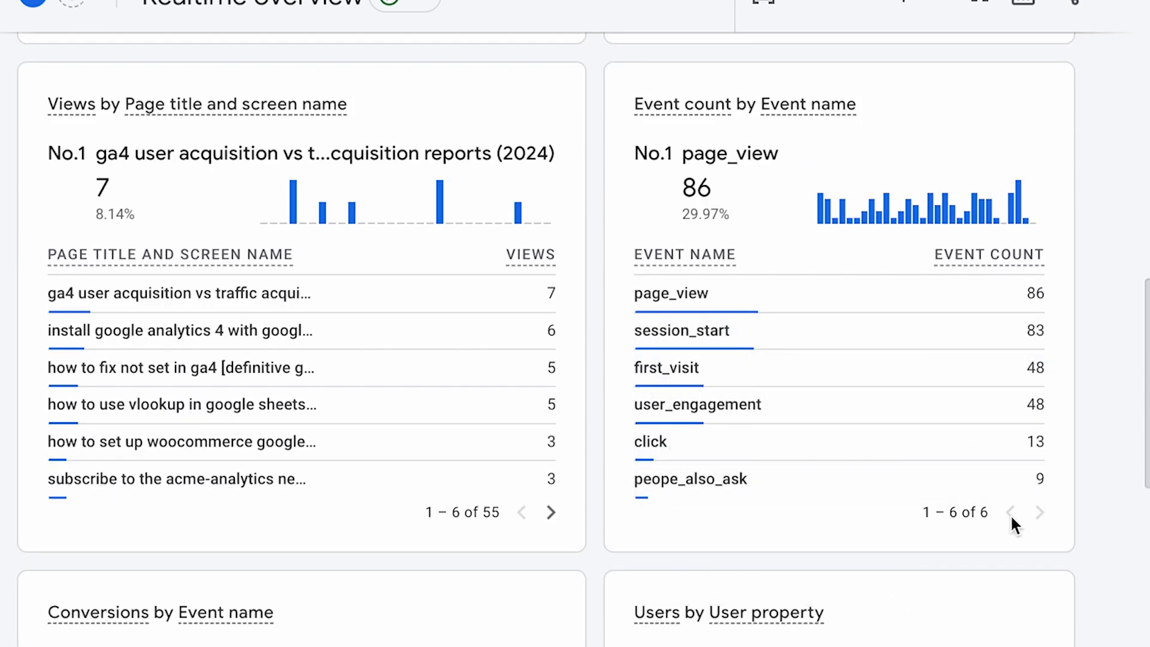
mouse_move(735, 479)
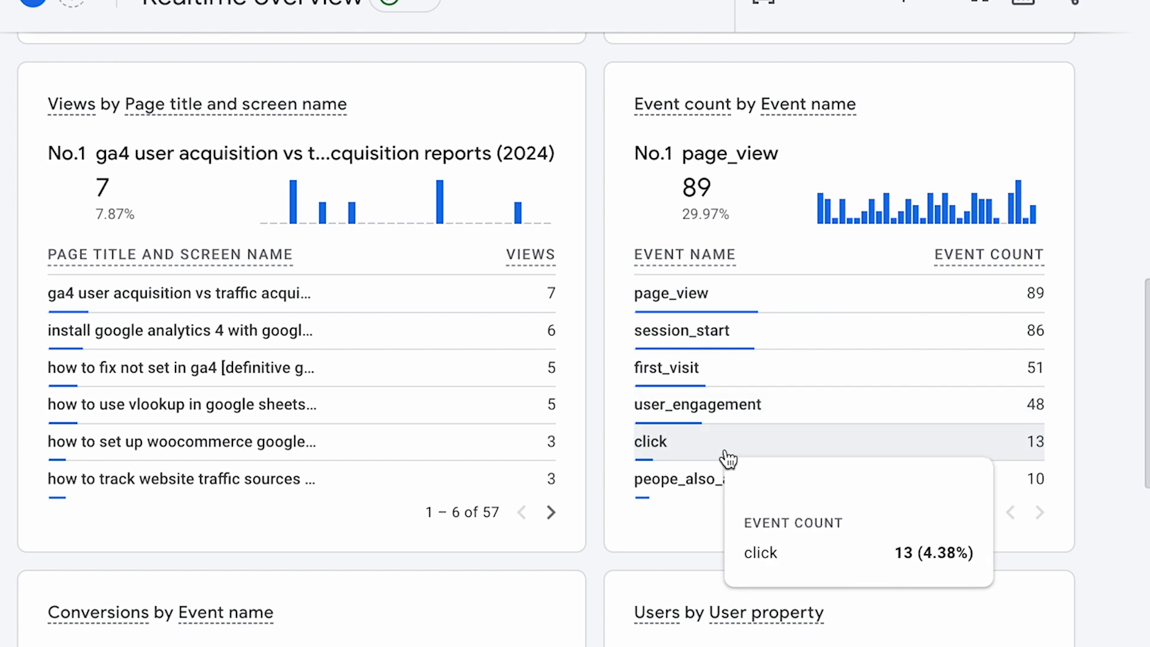
mouse_move(722, 489)
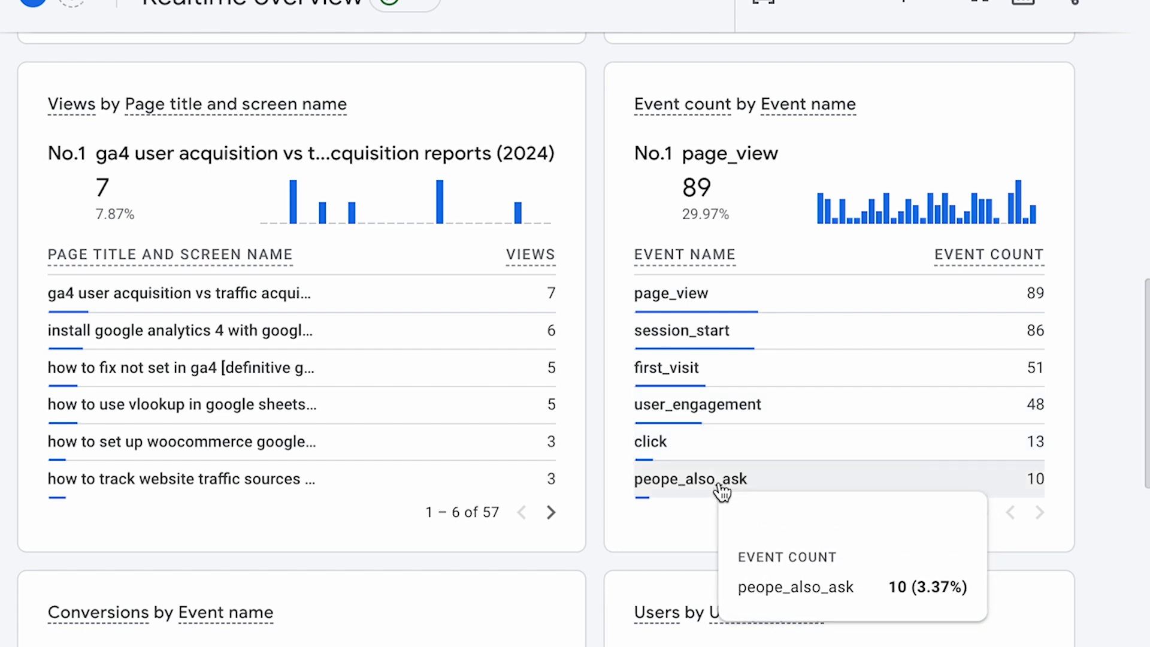
mouse_move(708, 294)
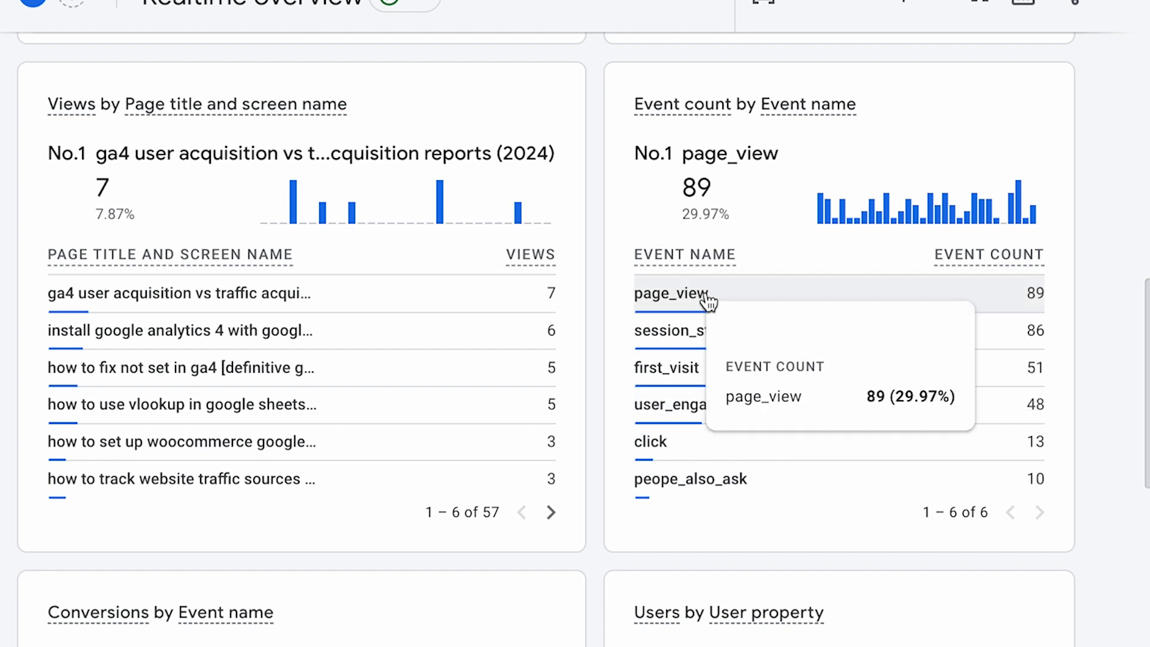
mouse_move(686, 487)
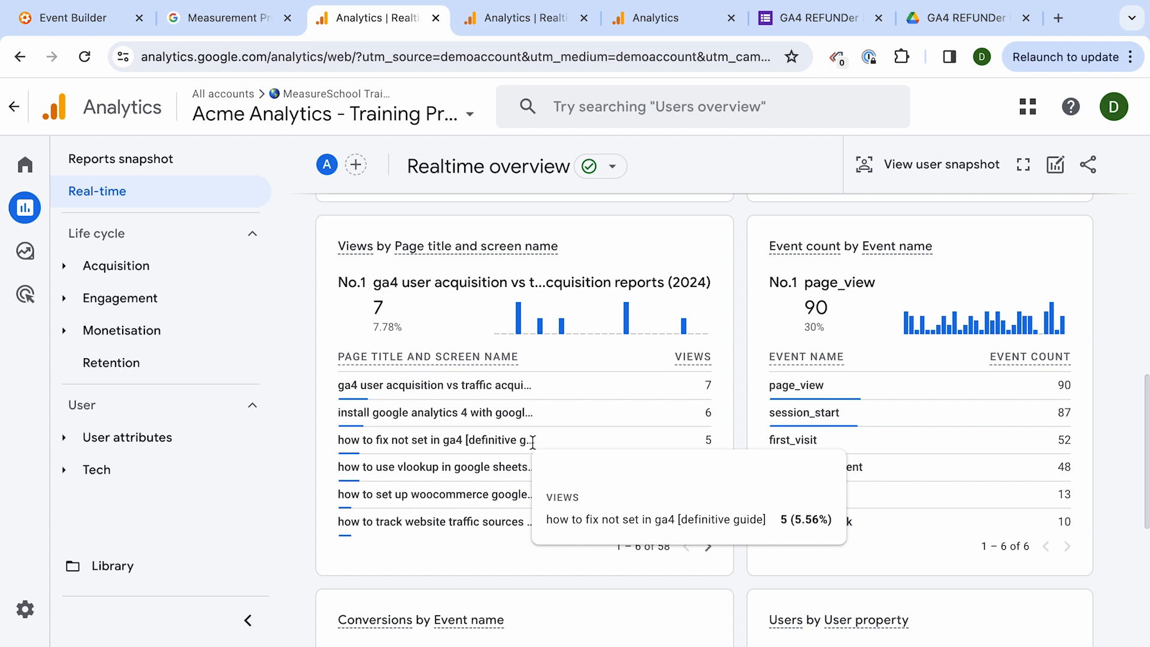
click(807, 18)
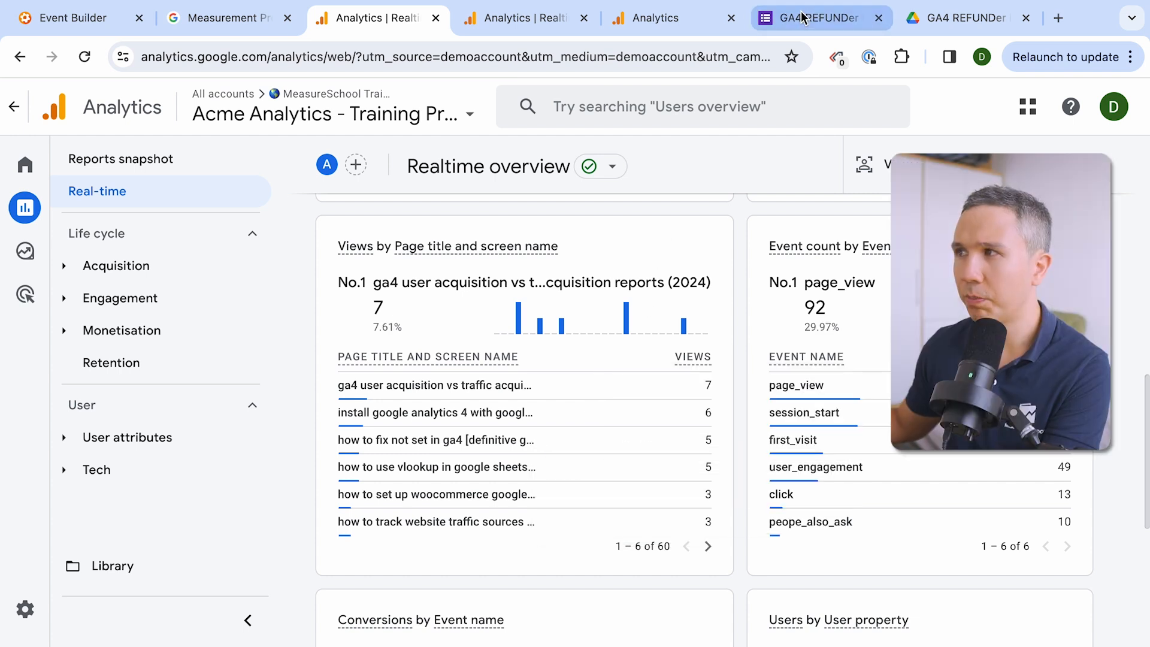
- Review the REFUNDer form's setup steps and make a copy of the form with its attached script
click(815, 18)
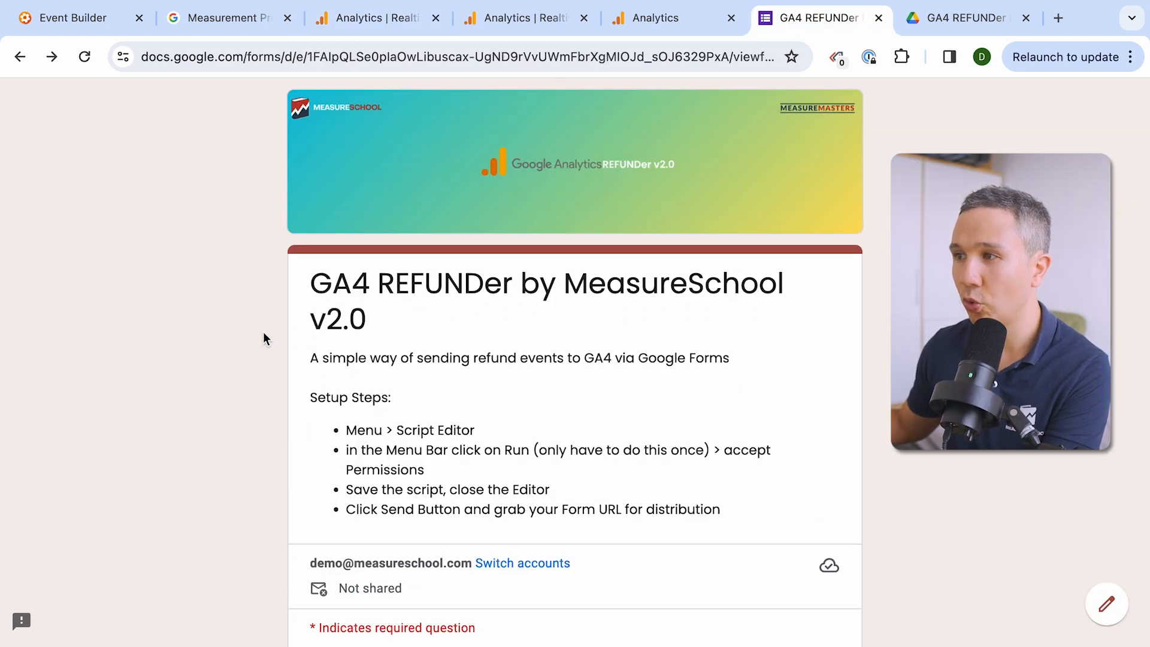
scroll(down, 3)
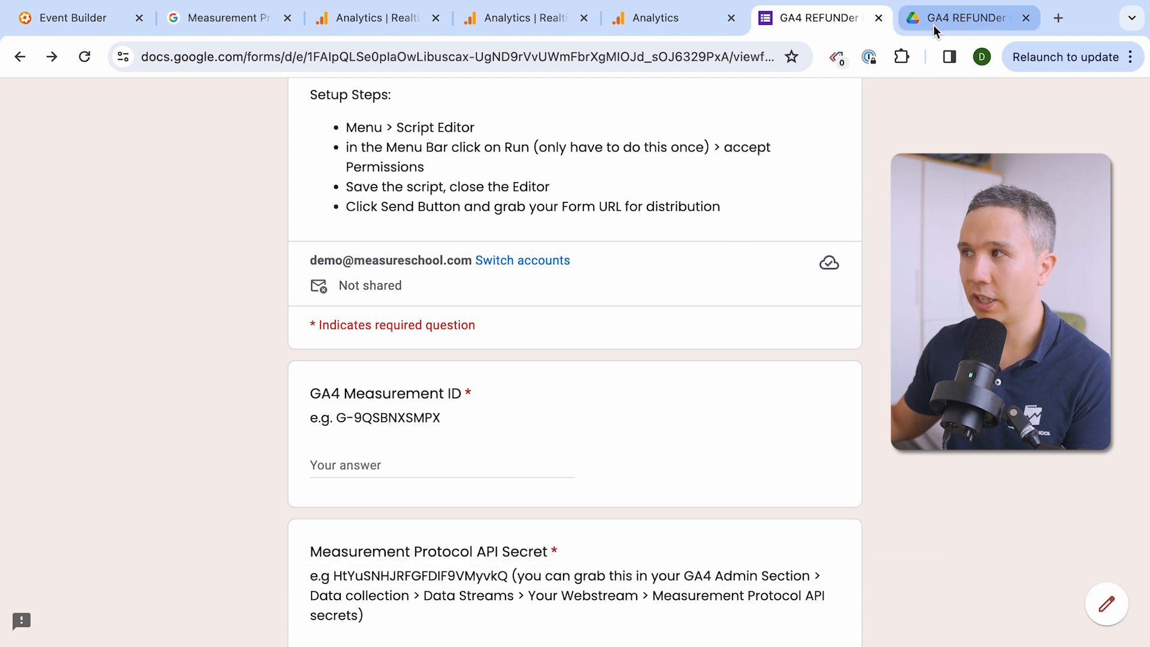
mouse_move(965, 18)
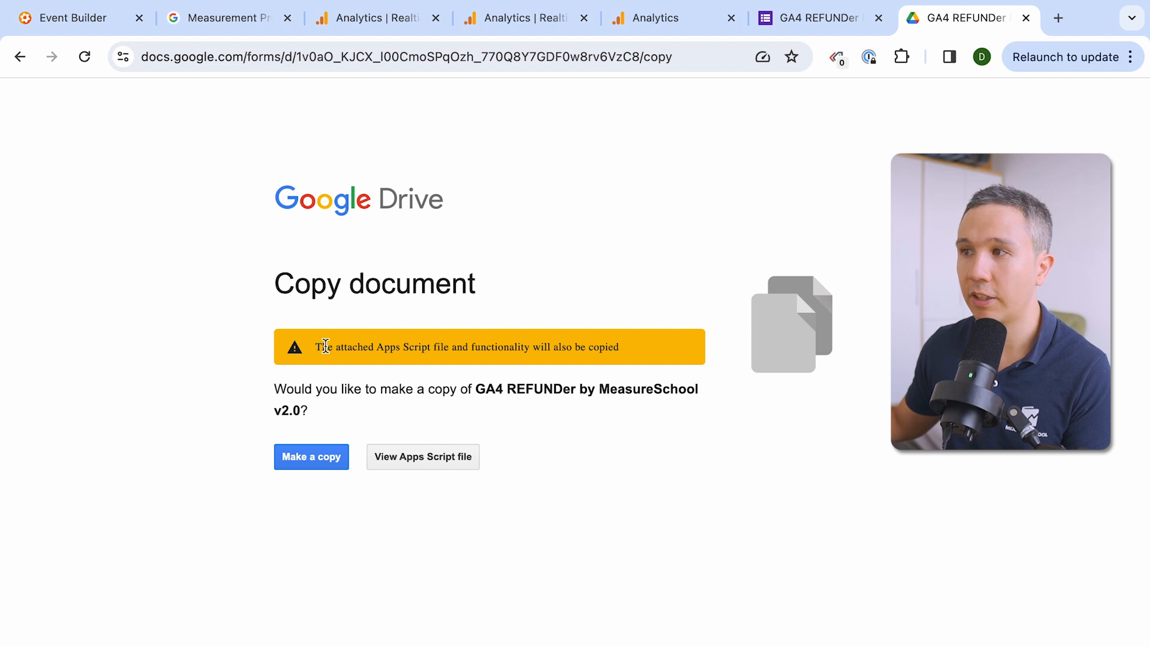
mouse_move(410, 436)
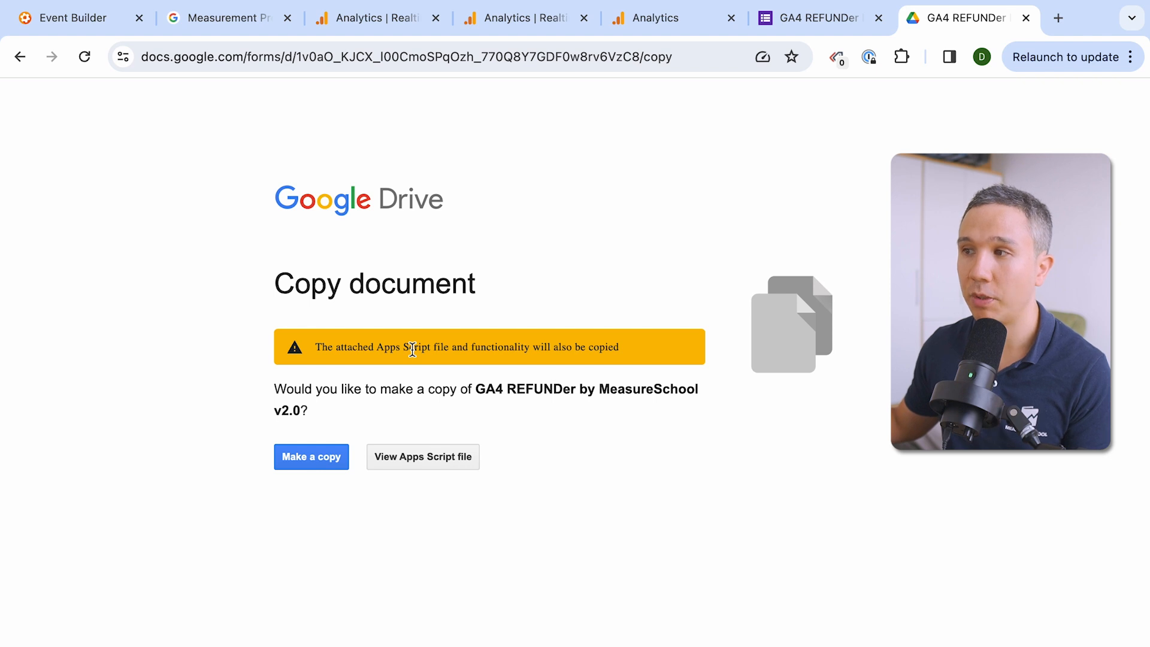
click(311, 456)
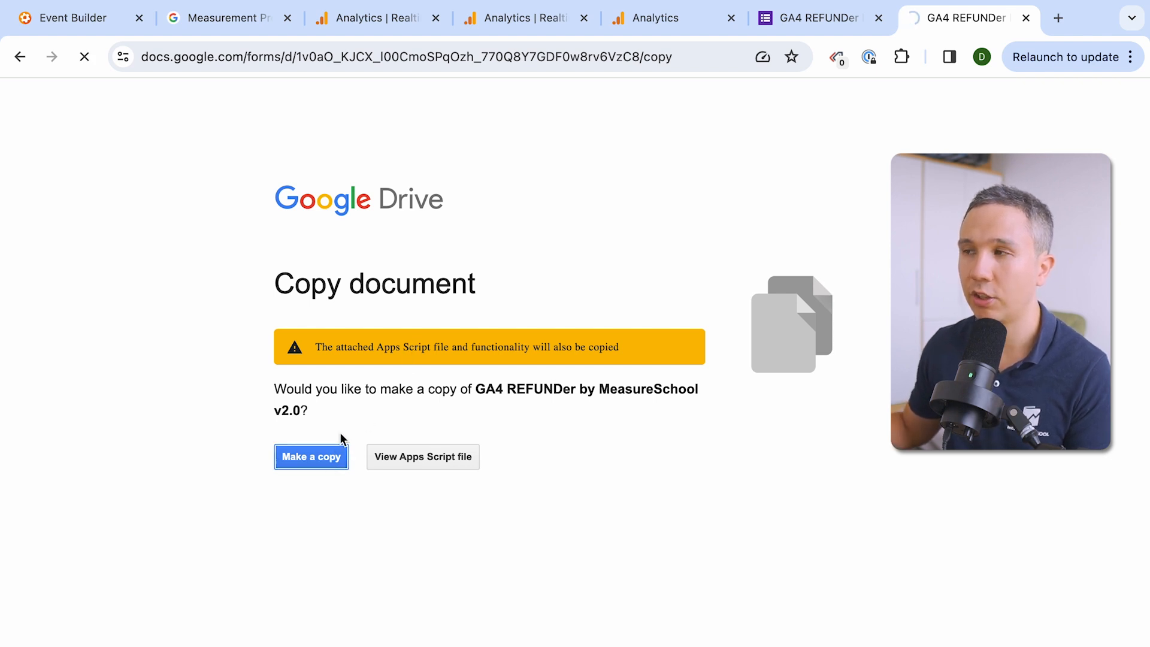
click(311, 457)
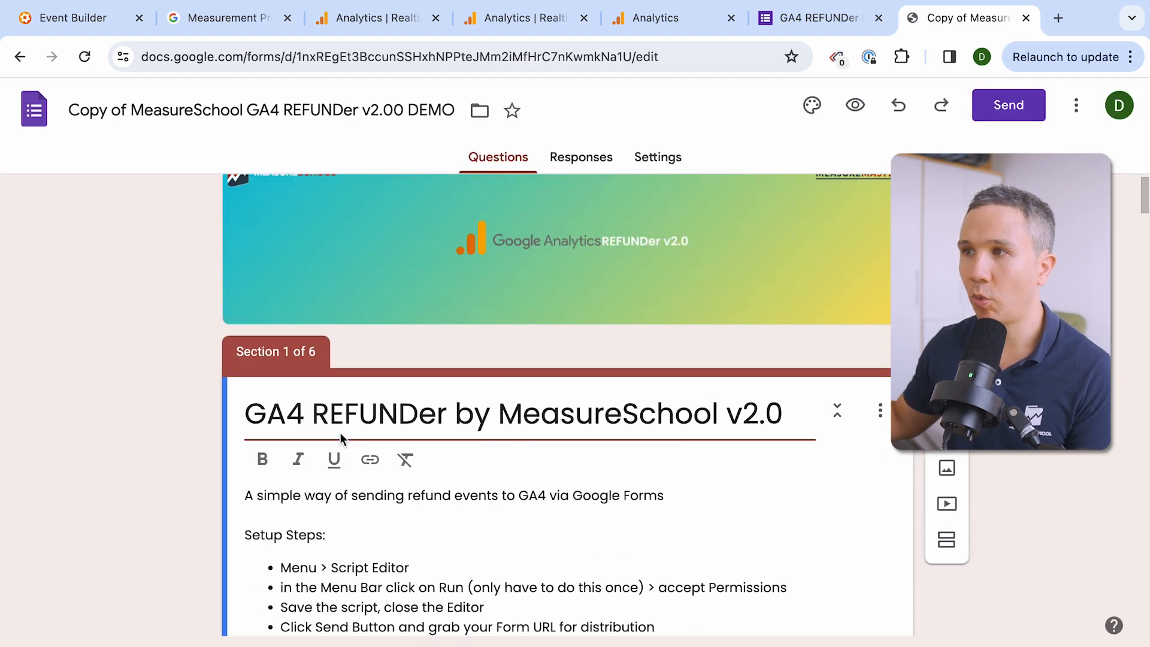
- Run the setTriggerOnFirstRun function in the copied form's GA4 REFUNDr script
scroll(down, 3)
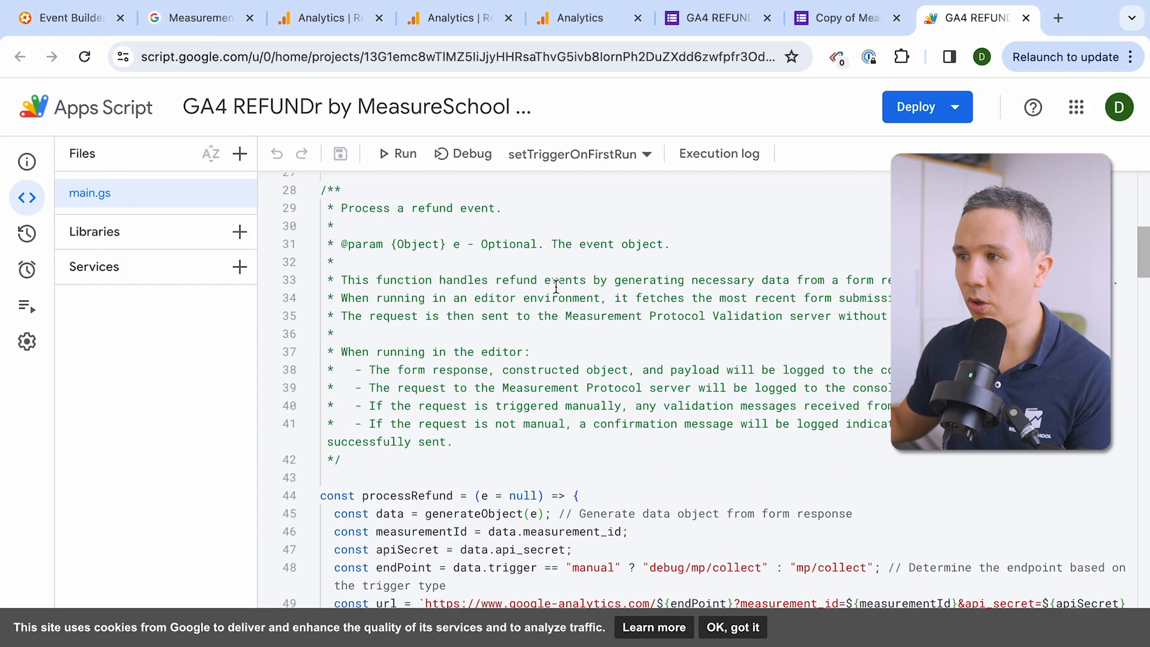
scroll(down, 3)
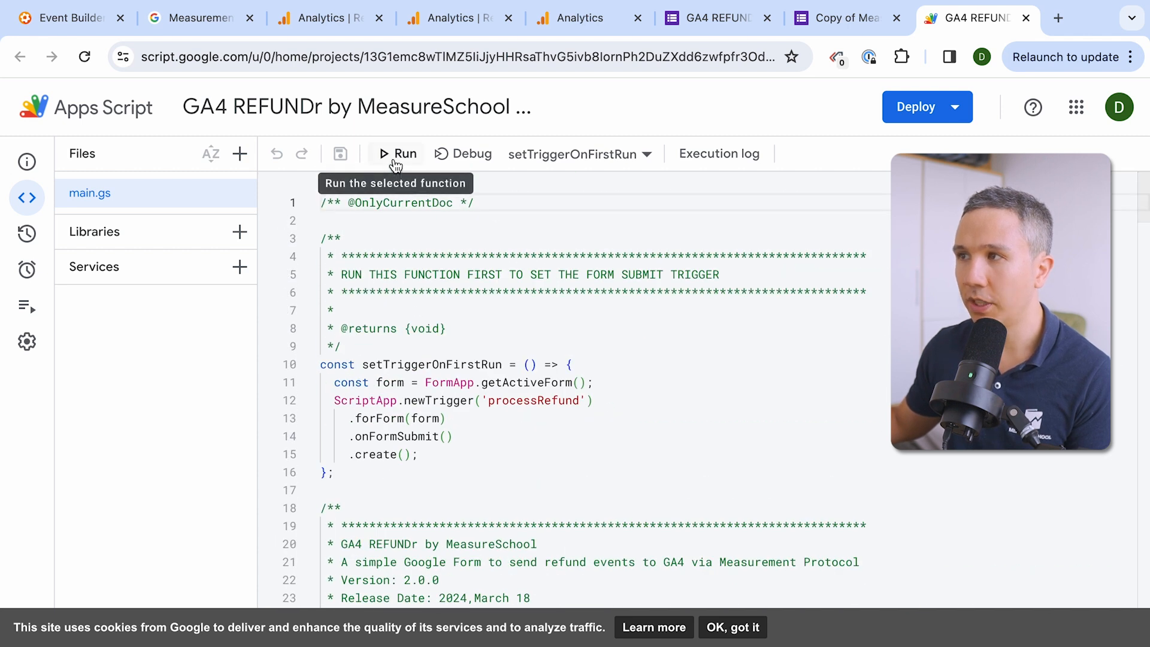
click(396, 154)
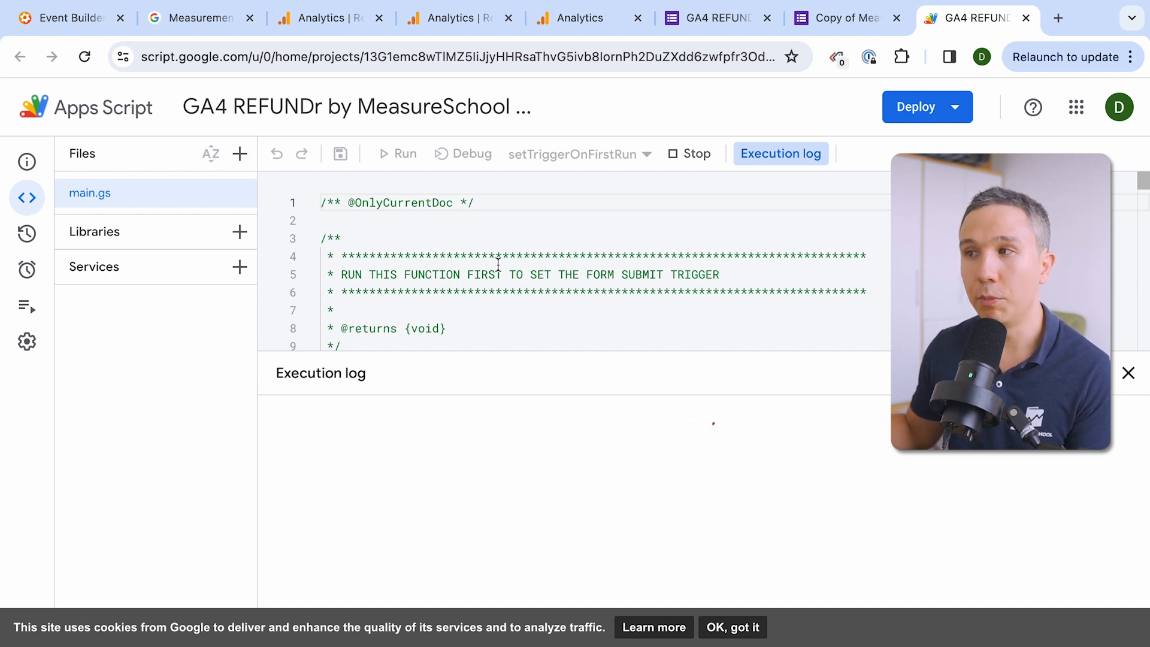
click(396, 153)
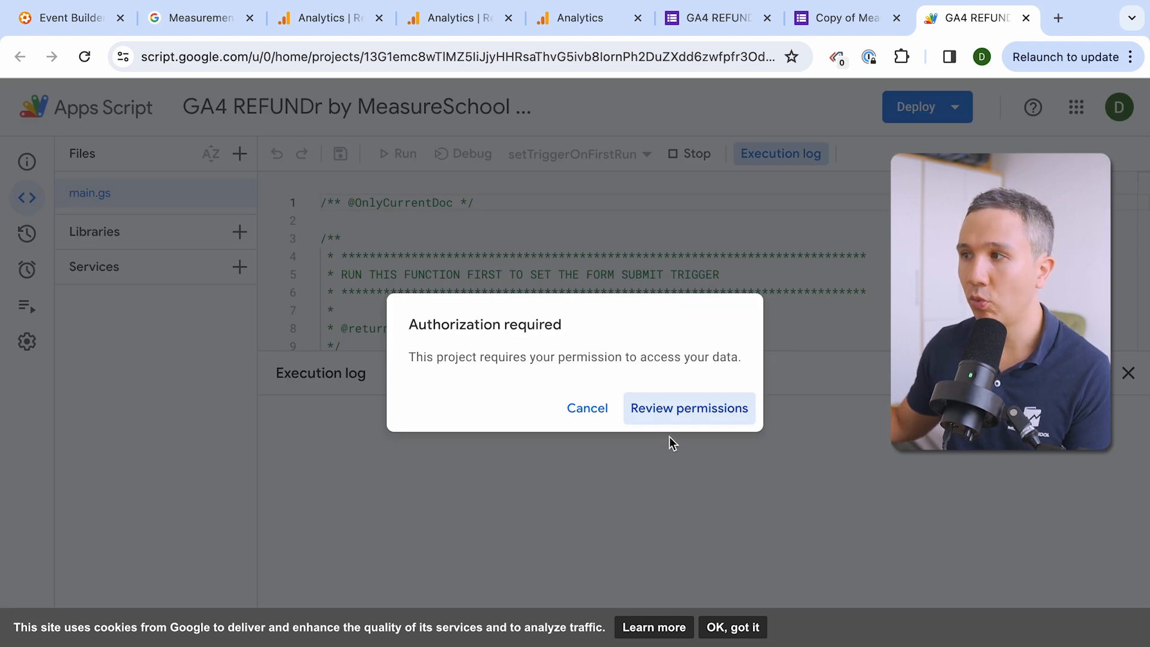
- Authorize the script by choosing the Google account and allowing access, then return to the form
click(688, 408)
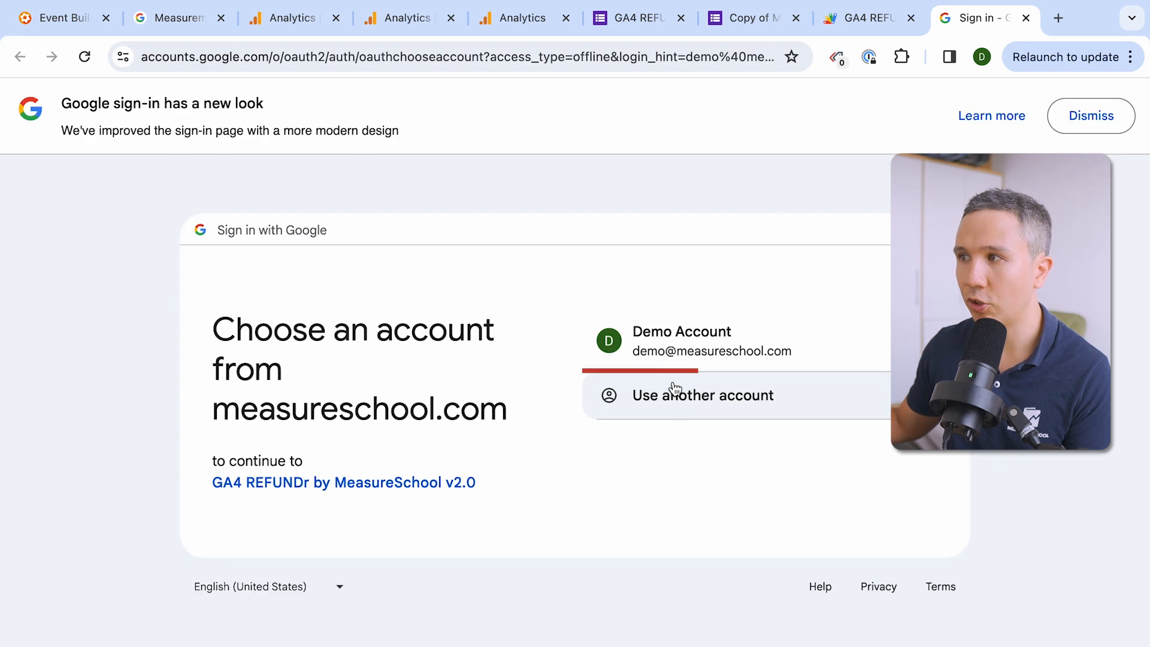
click(680, 341)
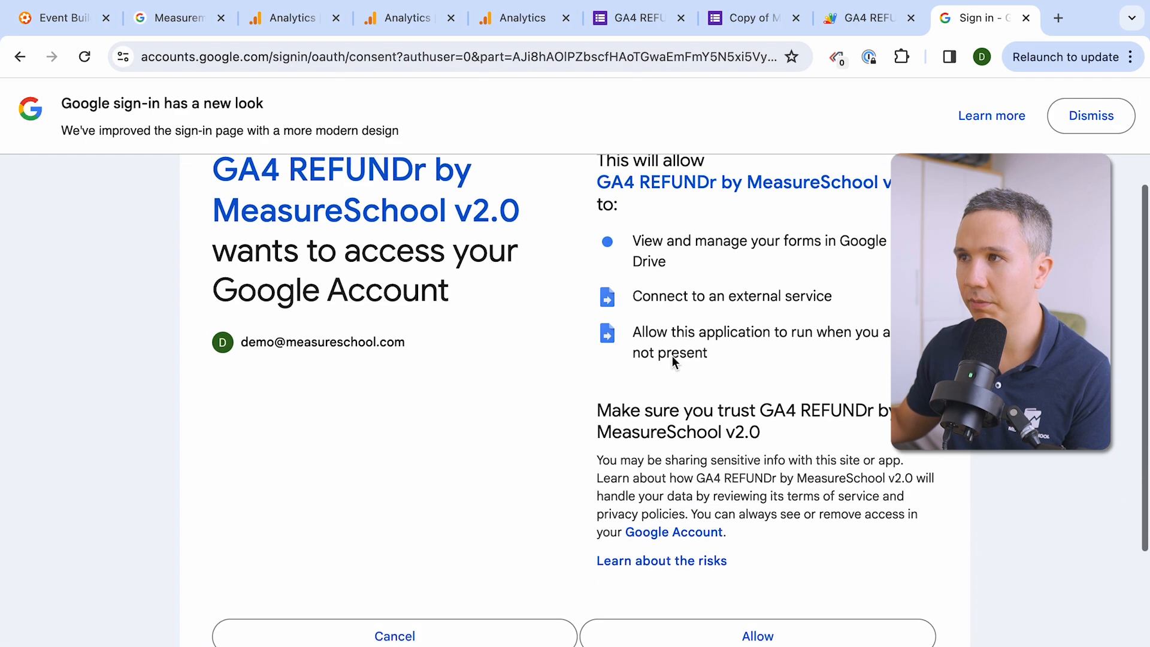
click(756, 636)
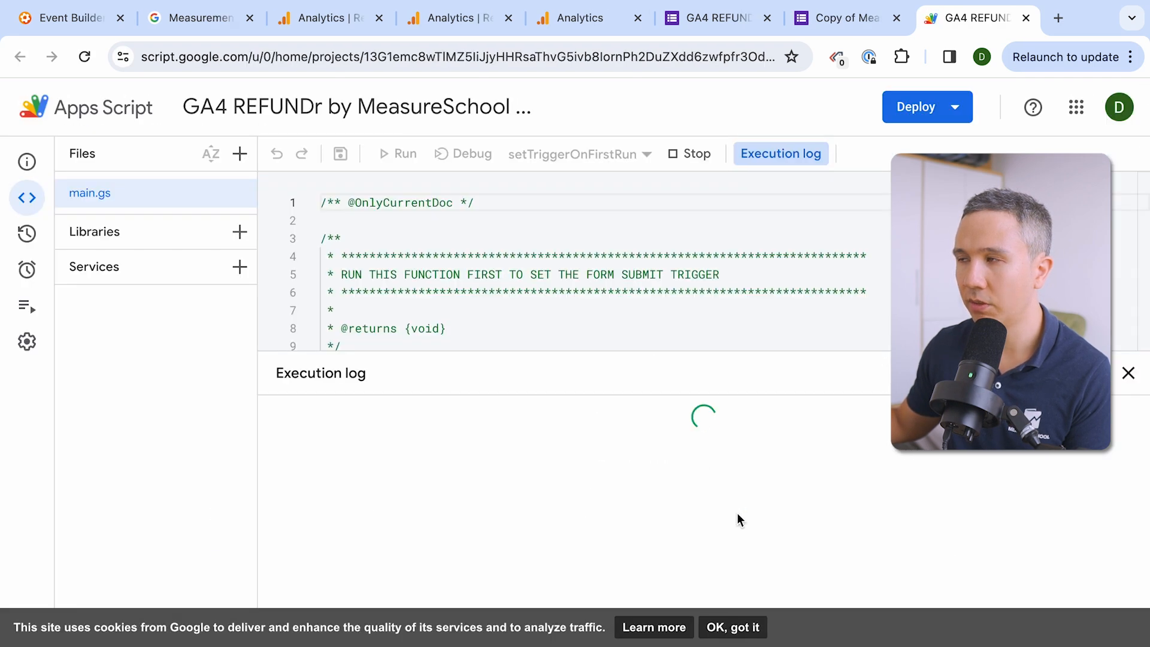
click(404, 154)
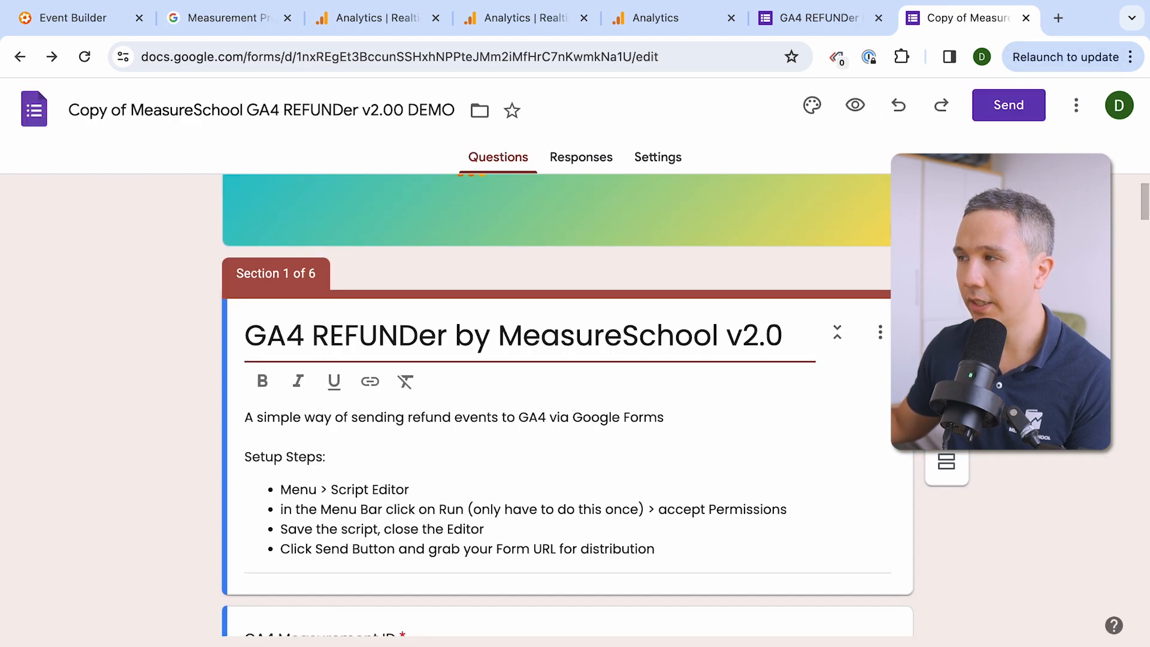
mouse_move(1009, 106)
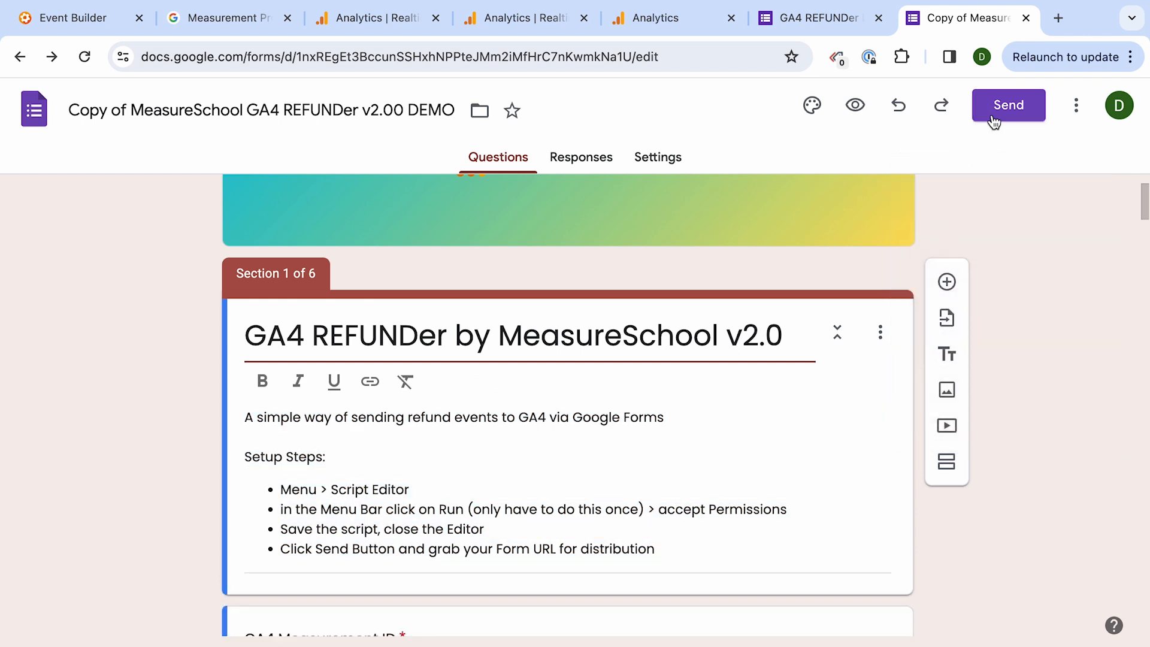
- Copy the copied form's share link via Send and view the live response form in a new tab
click(1008, 106)
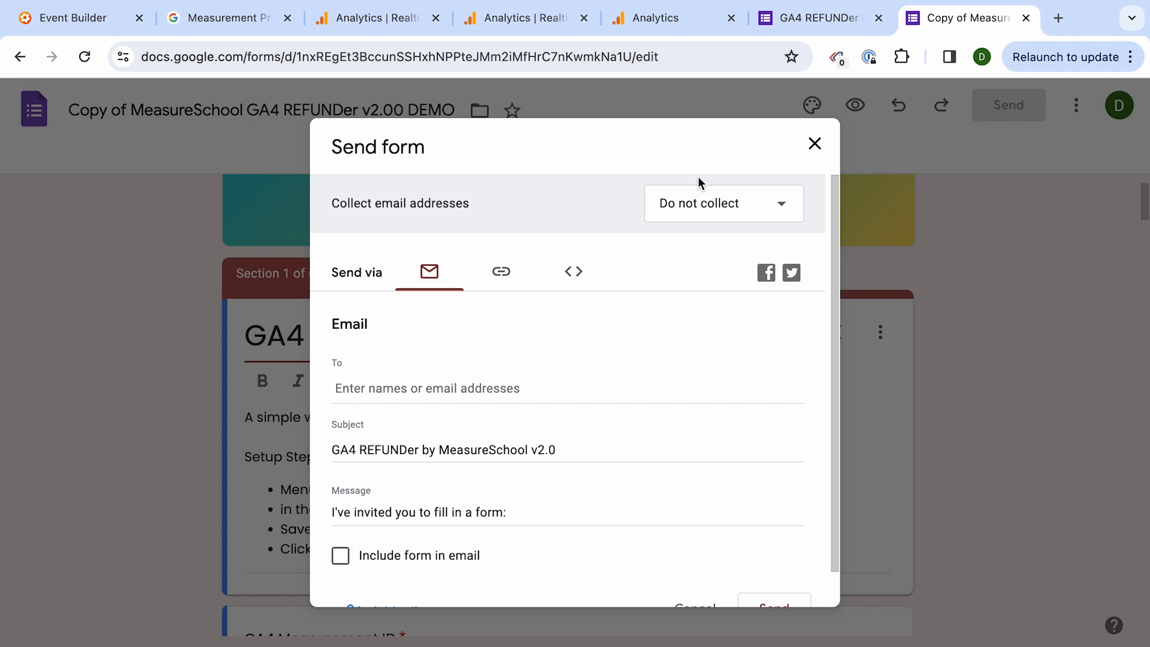
click(504, 276)
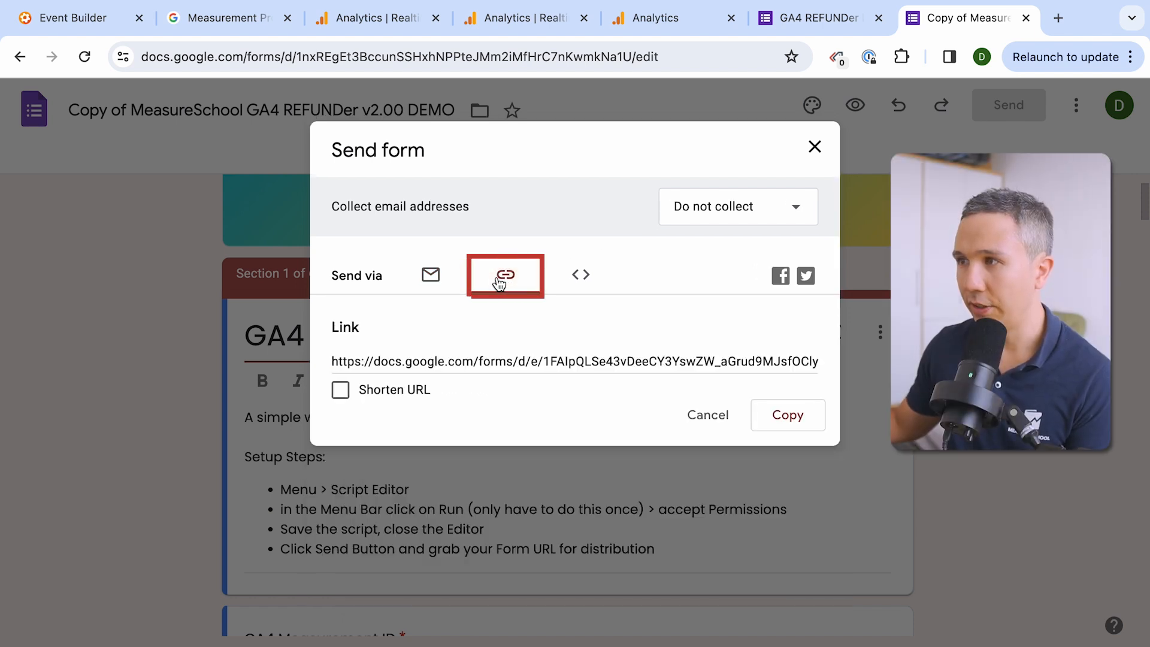
click(574, 361)
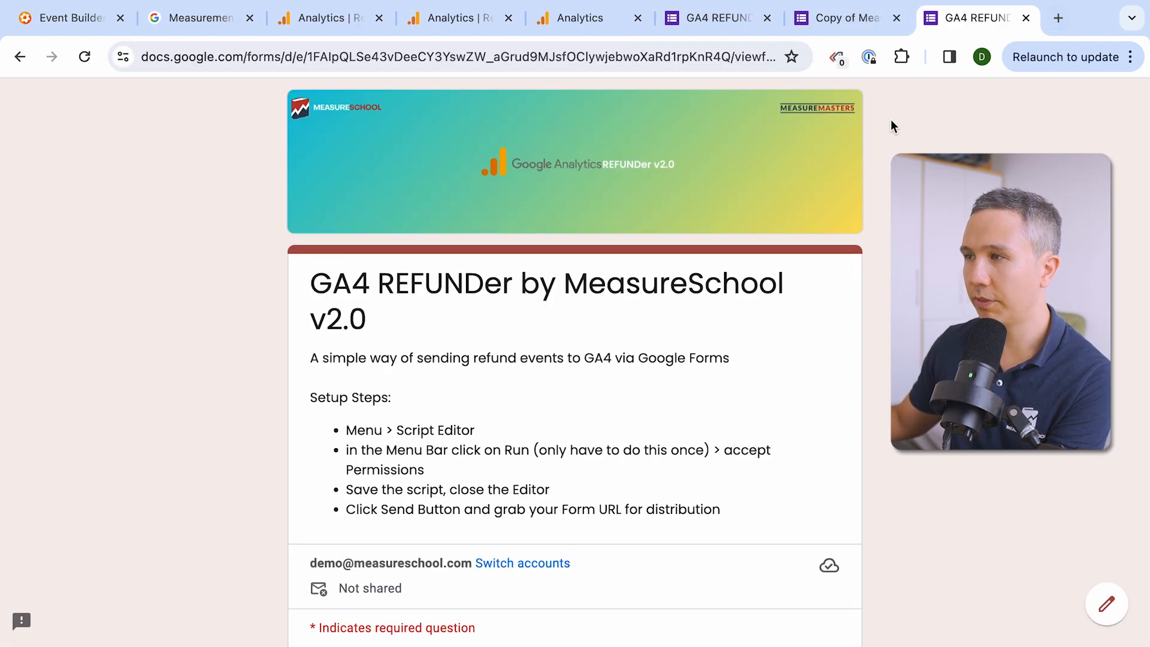
scroll(down, 3)
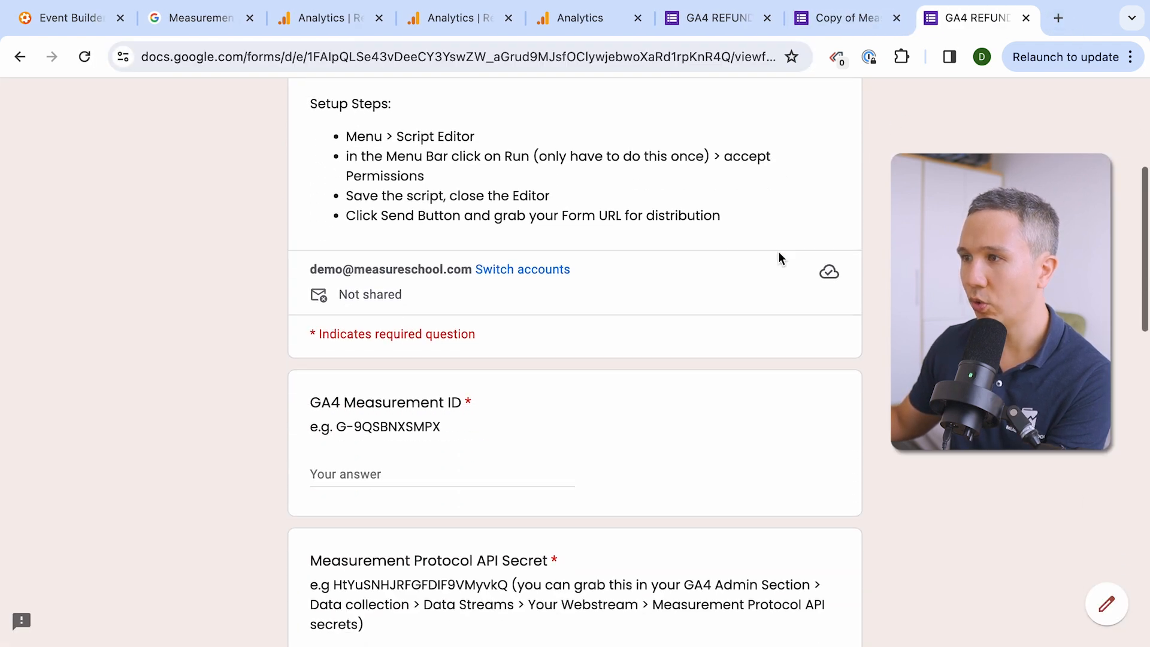
scroll(down, 3)
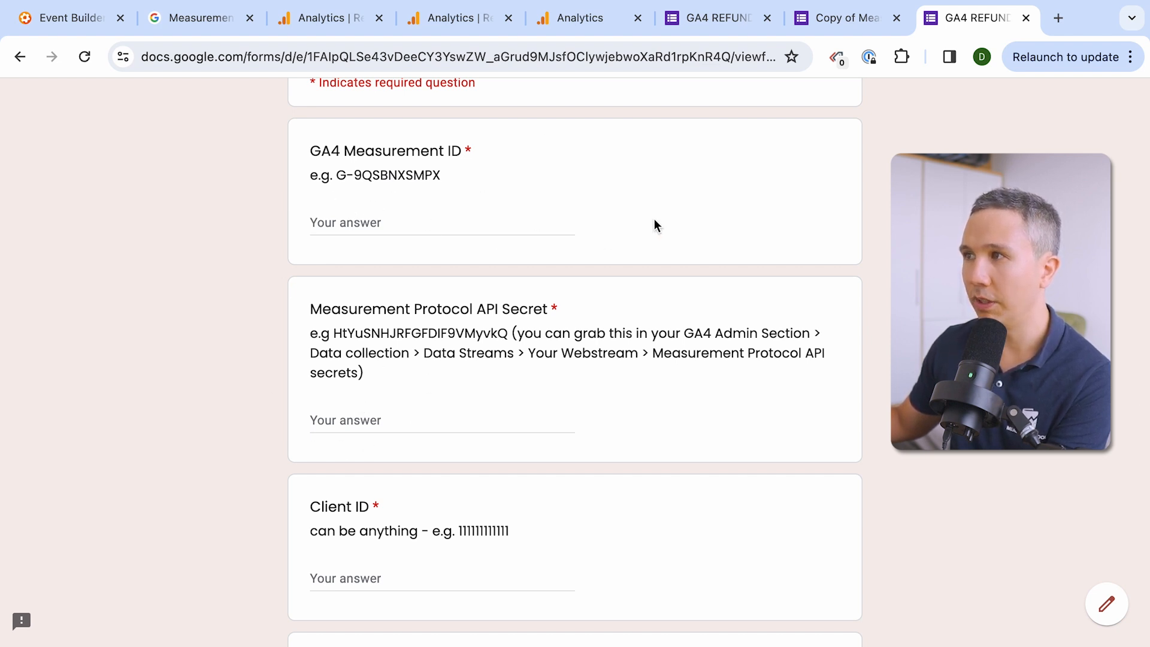
click(836, 18)
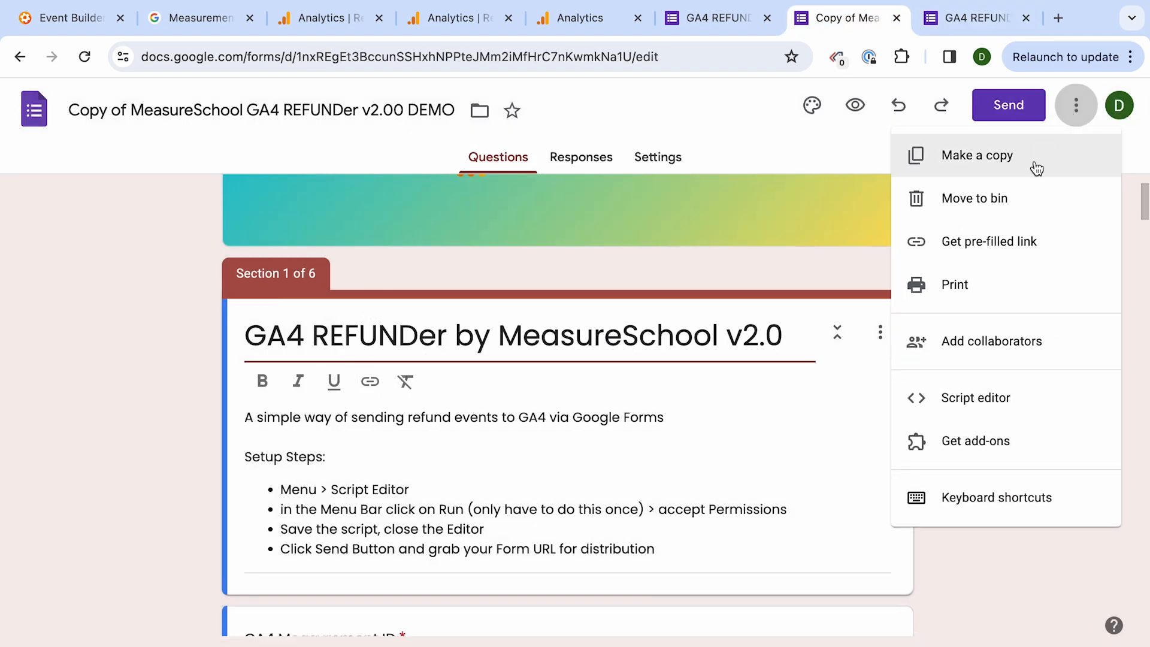
- Generate a pre-filled link with Measurement ID G-9QSBNXSMPX and the API secret, and view it
click(992, 241)
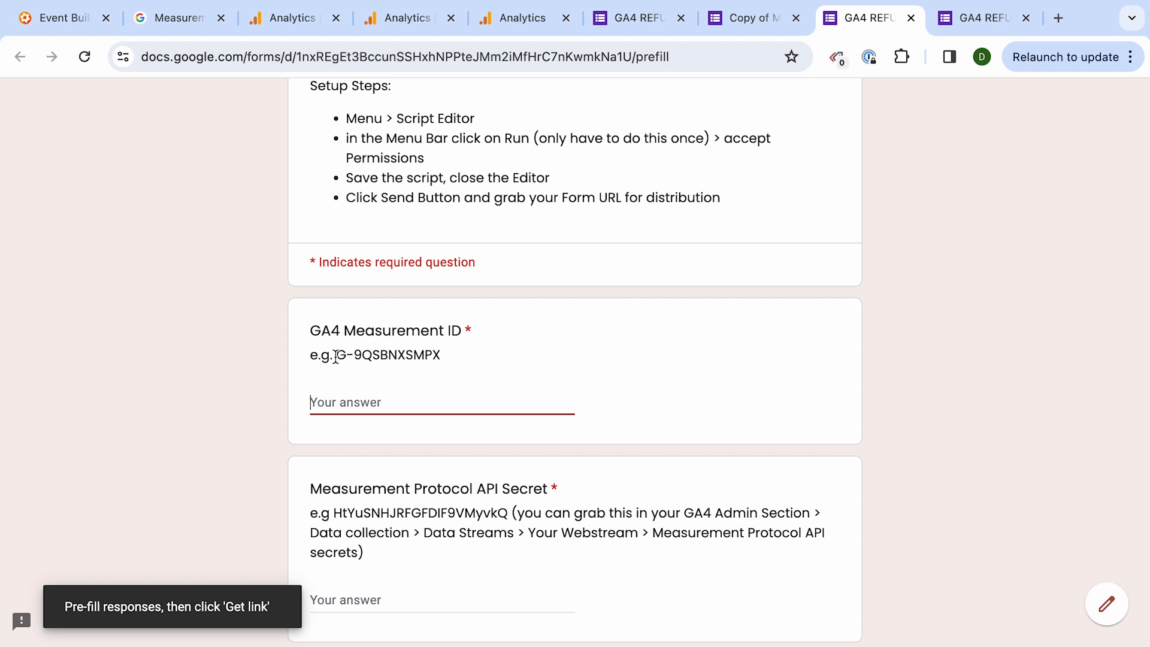
text(G-9QSBNXSMPX)
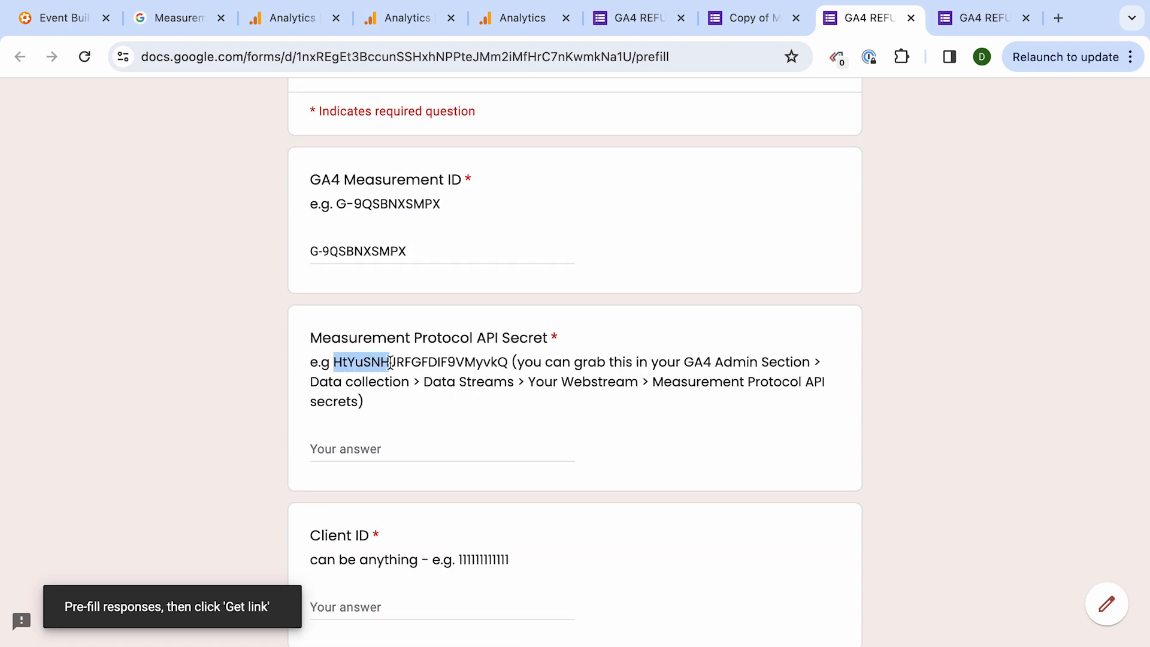
scroll(down, 3)
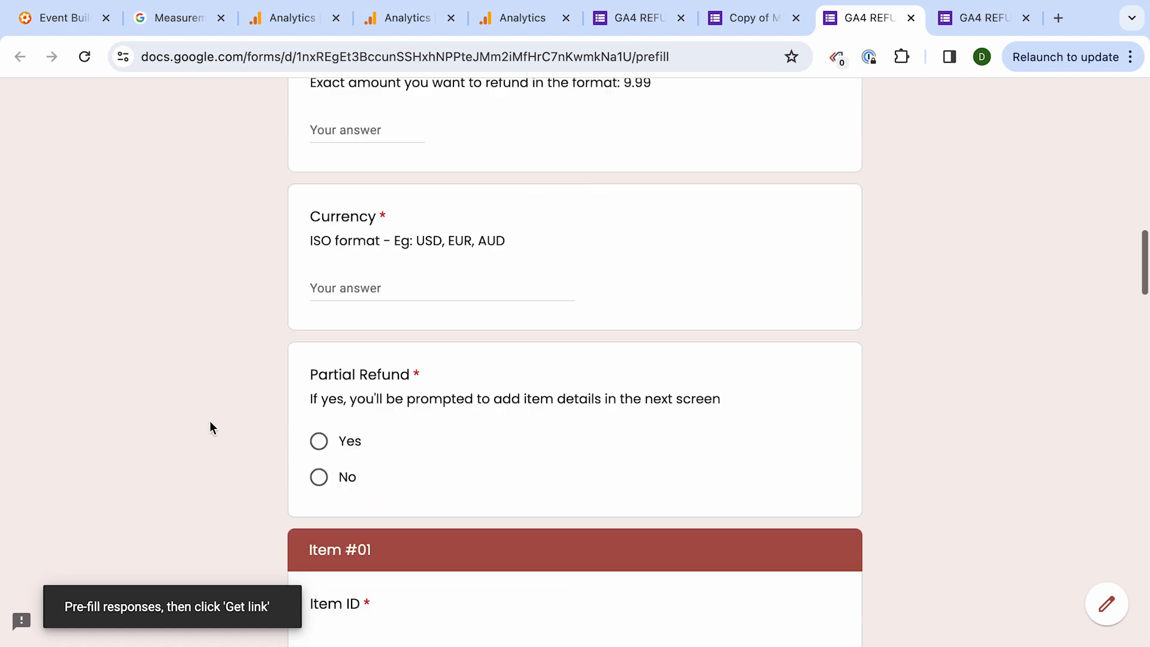
scroll(down, 3)
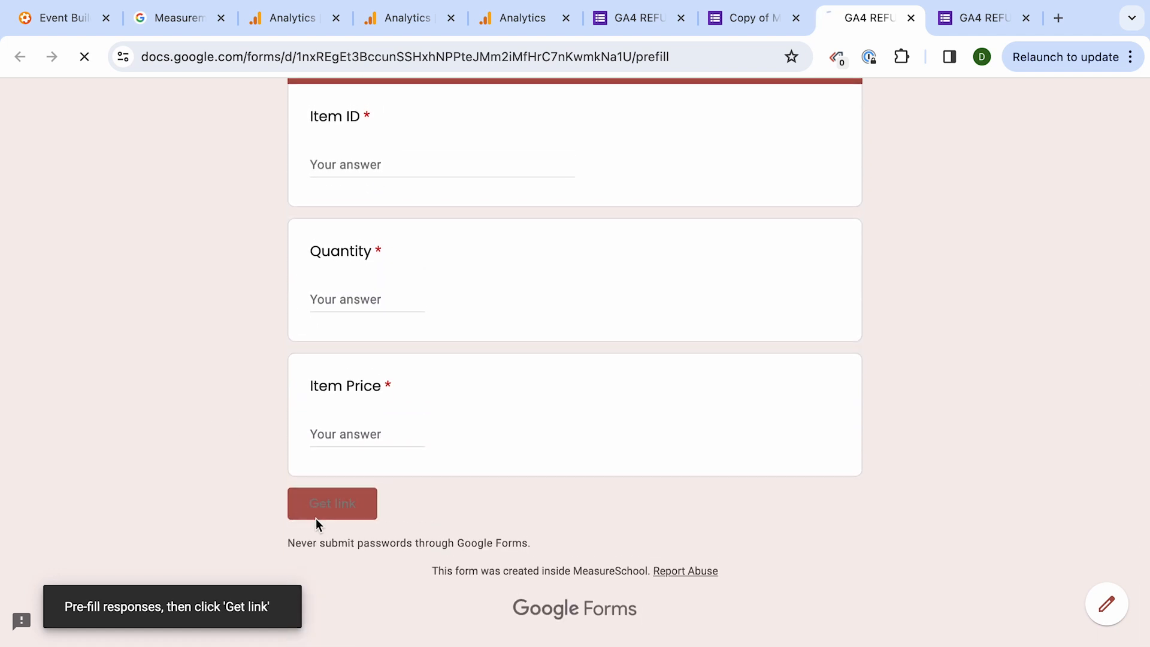
click(332, 504)
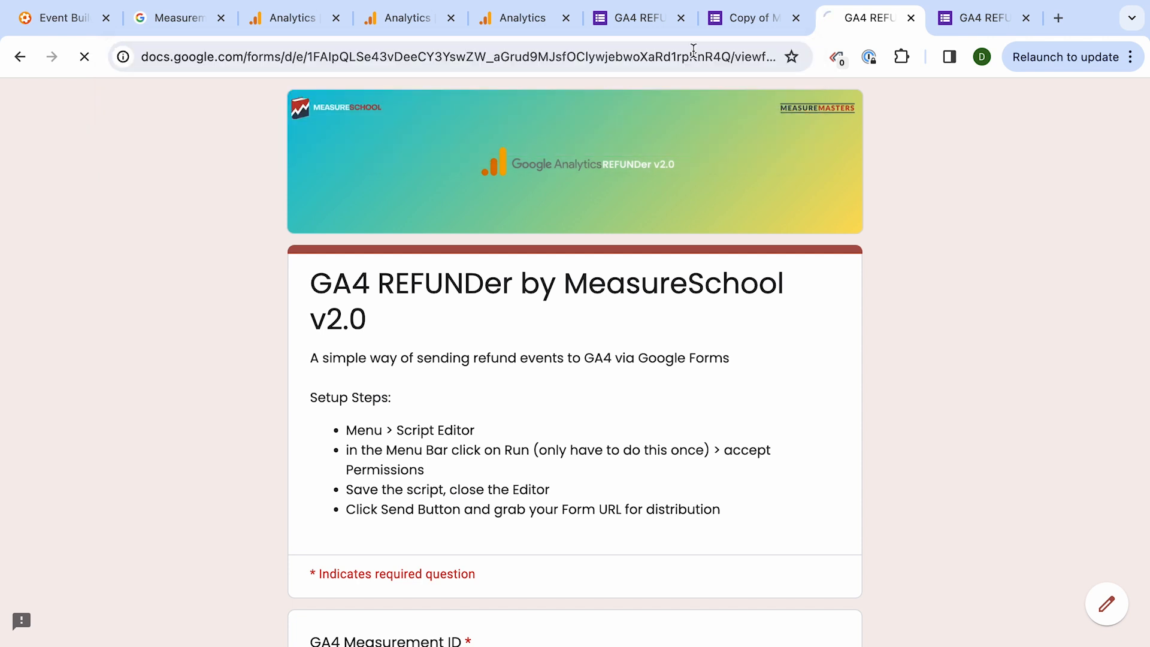
scroll(down, 3)
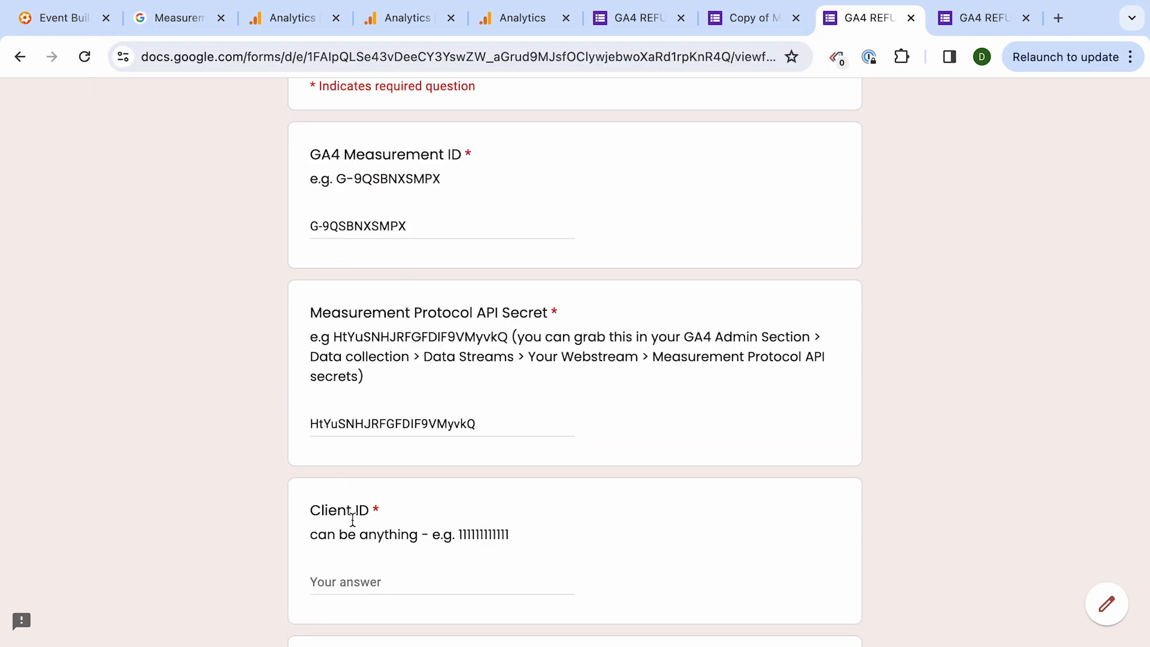
mouse_move(234, 432)
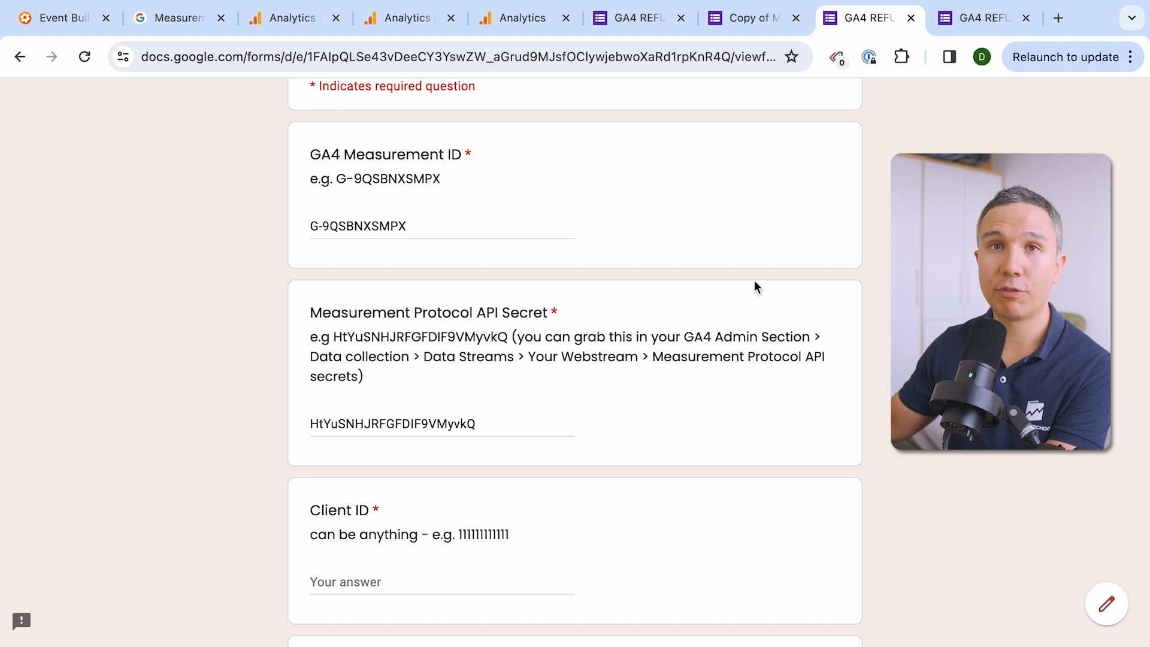
- Submit a test refund with Client ID 12312312, value 12 USD, marked not partial, then return to the editor
scroll(down, 3)
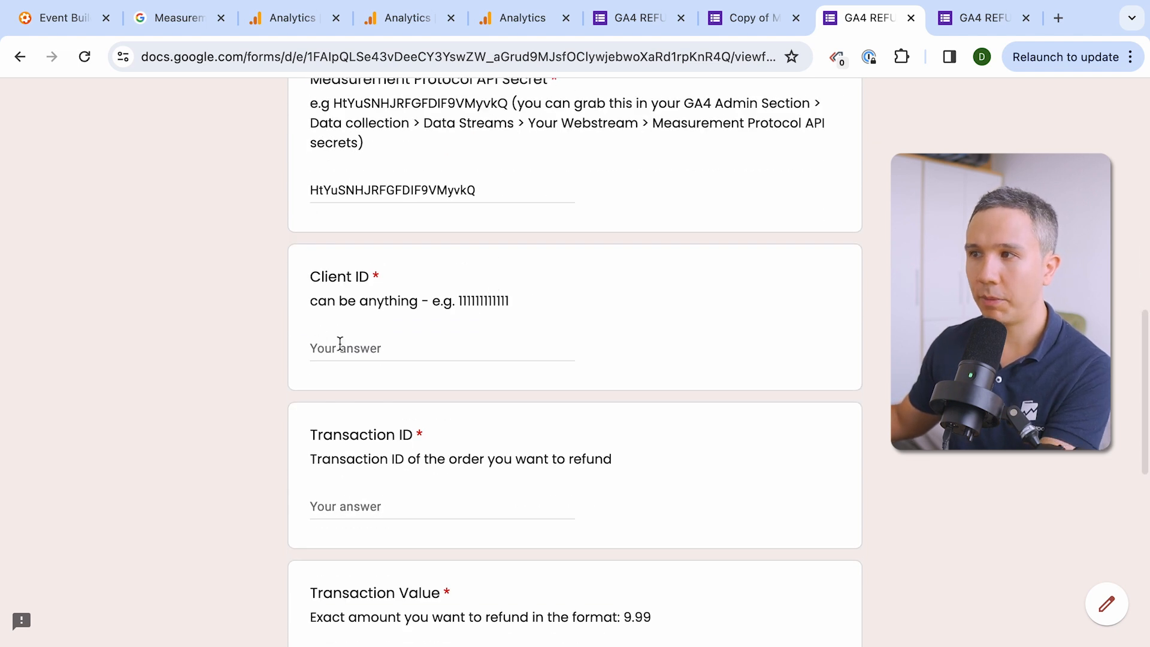
click(440, 349)
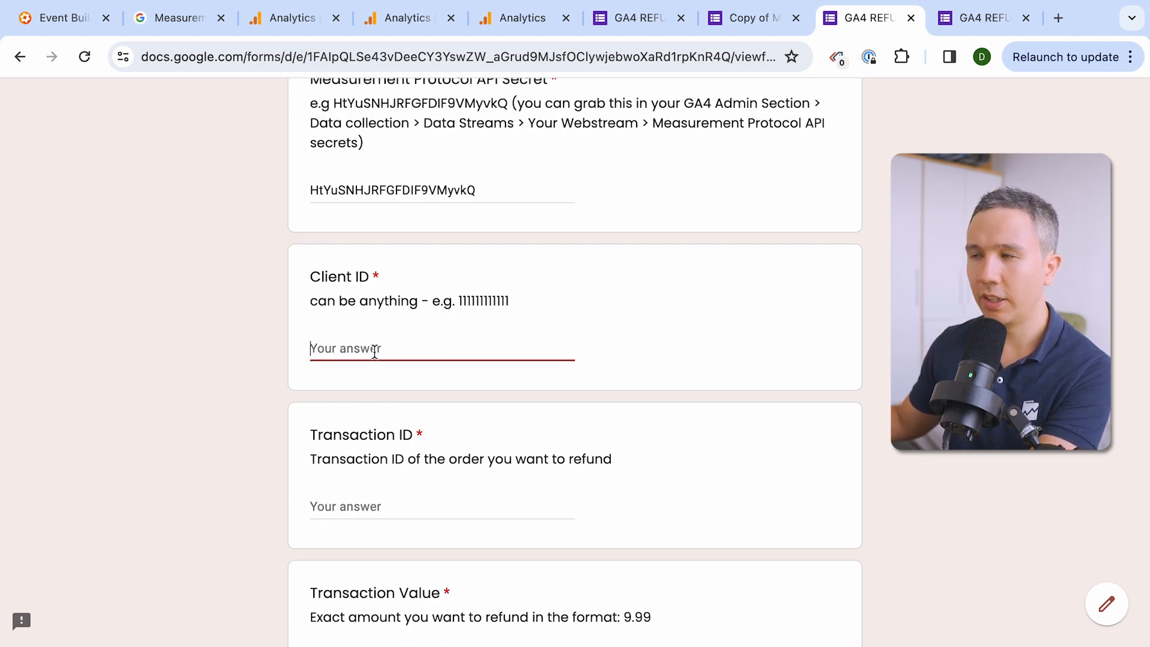
text(12312312)
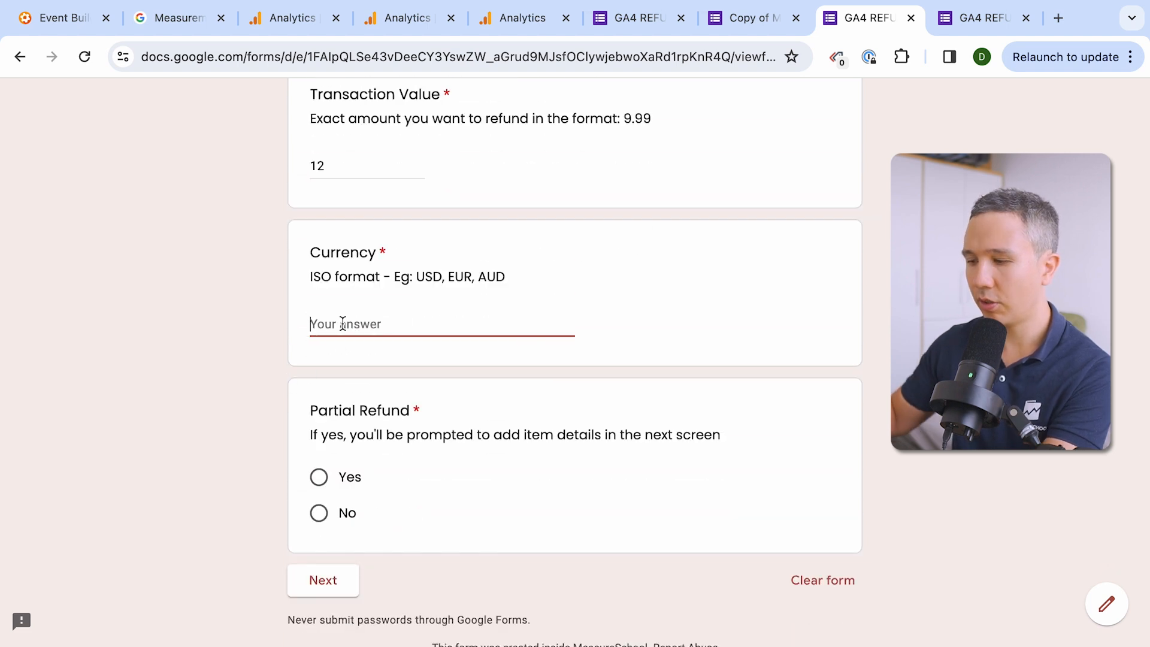
click(322, 580)
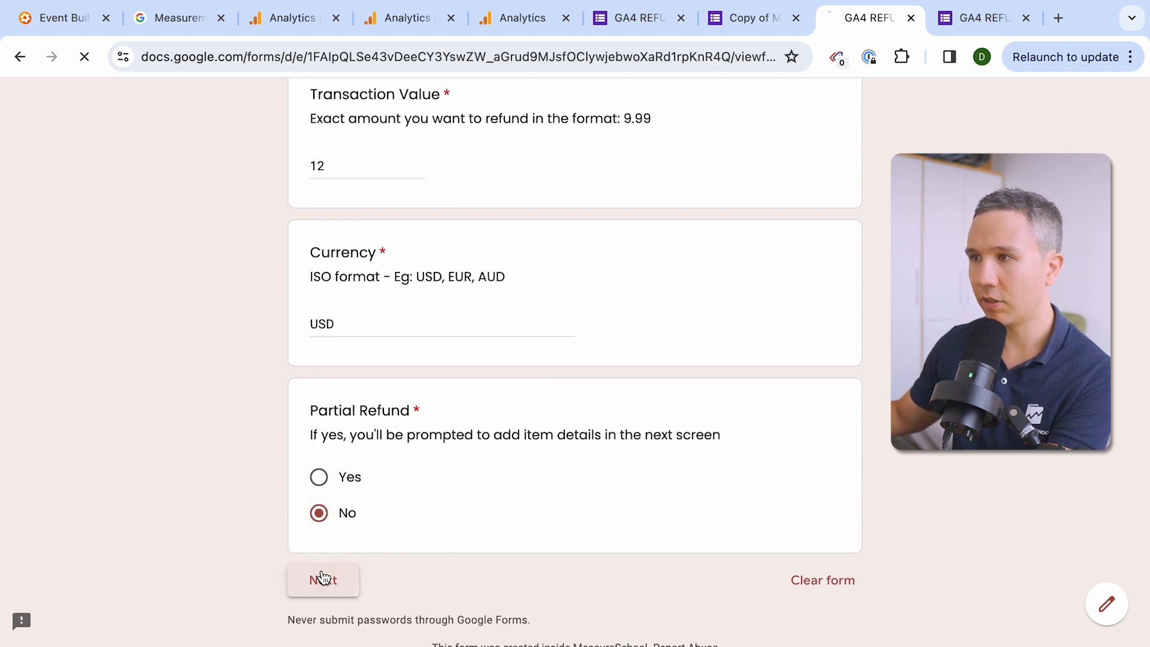
click(322, 580)
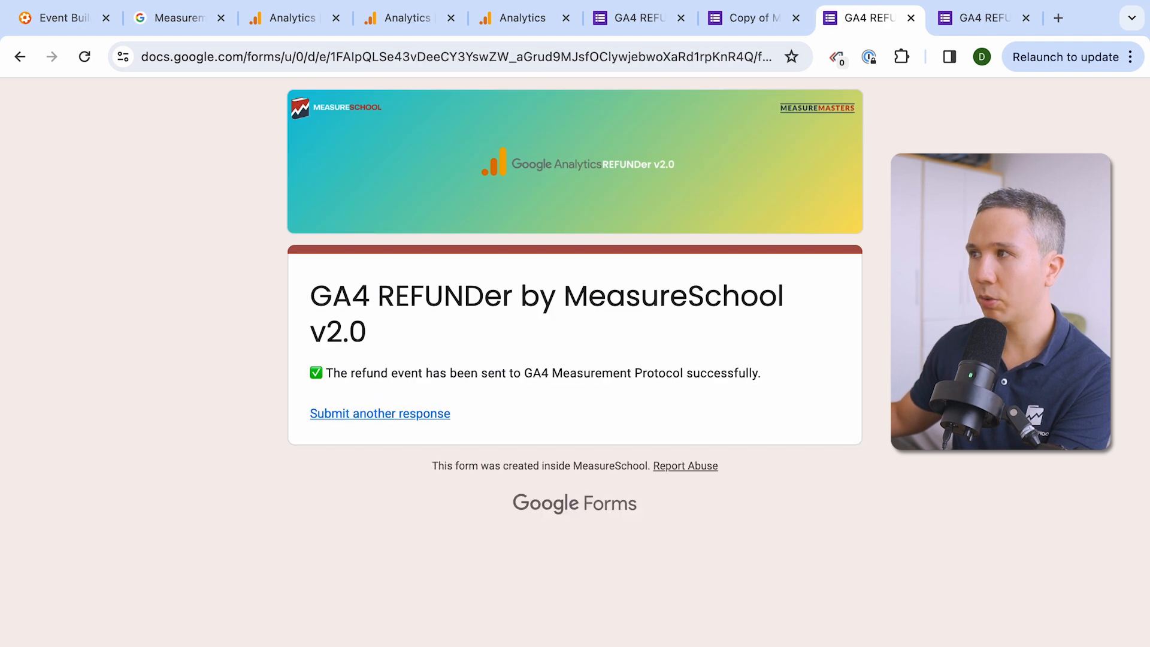
click(748, 18)
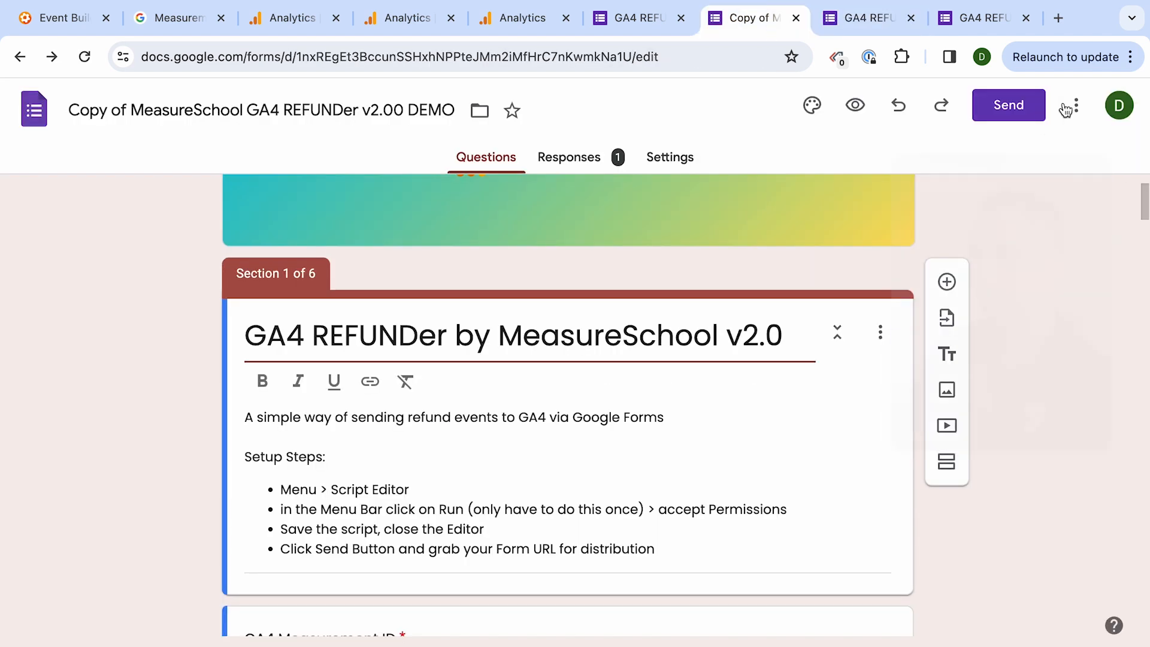
- From the form's Script editor, show the Executions list and expand the completed processRefund run
click(1076, 105)
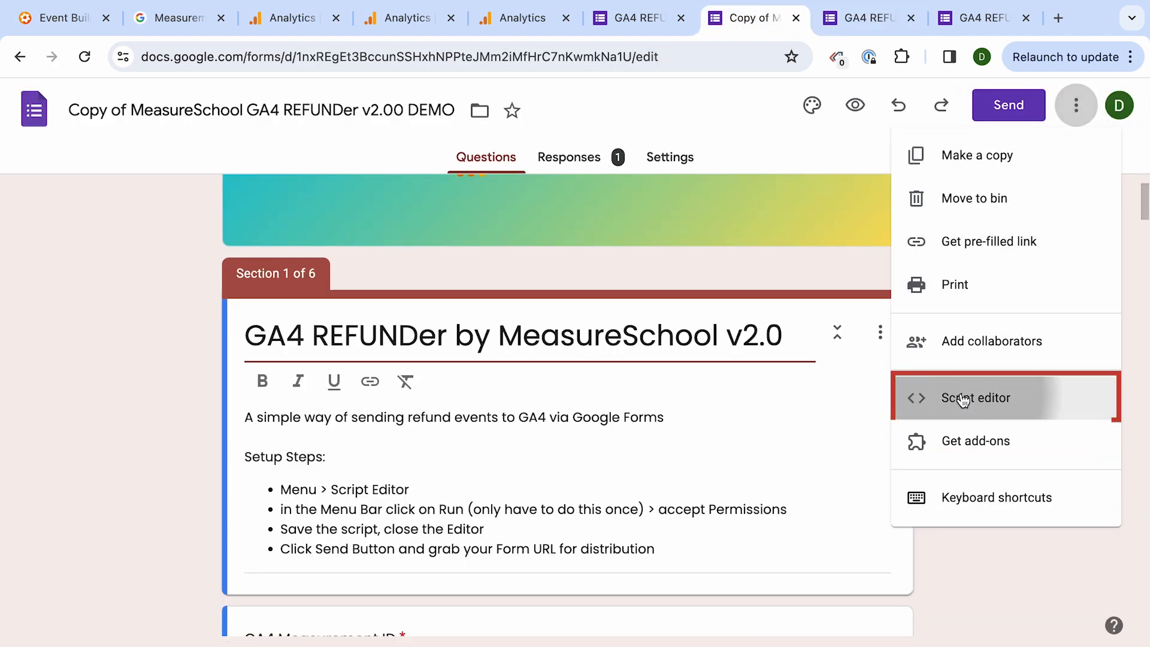
click(975, 398)
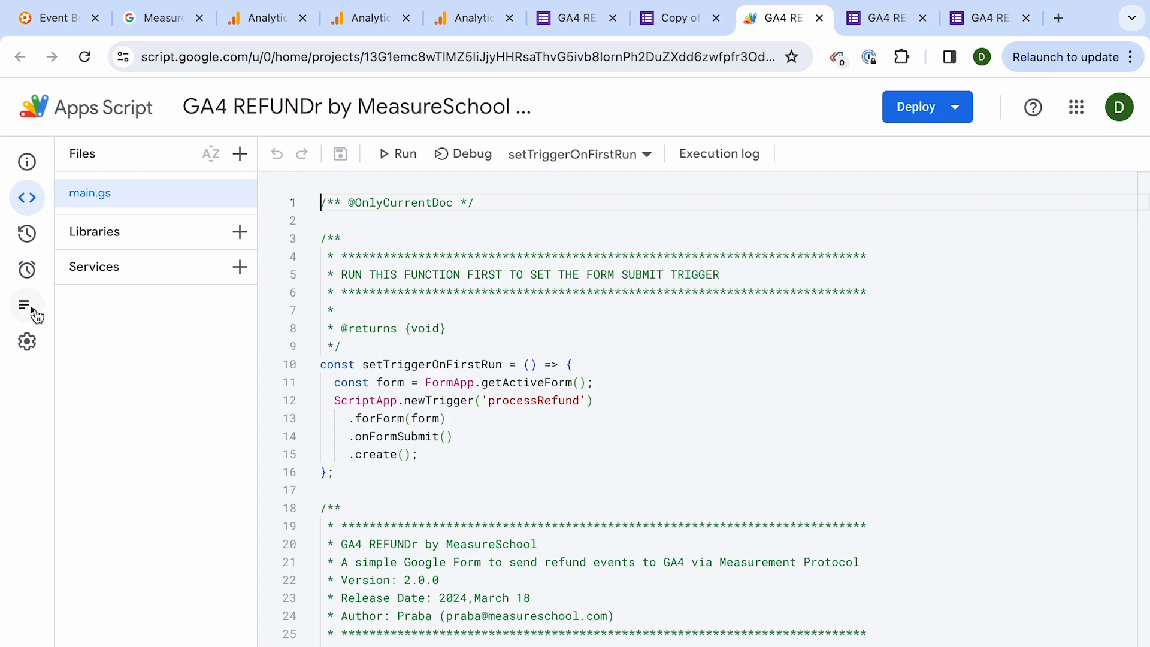
click(27, 305)
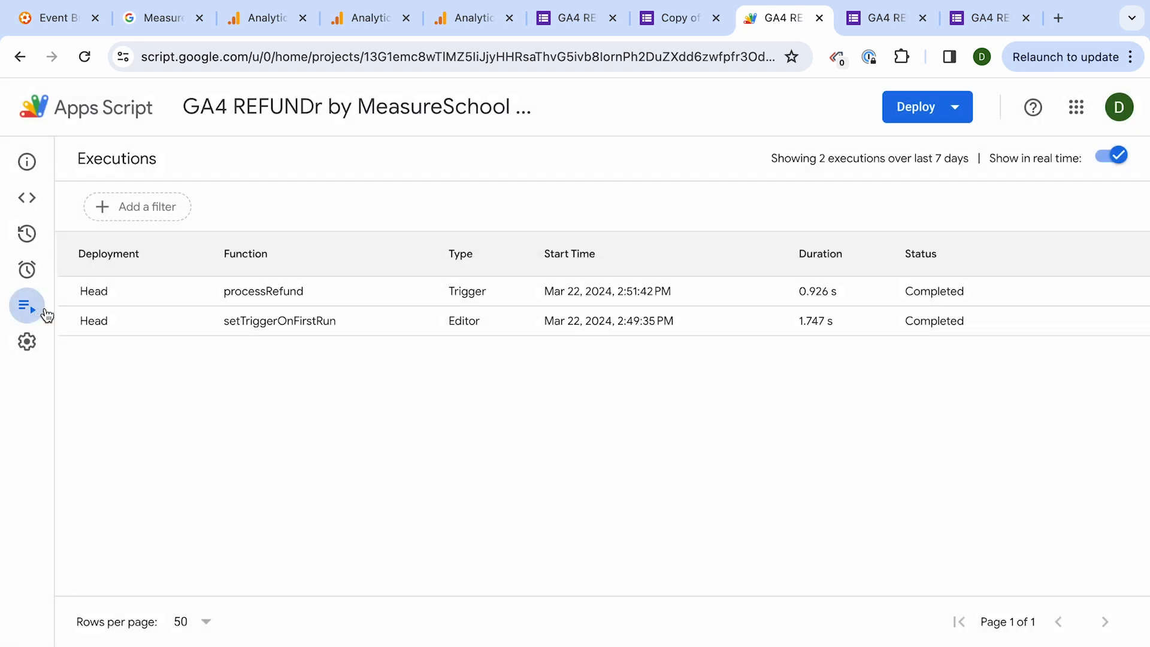
click(263, 290)
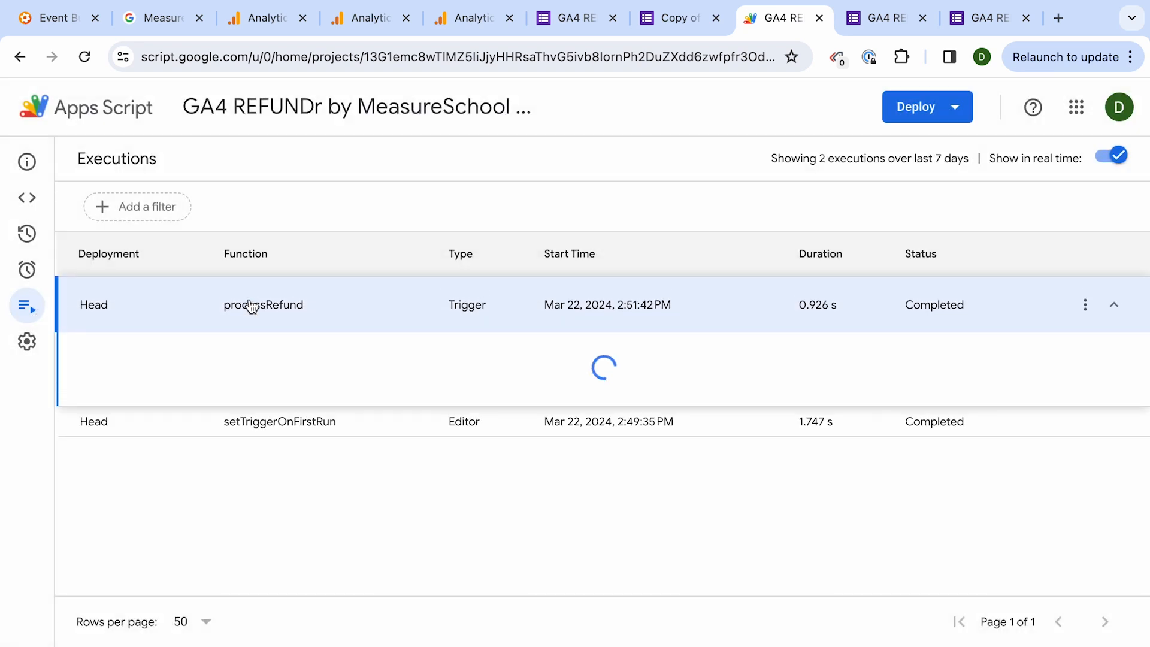